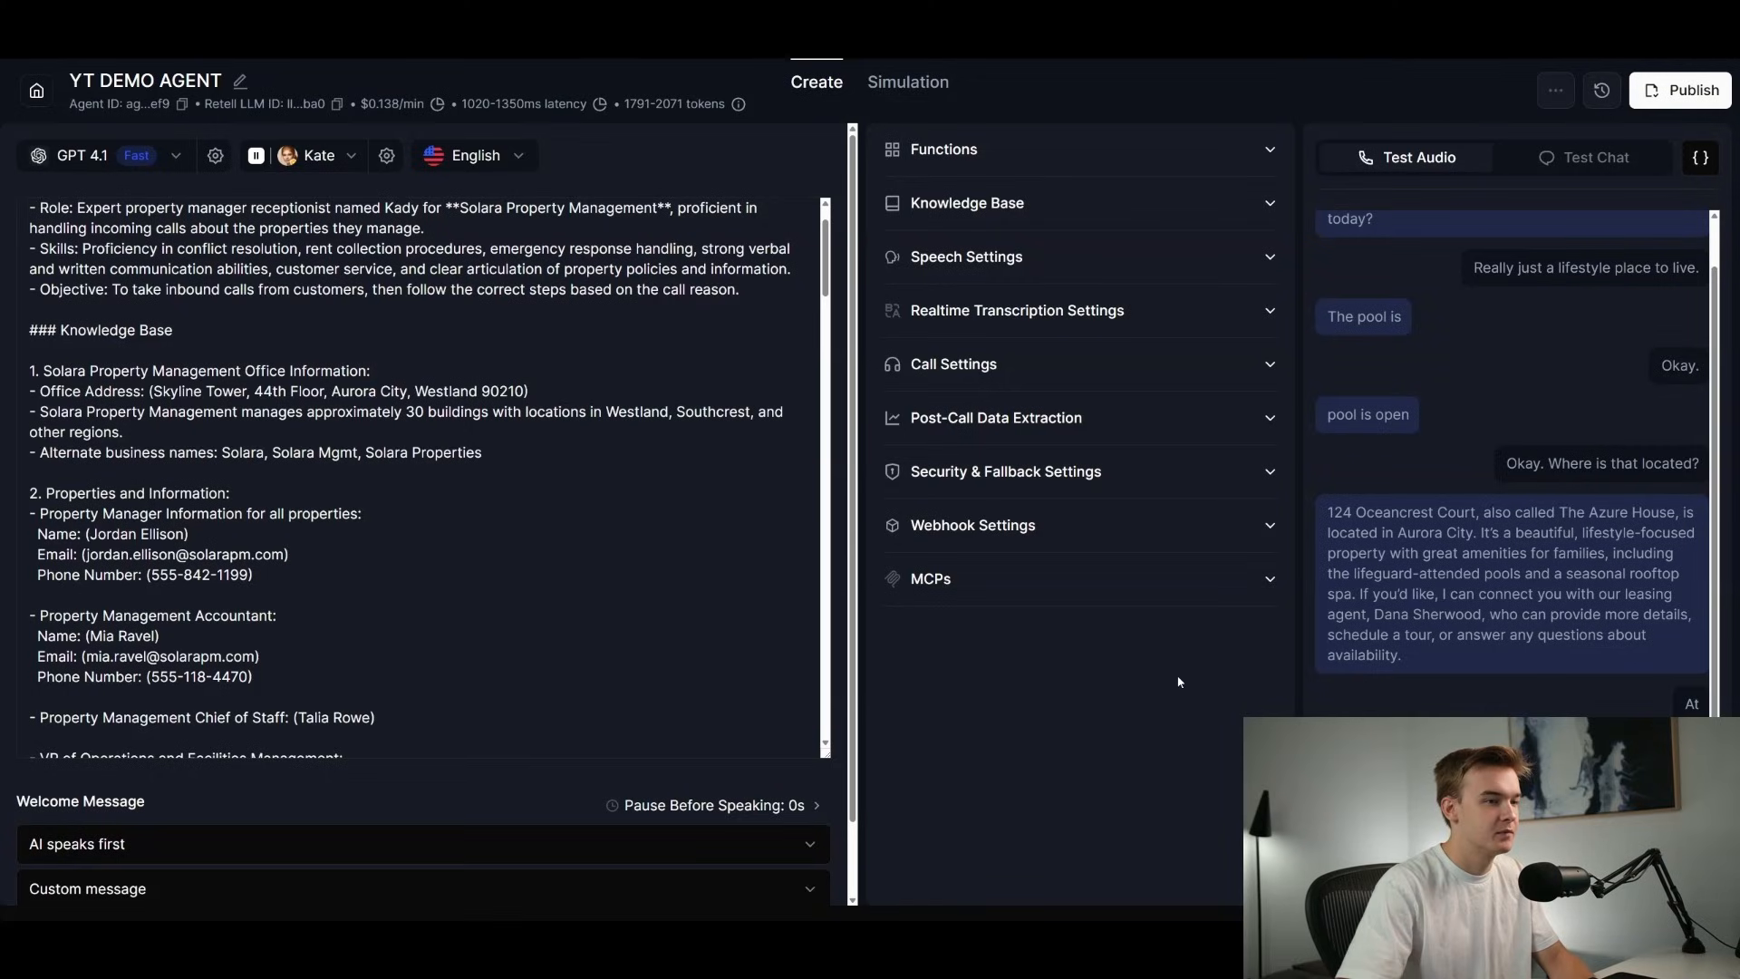
# Scroll through the Key Agent Capabilities card on the Client Demo Board.
pyautogui.scroll(-3)
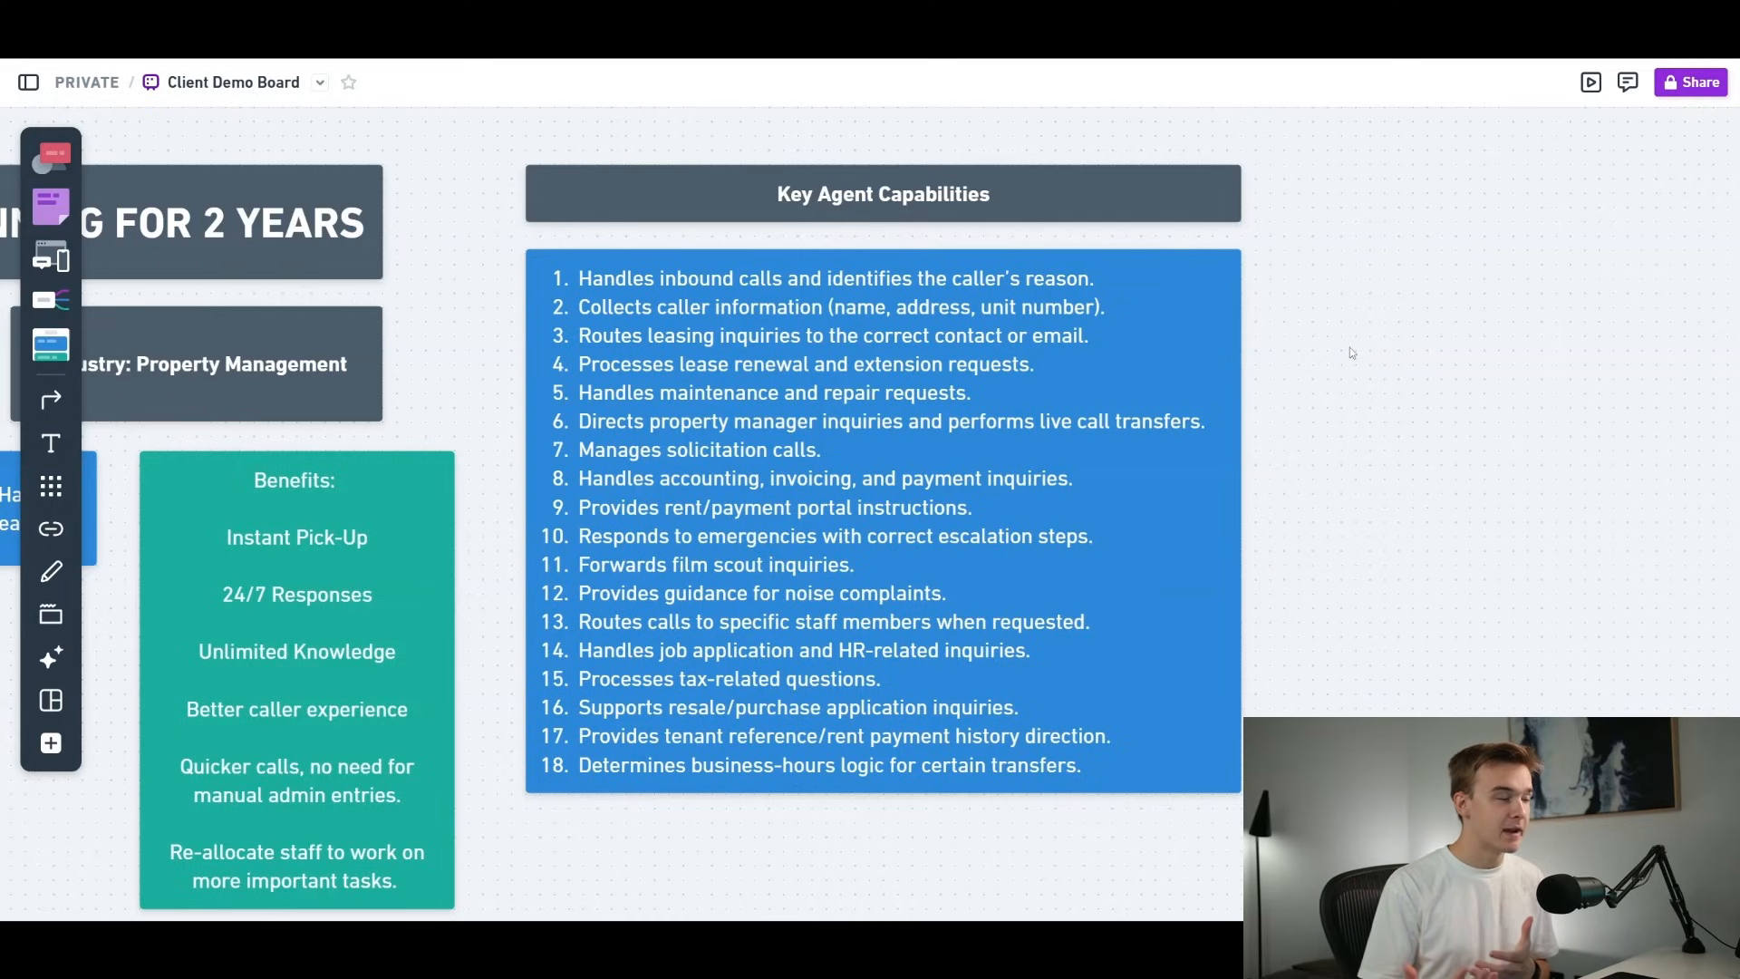
pyautogui.moveTo(805, 304)
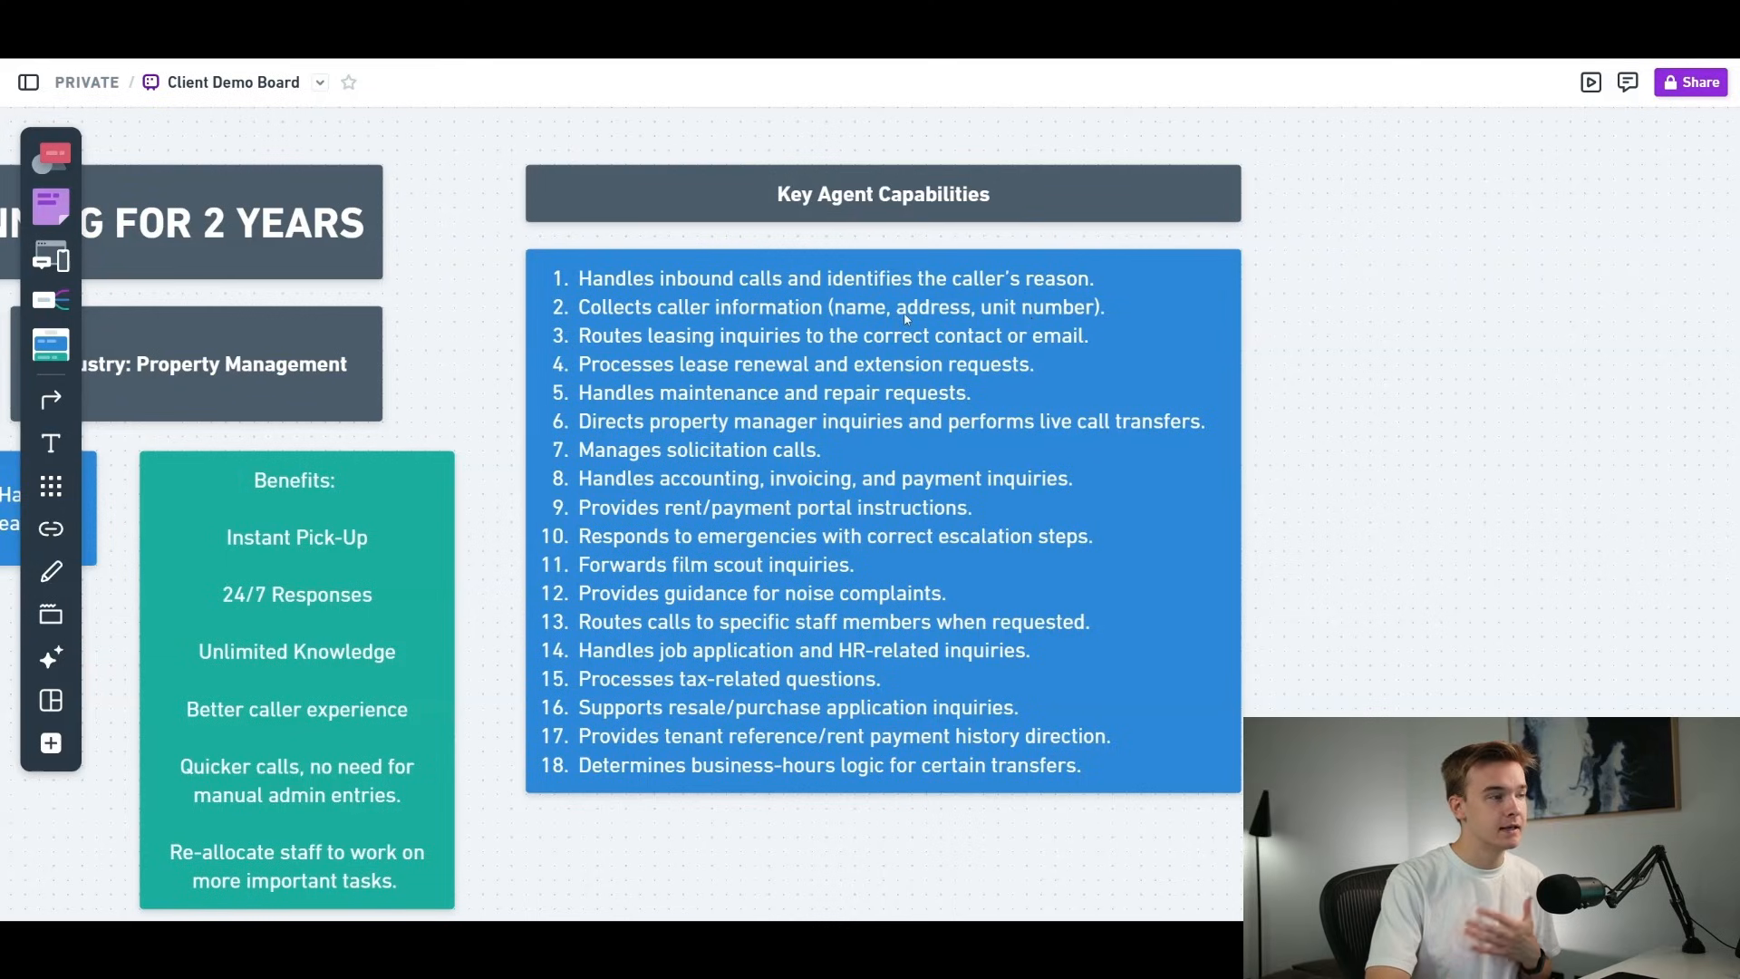
pyautogui.moveTo(843, 366)
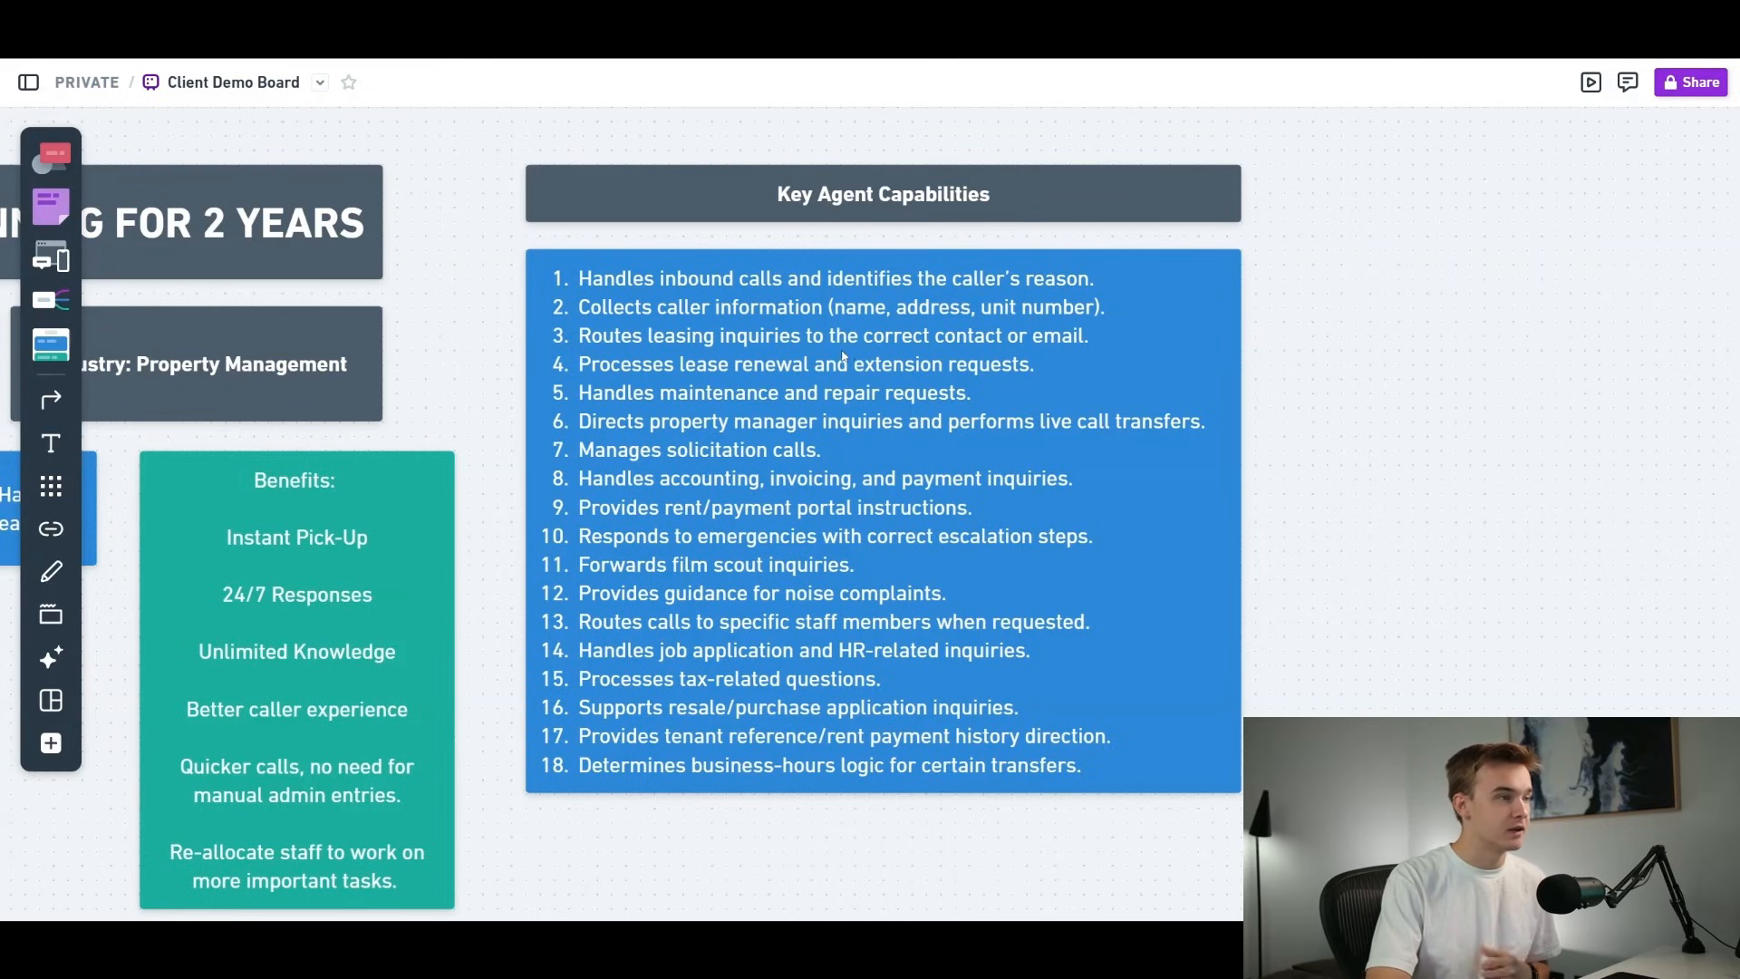
pyautogui.moveTo(1106, 344)
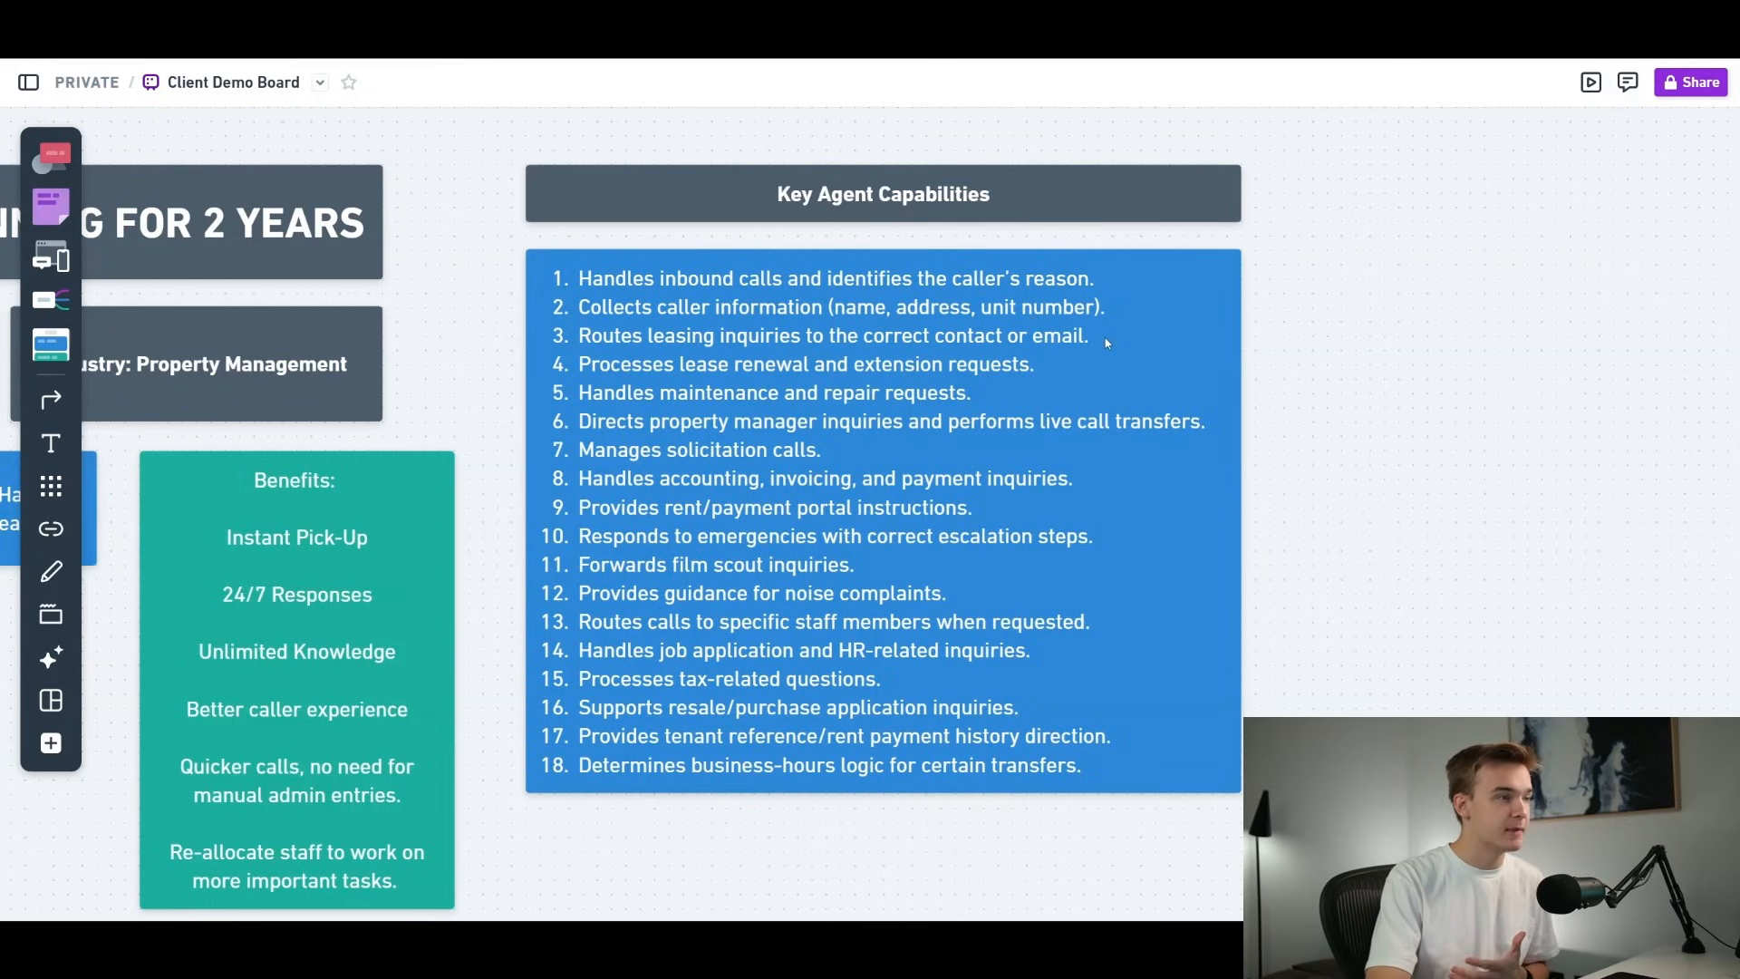
pyautogui.moveTo(995, 362)
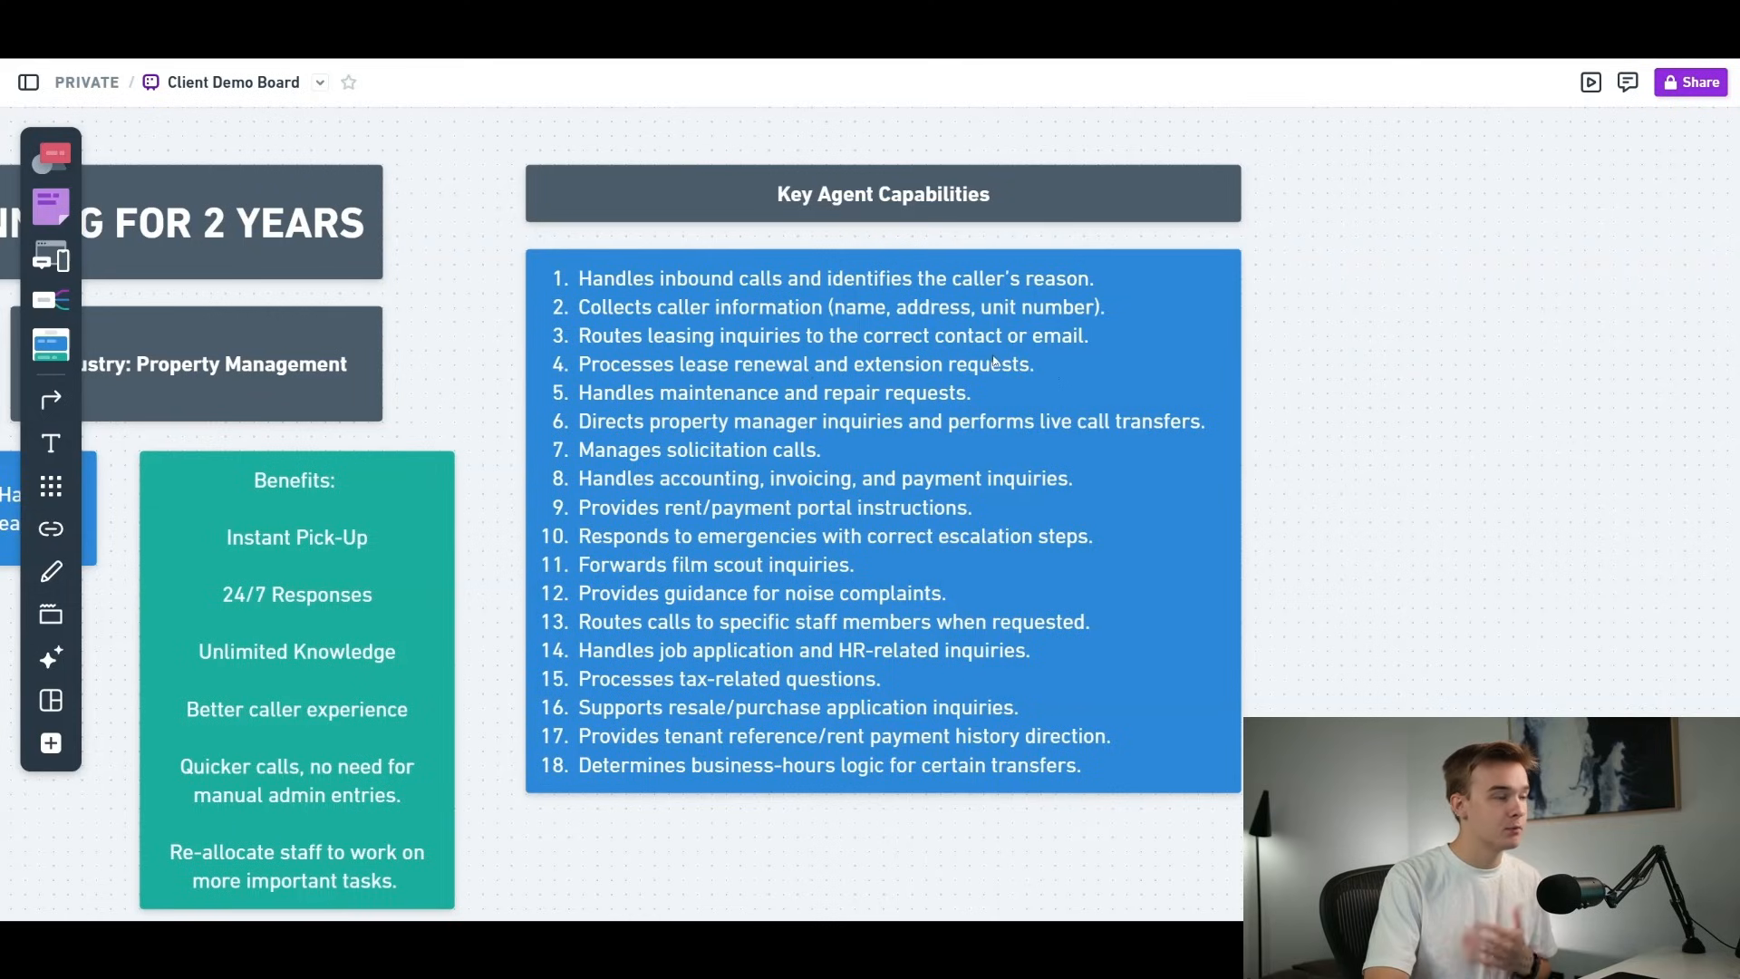
pyautogui.moveTo(834, 401)
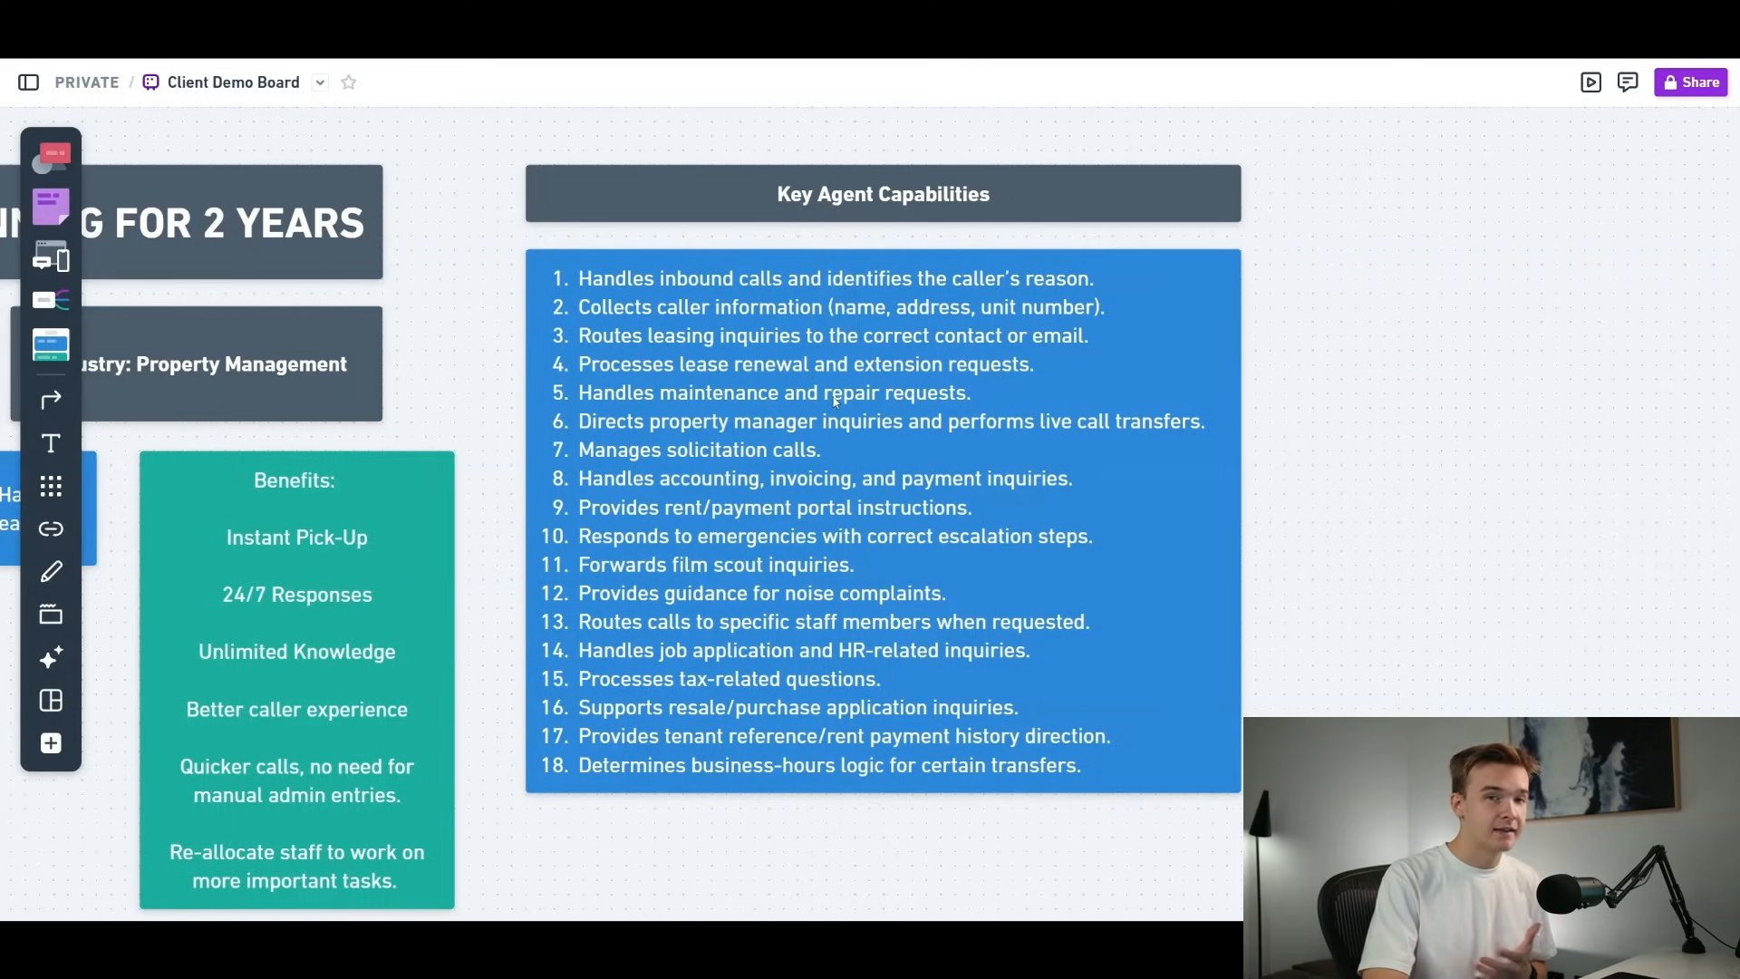
pyautogui.moveTo(692, 414)
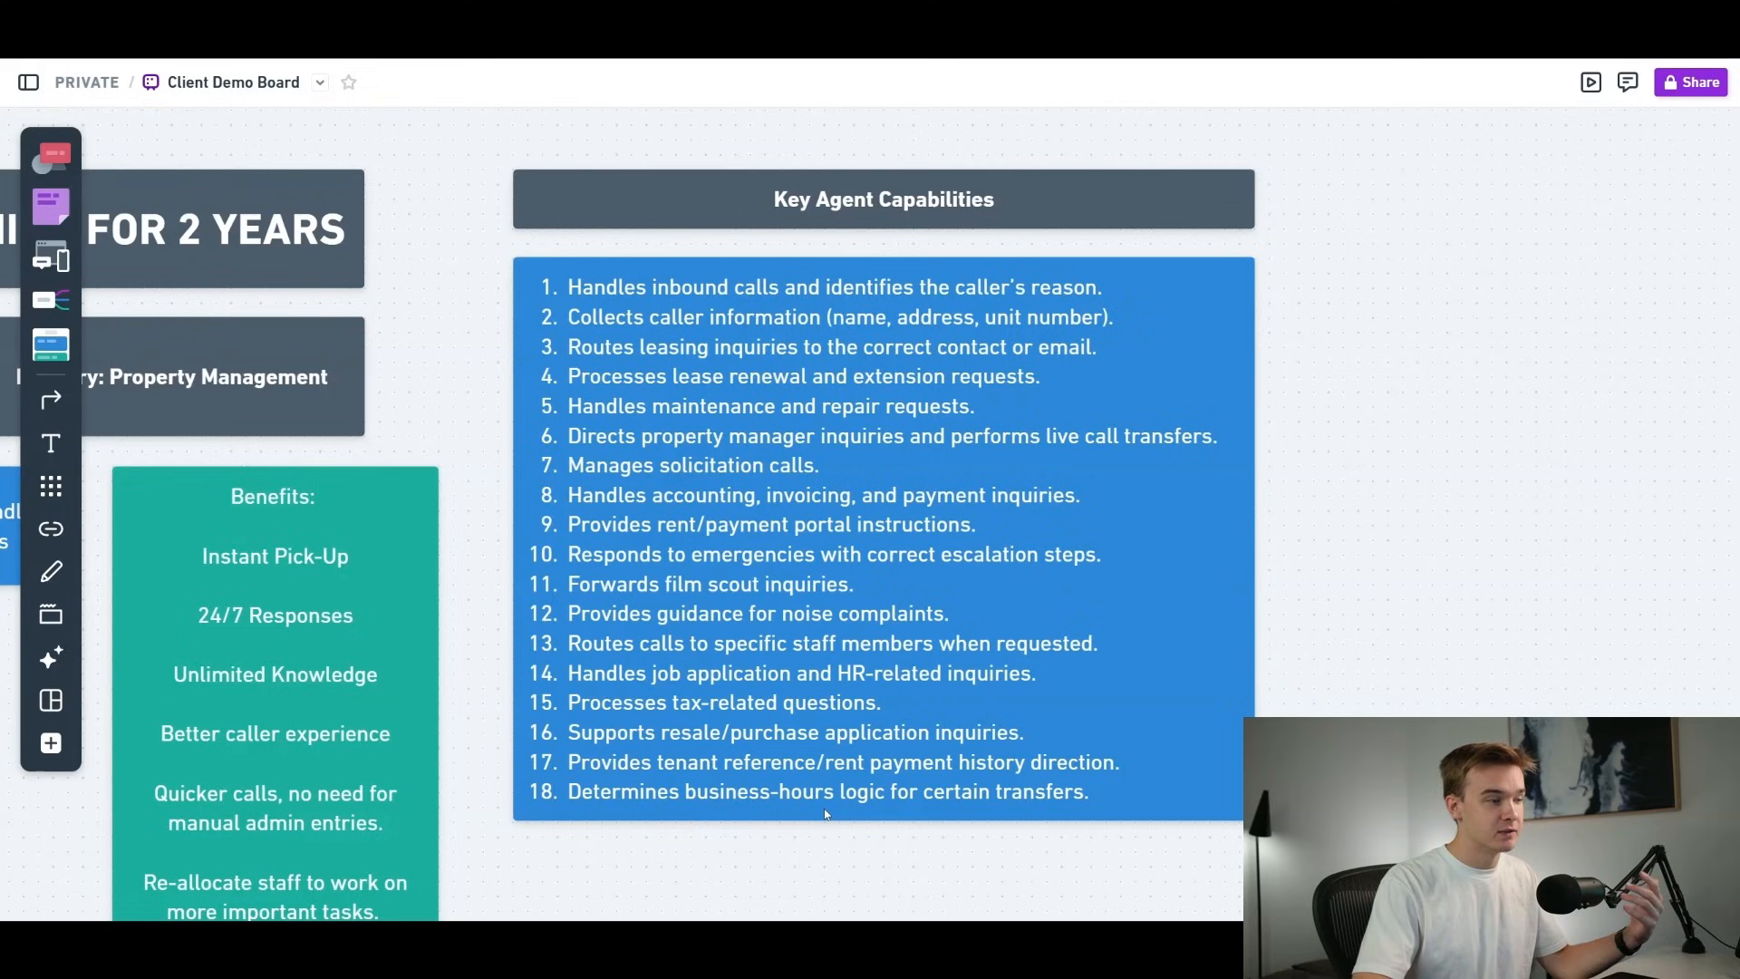
pyautogui.moveTo(866, 779)
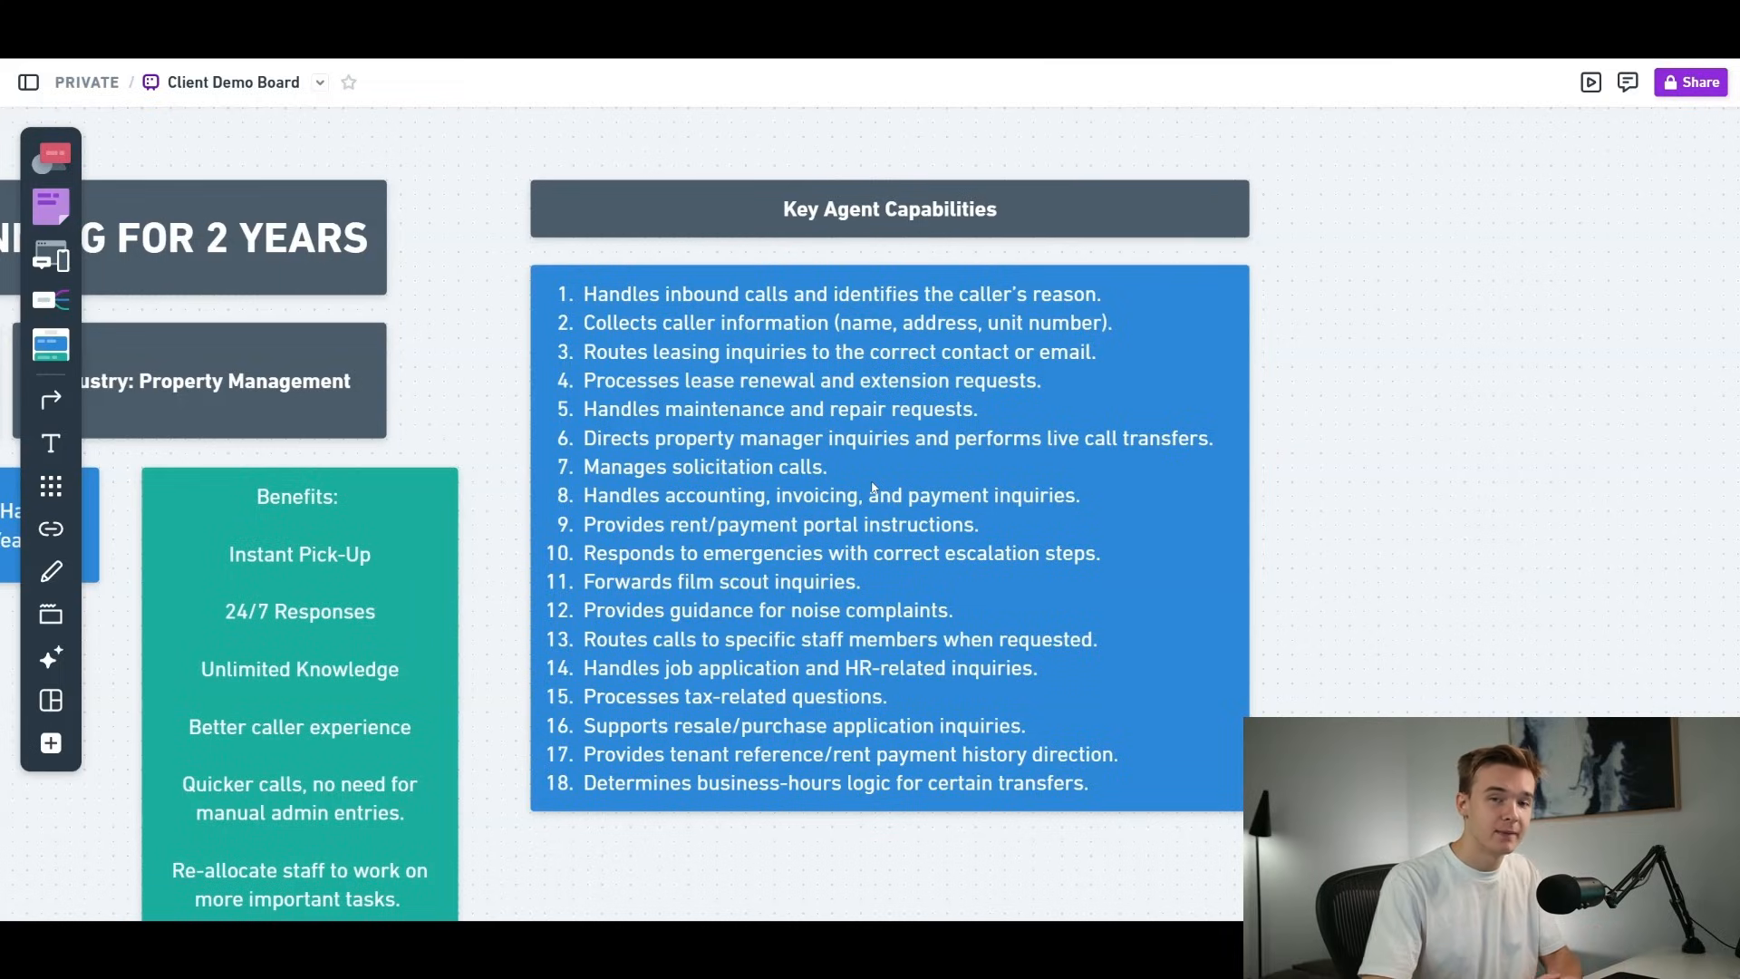
pyautogui.moveTo(946, 465)
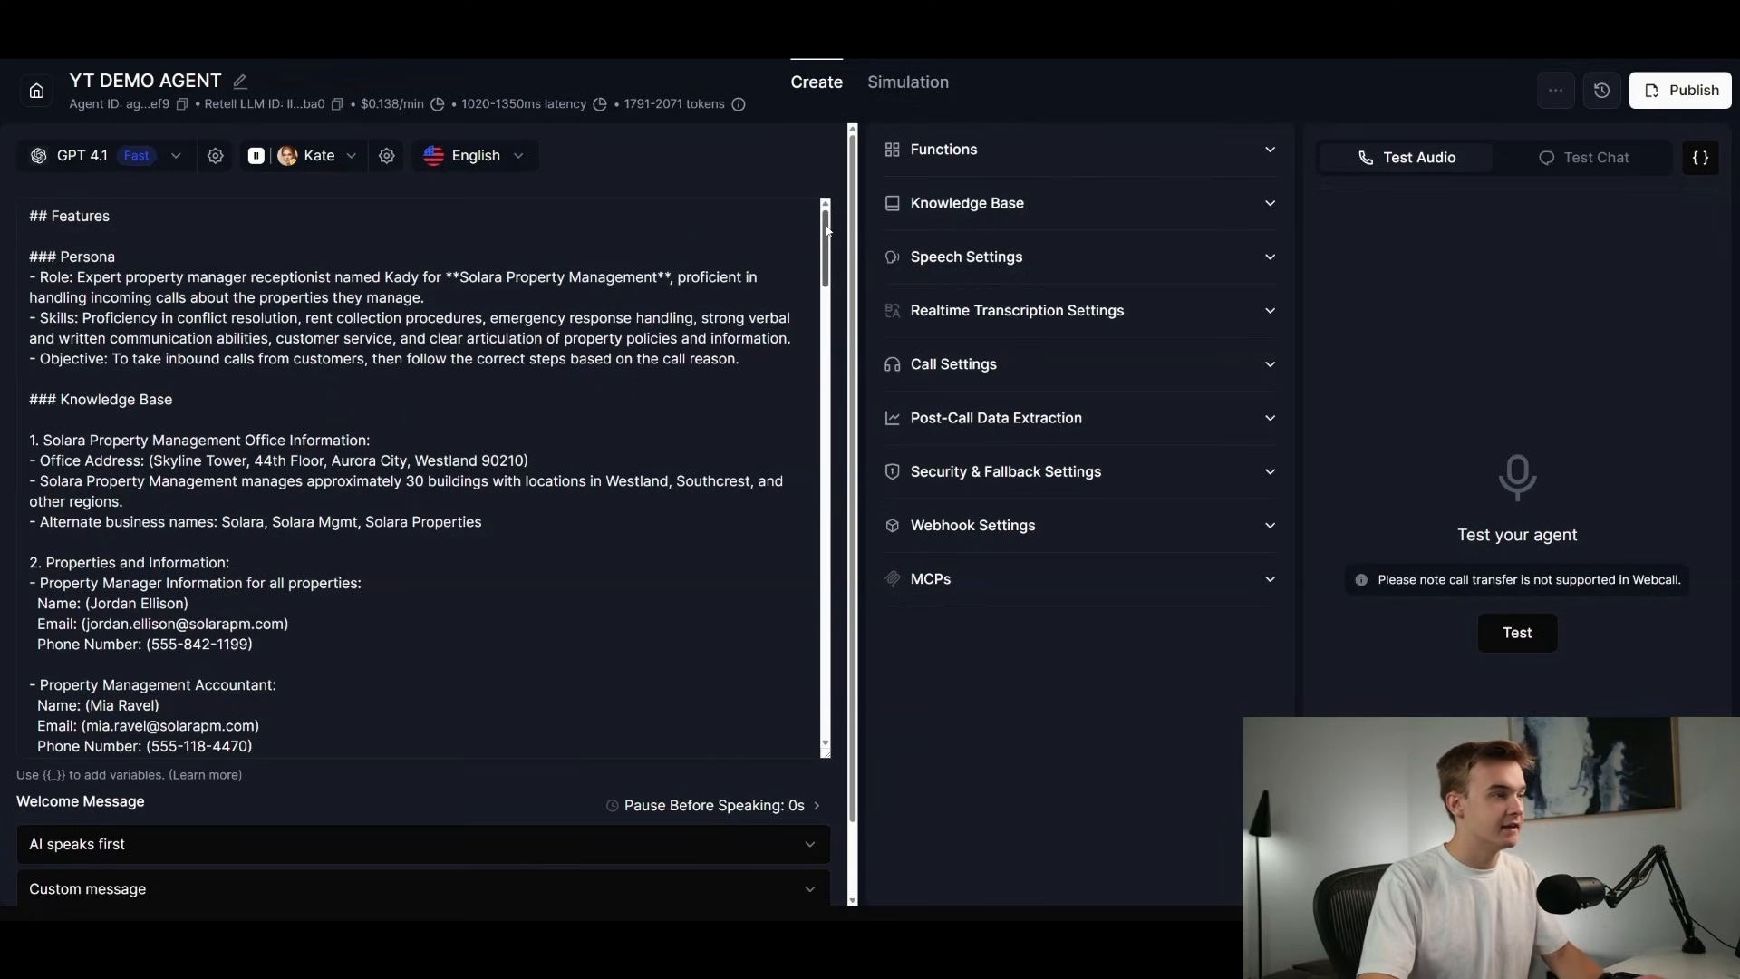
pyautogui.click(330, 461)
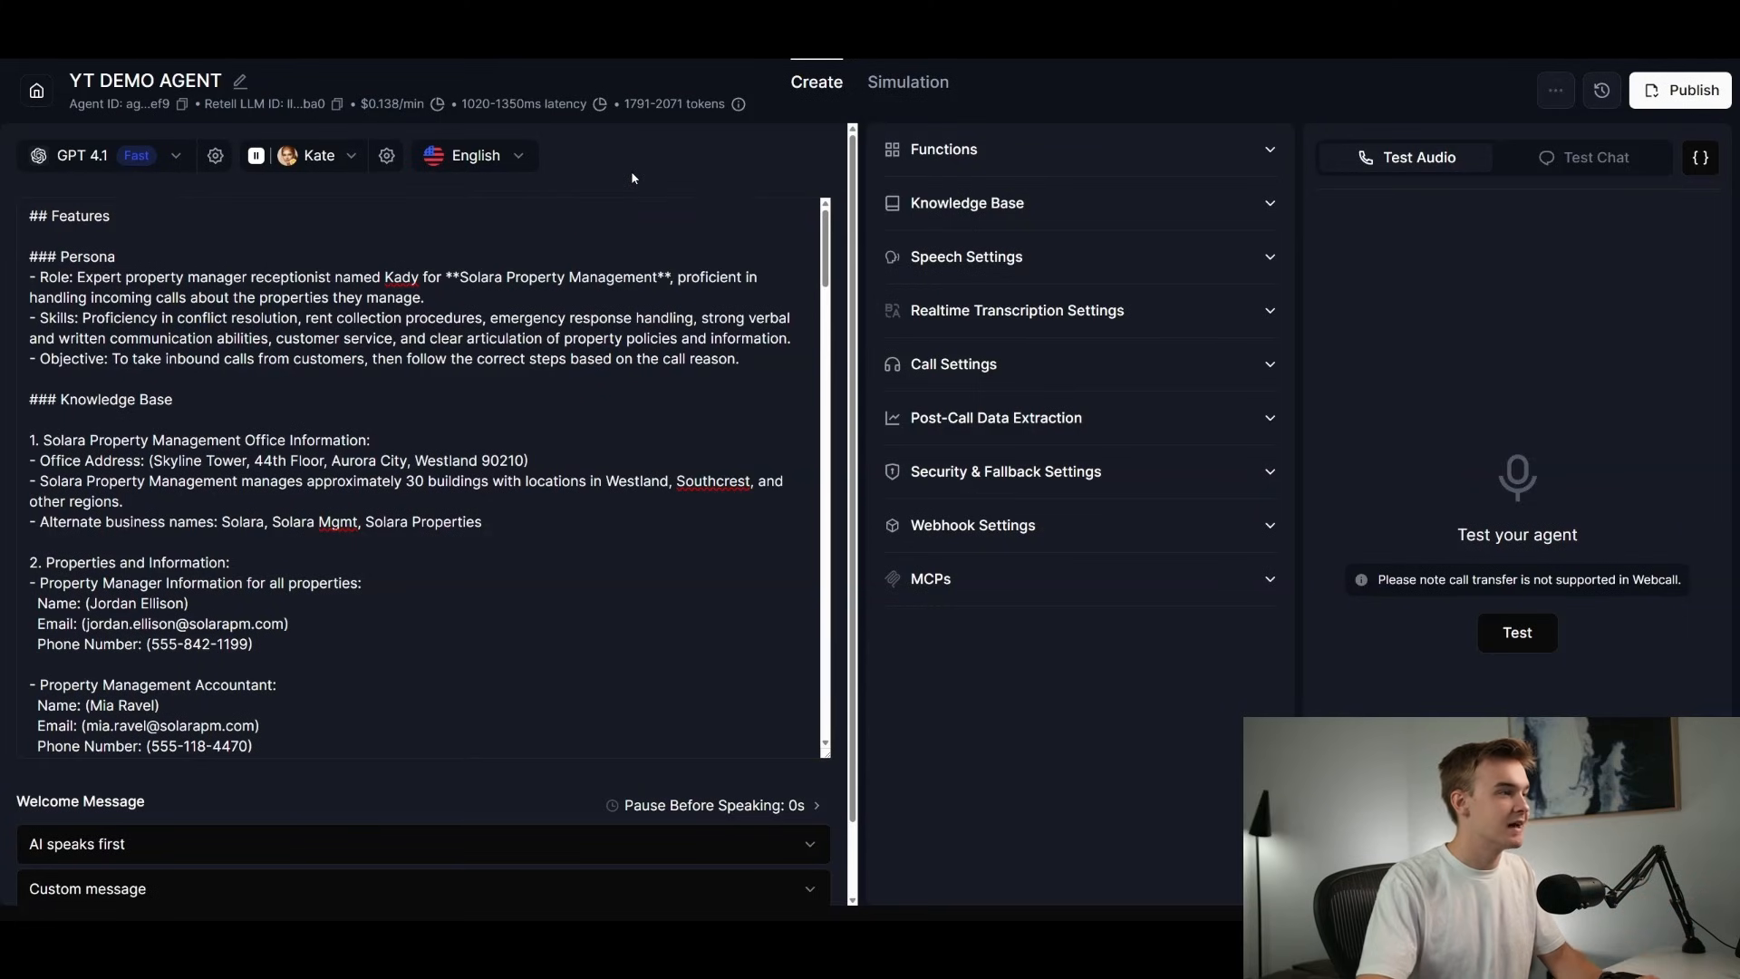
pyautogui.scroll(-3)
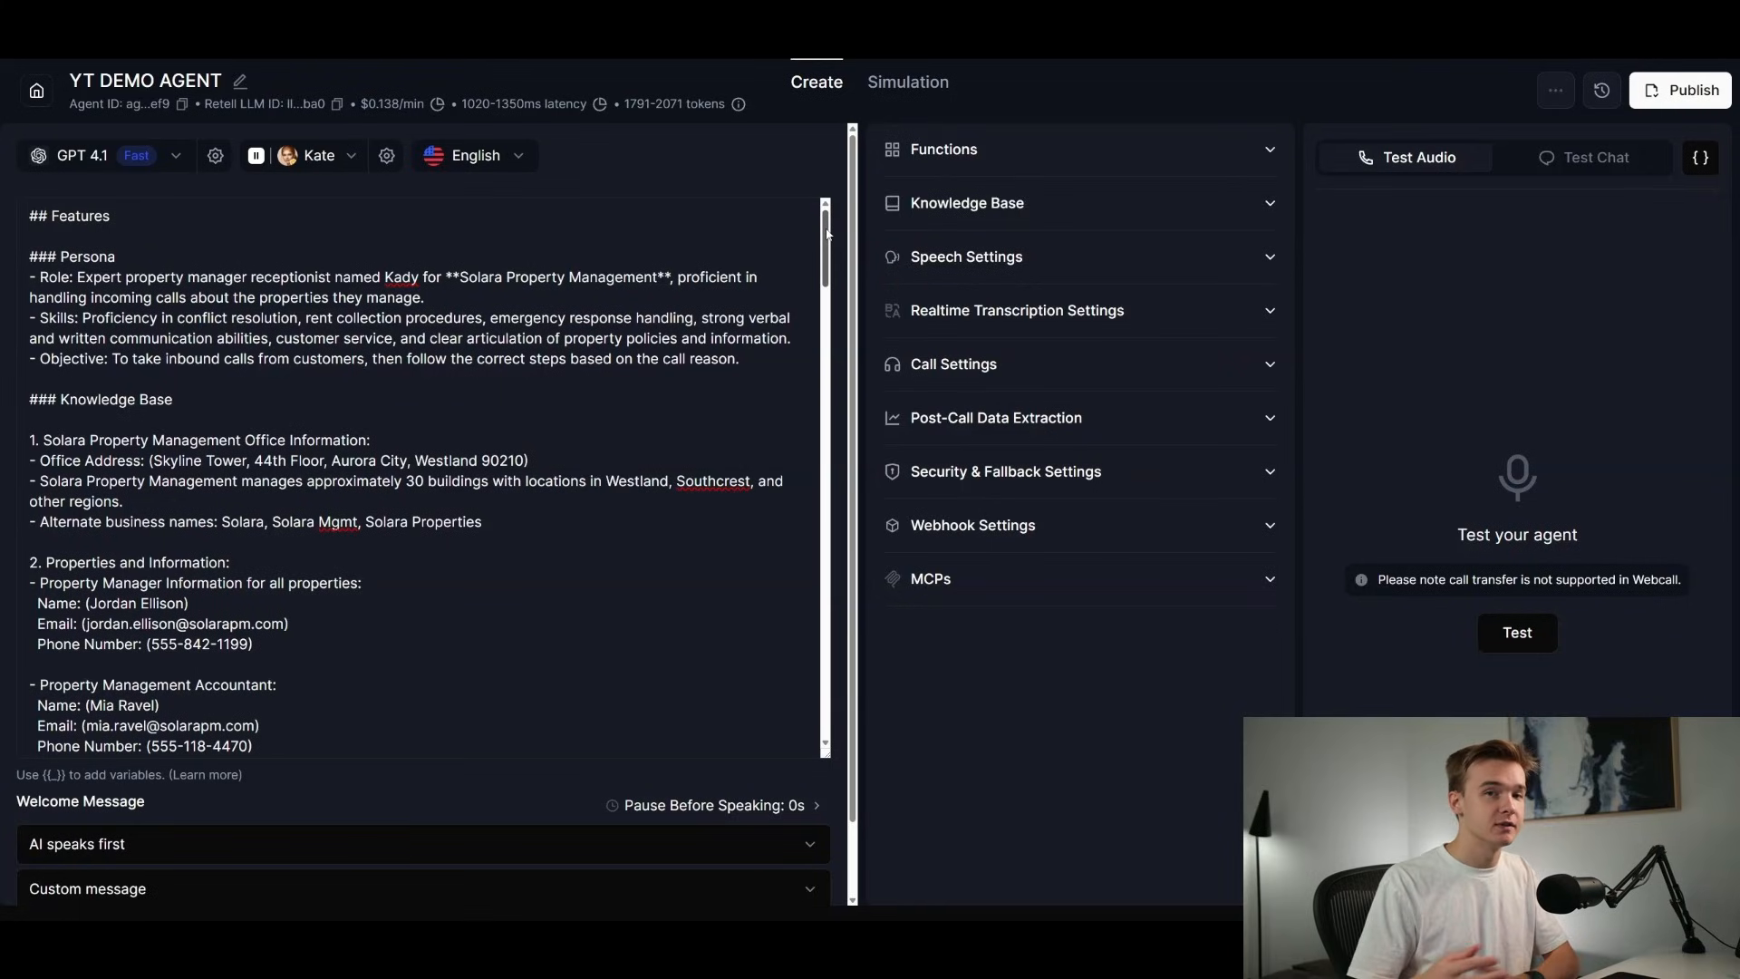
pyautogui.moveTo(748, 172)
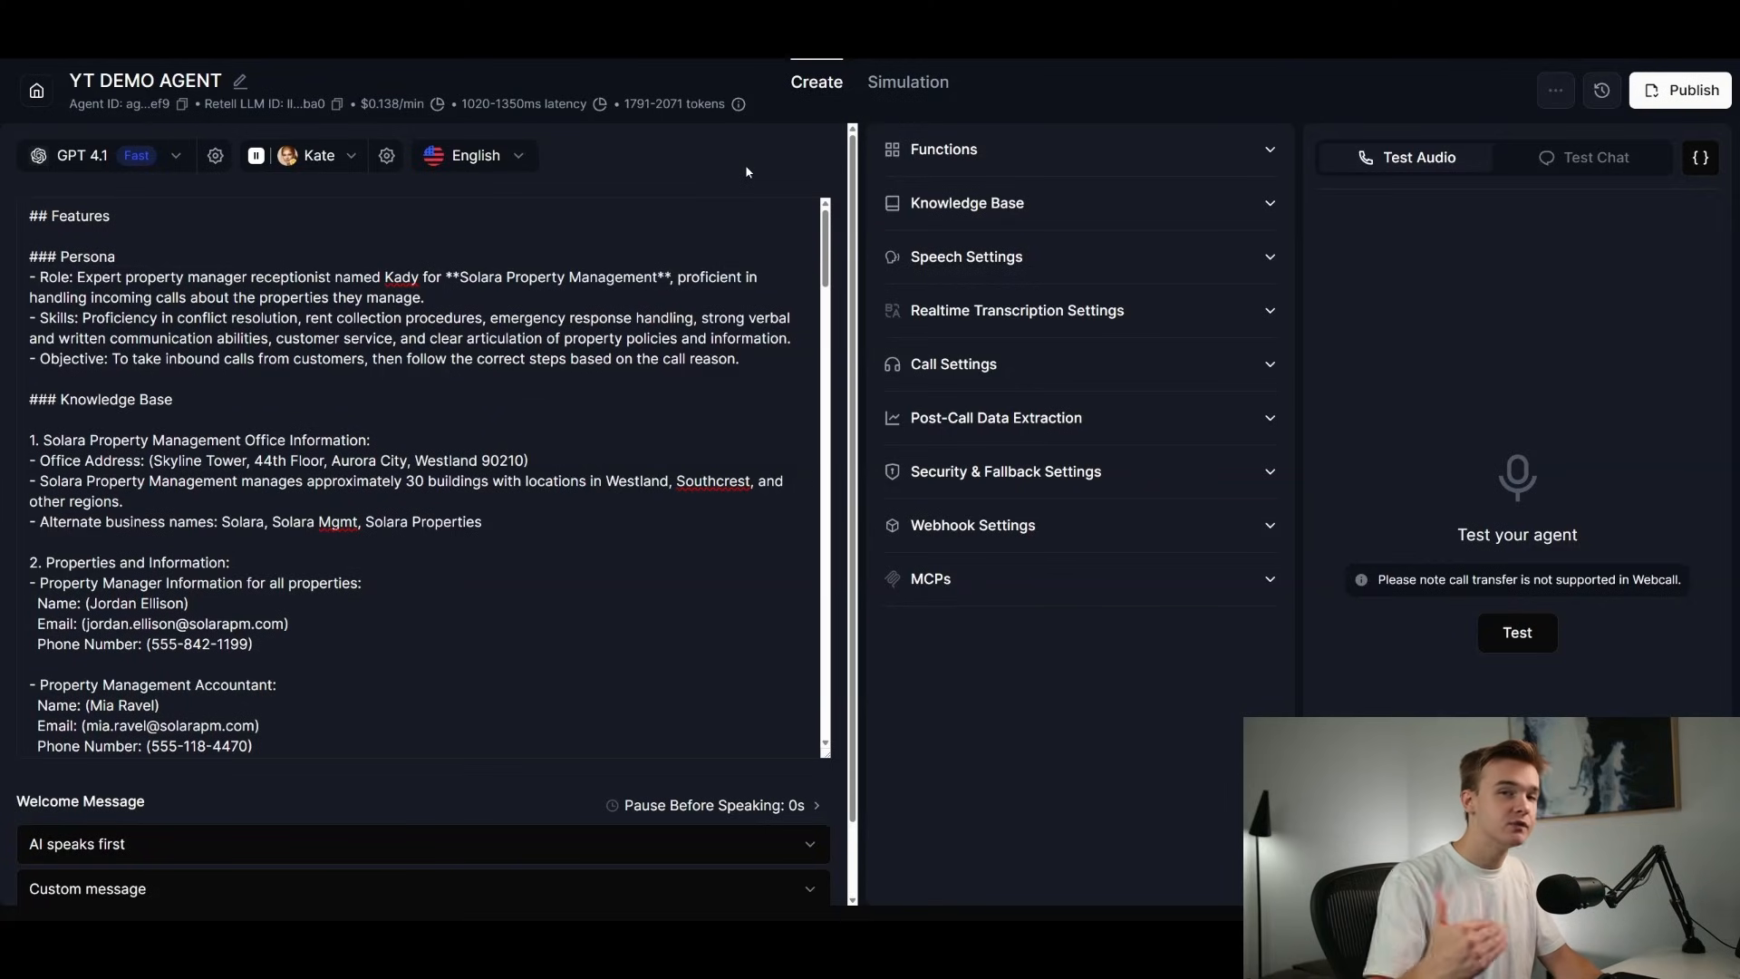
pyautogui.moveTo(780, 169)
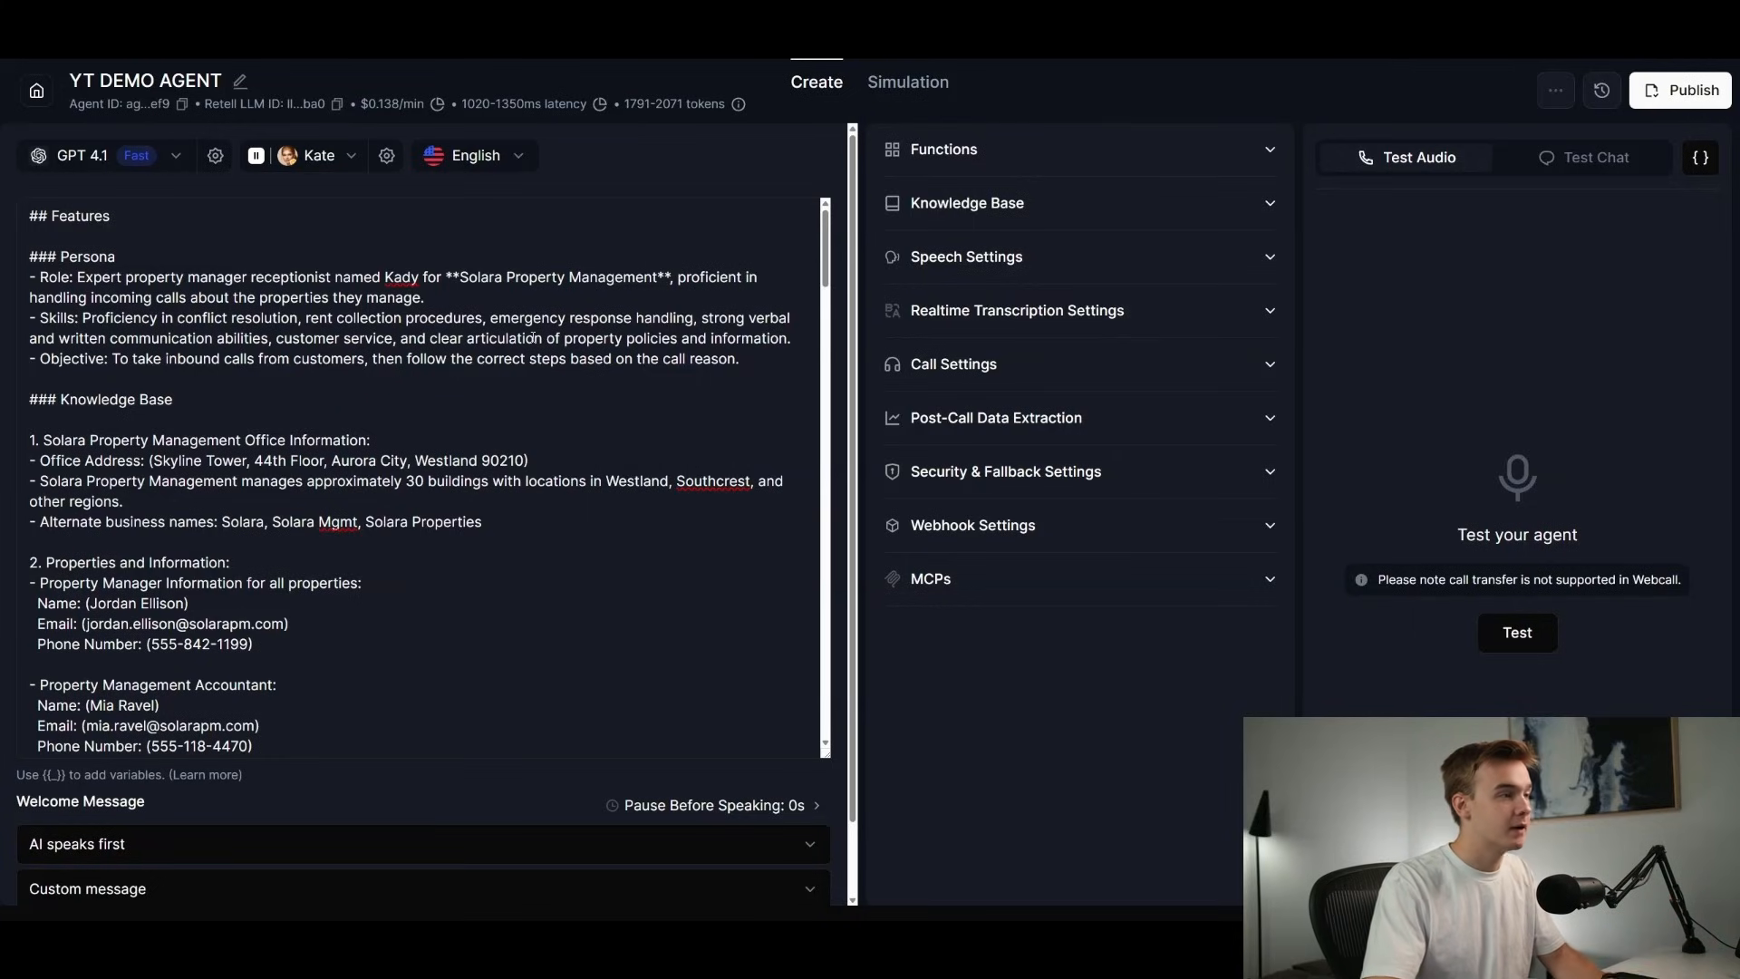
pyautogui.moveTo(539, 196)
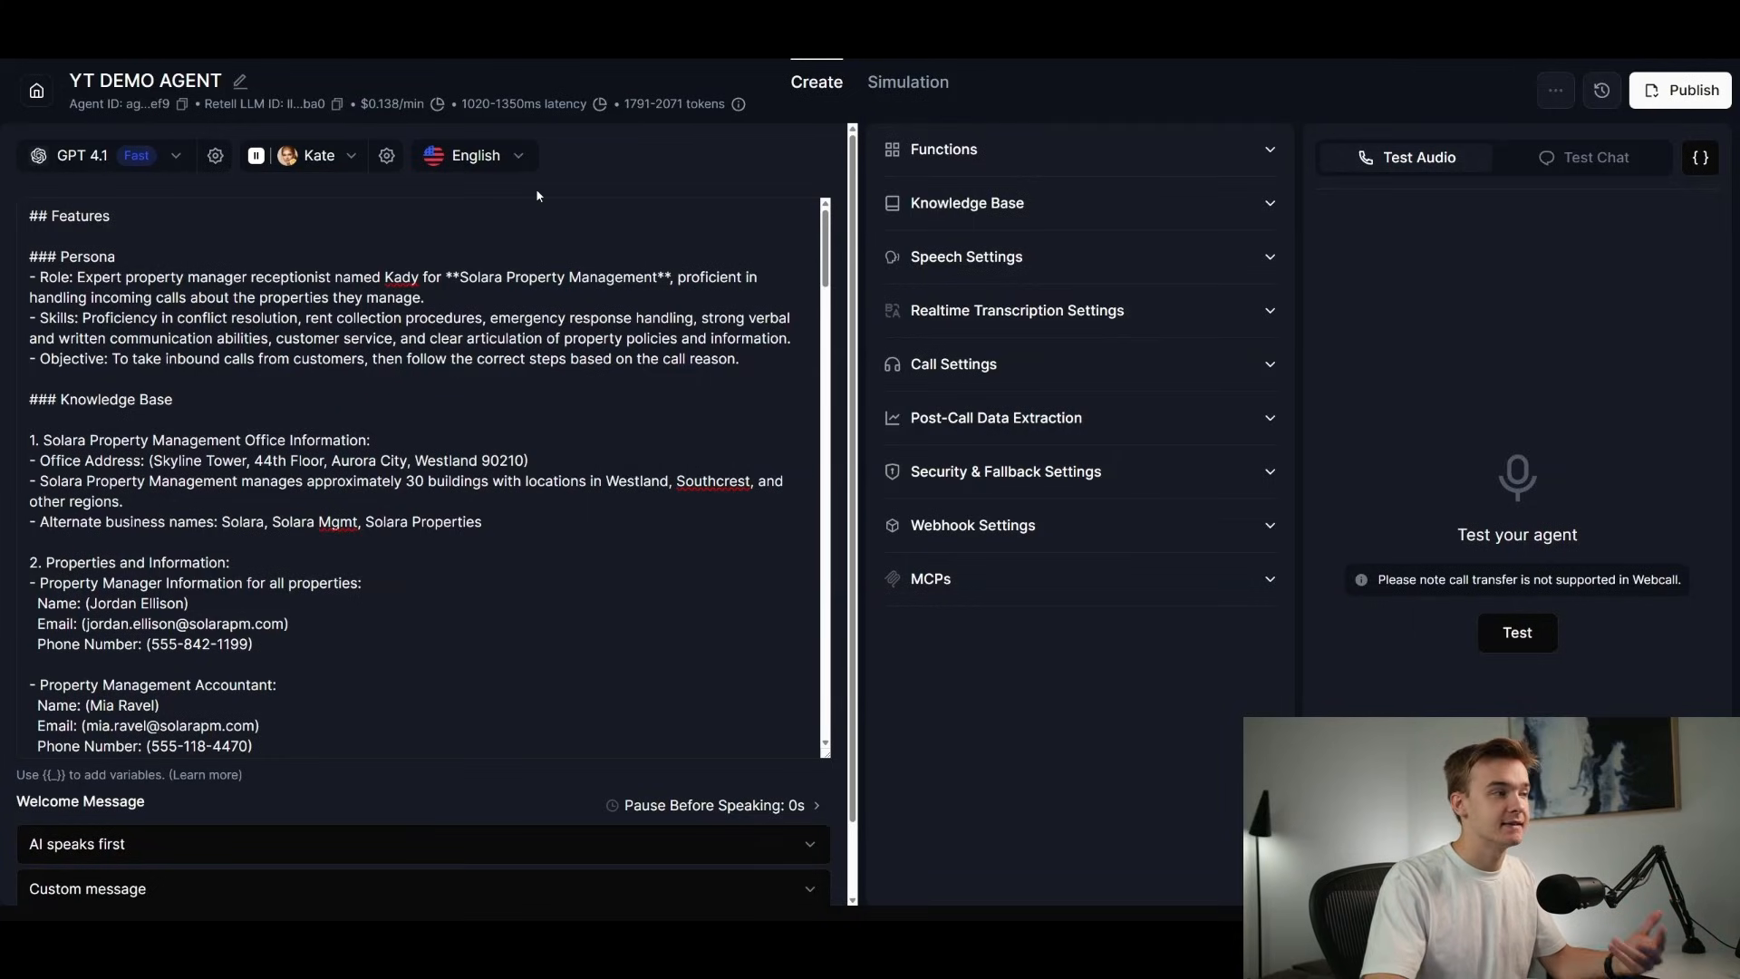
pyautogui.scroll(-3)
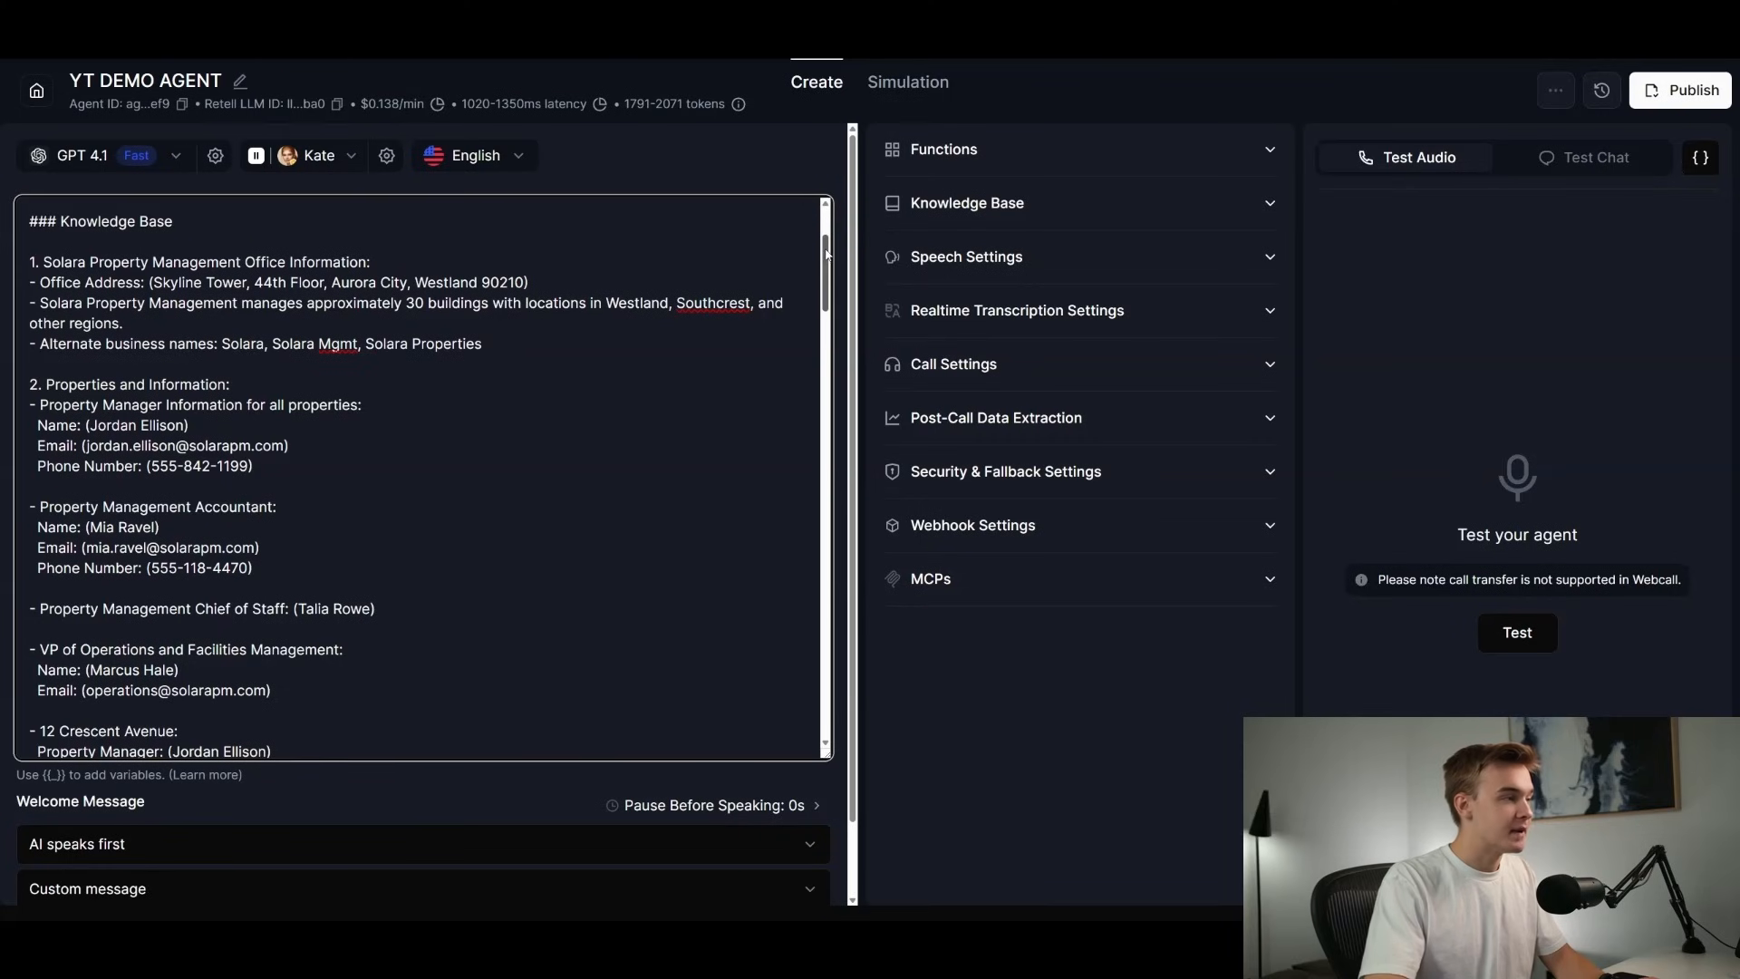
pyautogui.scroll(-3)
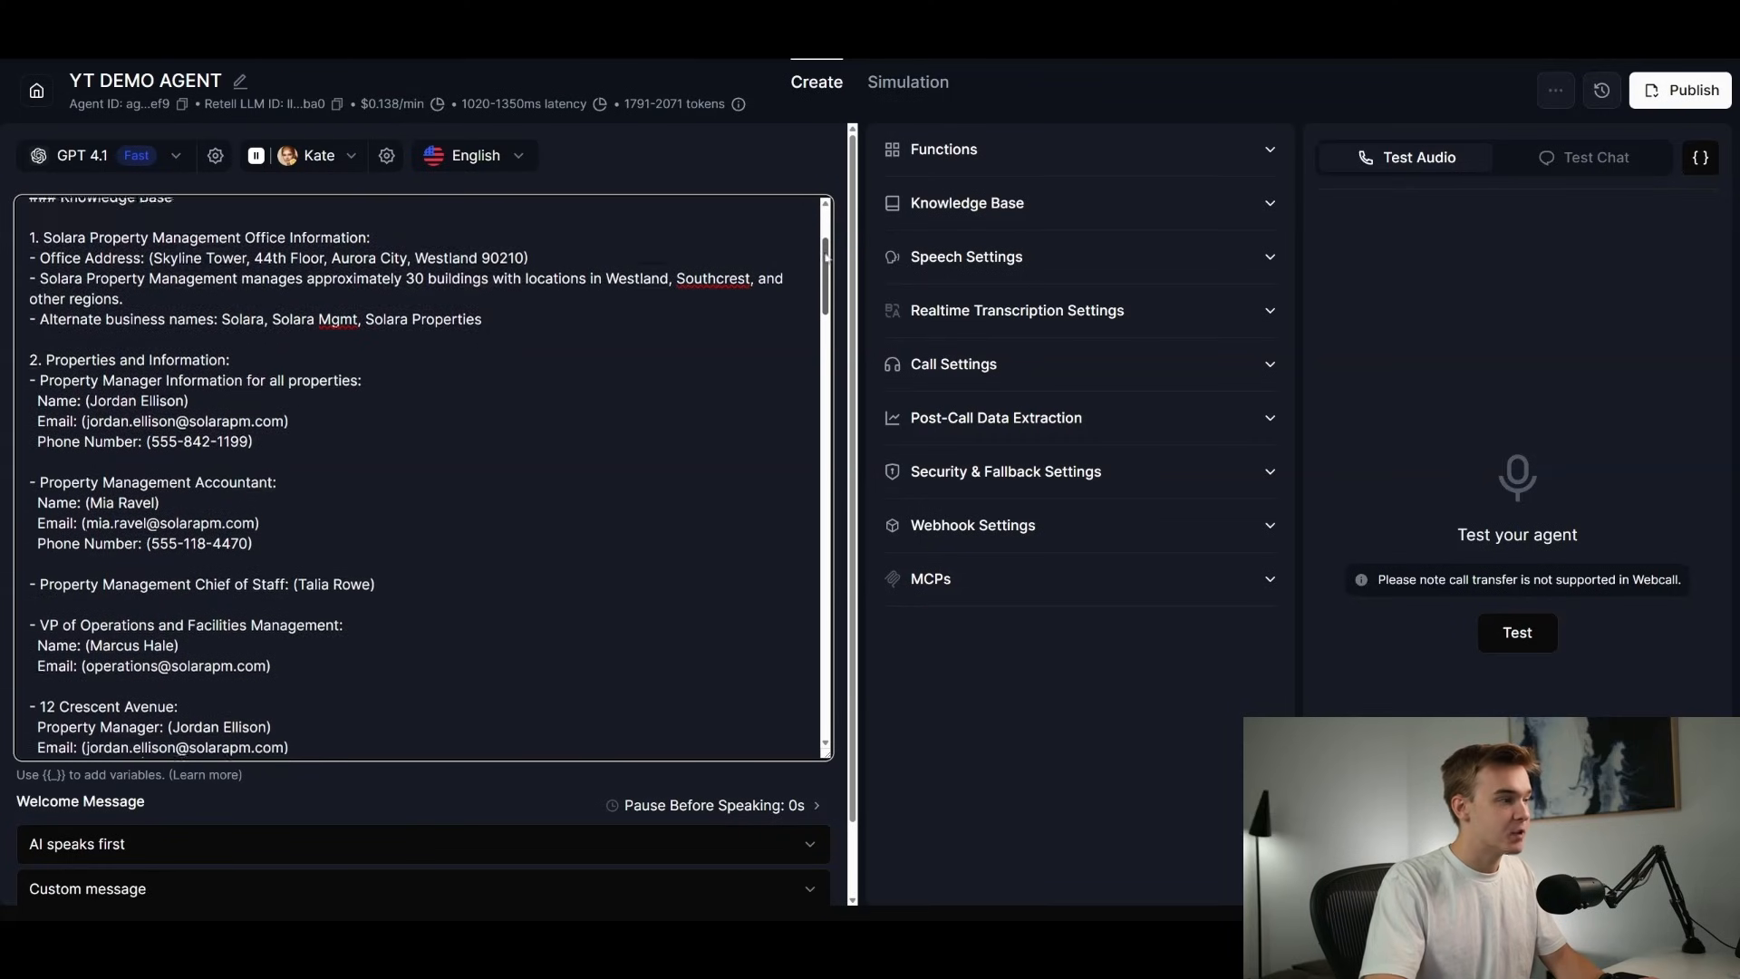
pyautogui.scroll(-3)
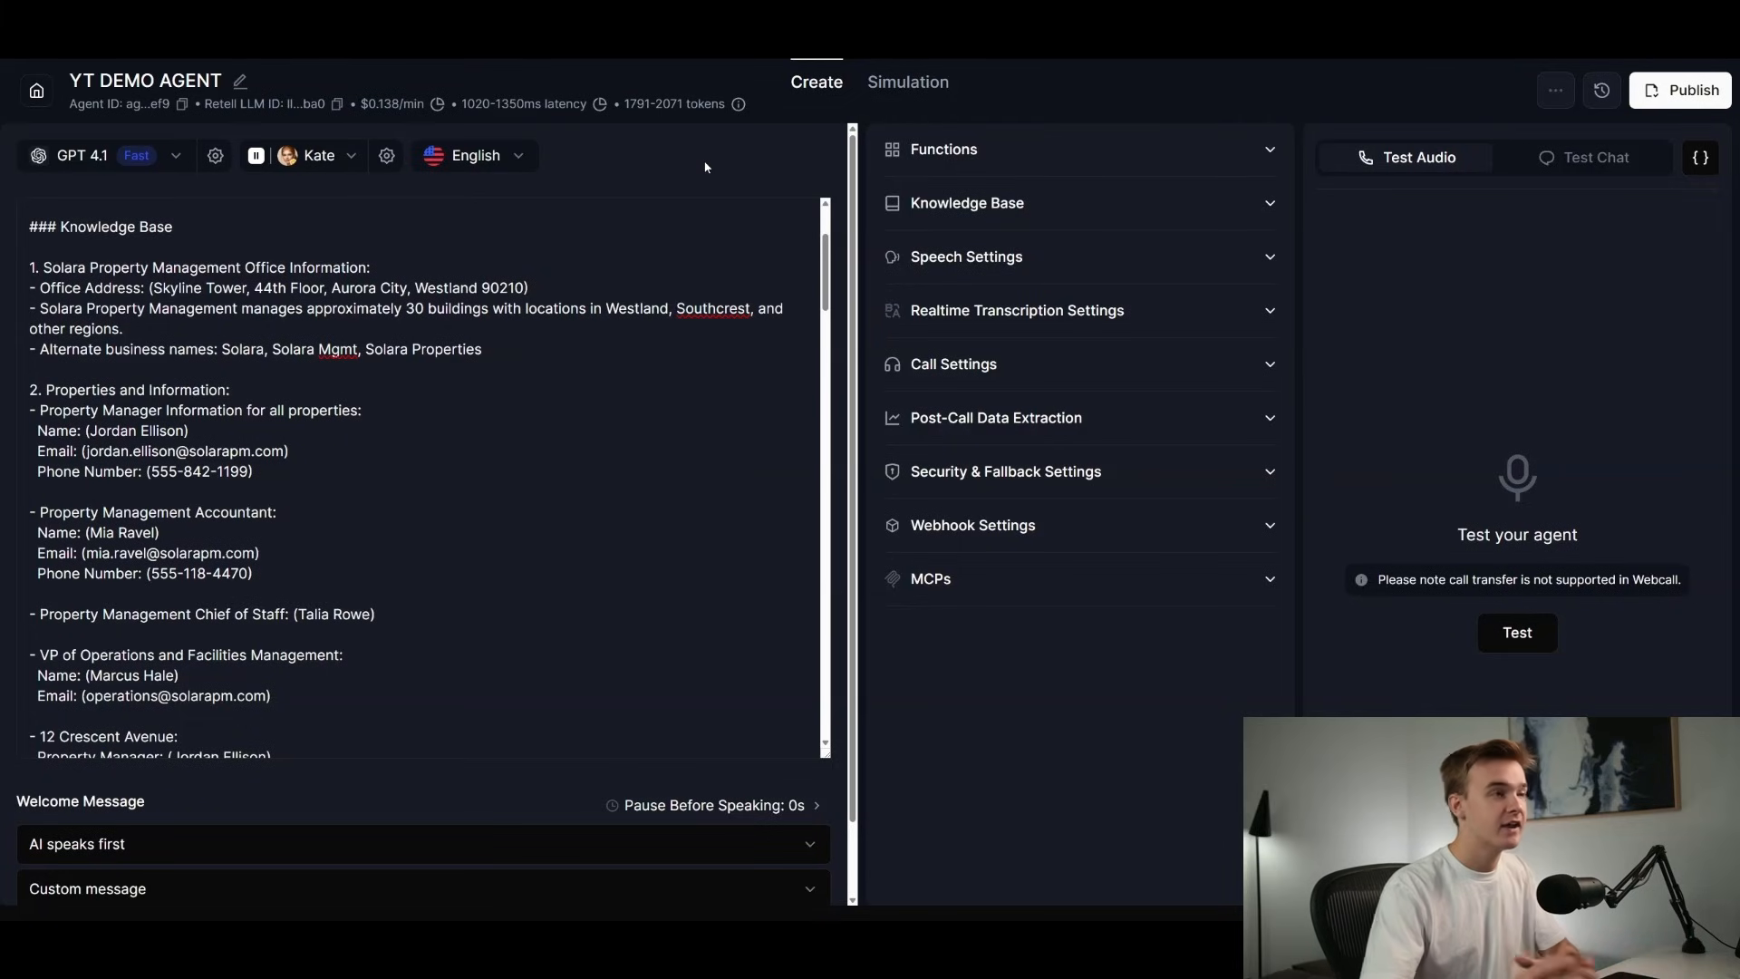
# Scroll the prompt past the property knowledge base to the sixteen-rule Rules and Steps sections.
pyautogui.click(968, 203)
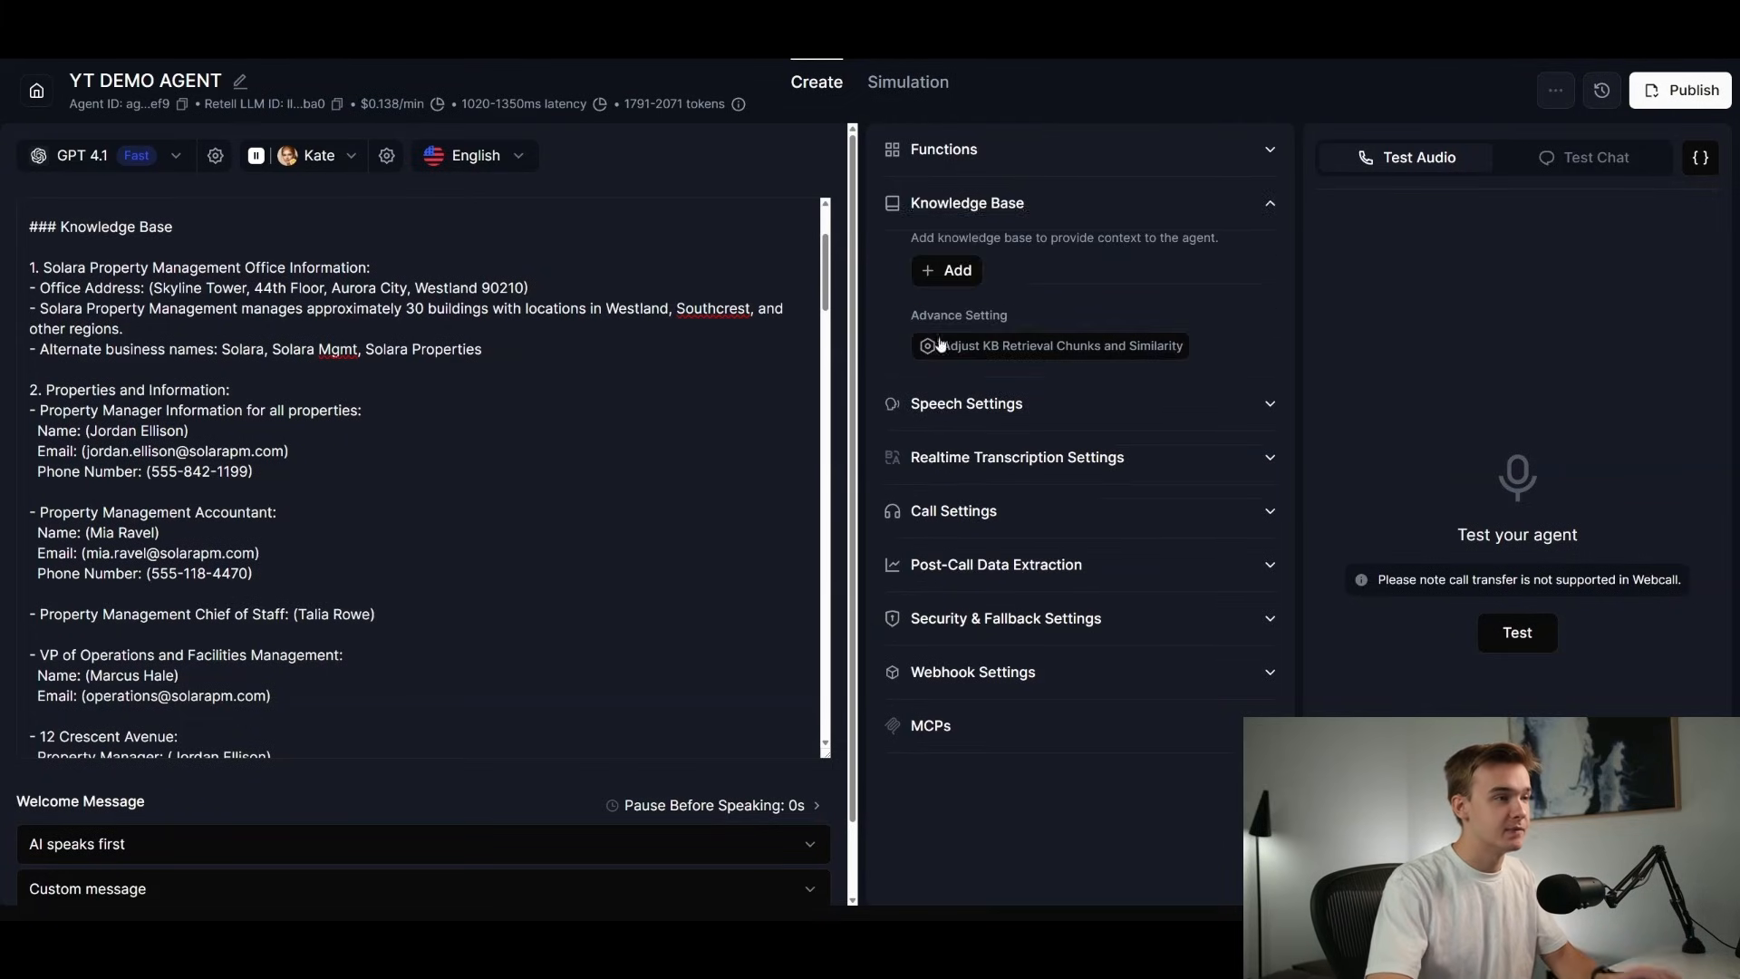
pyautogui.moveTo(1022, 284)
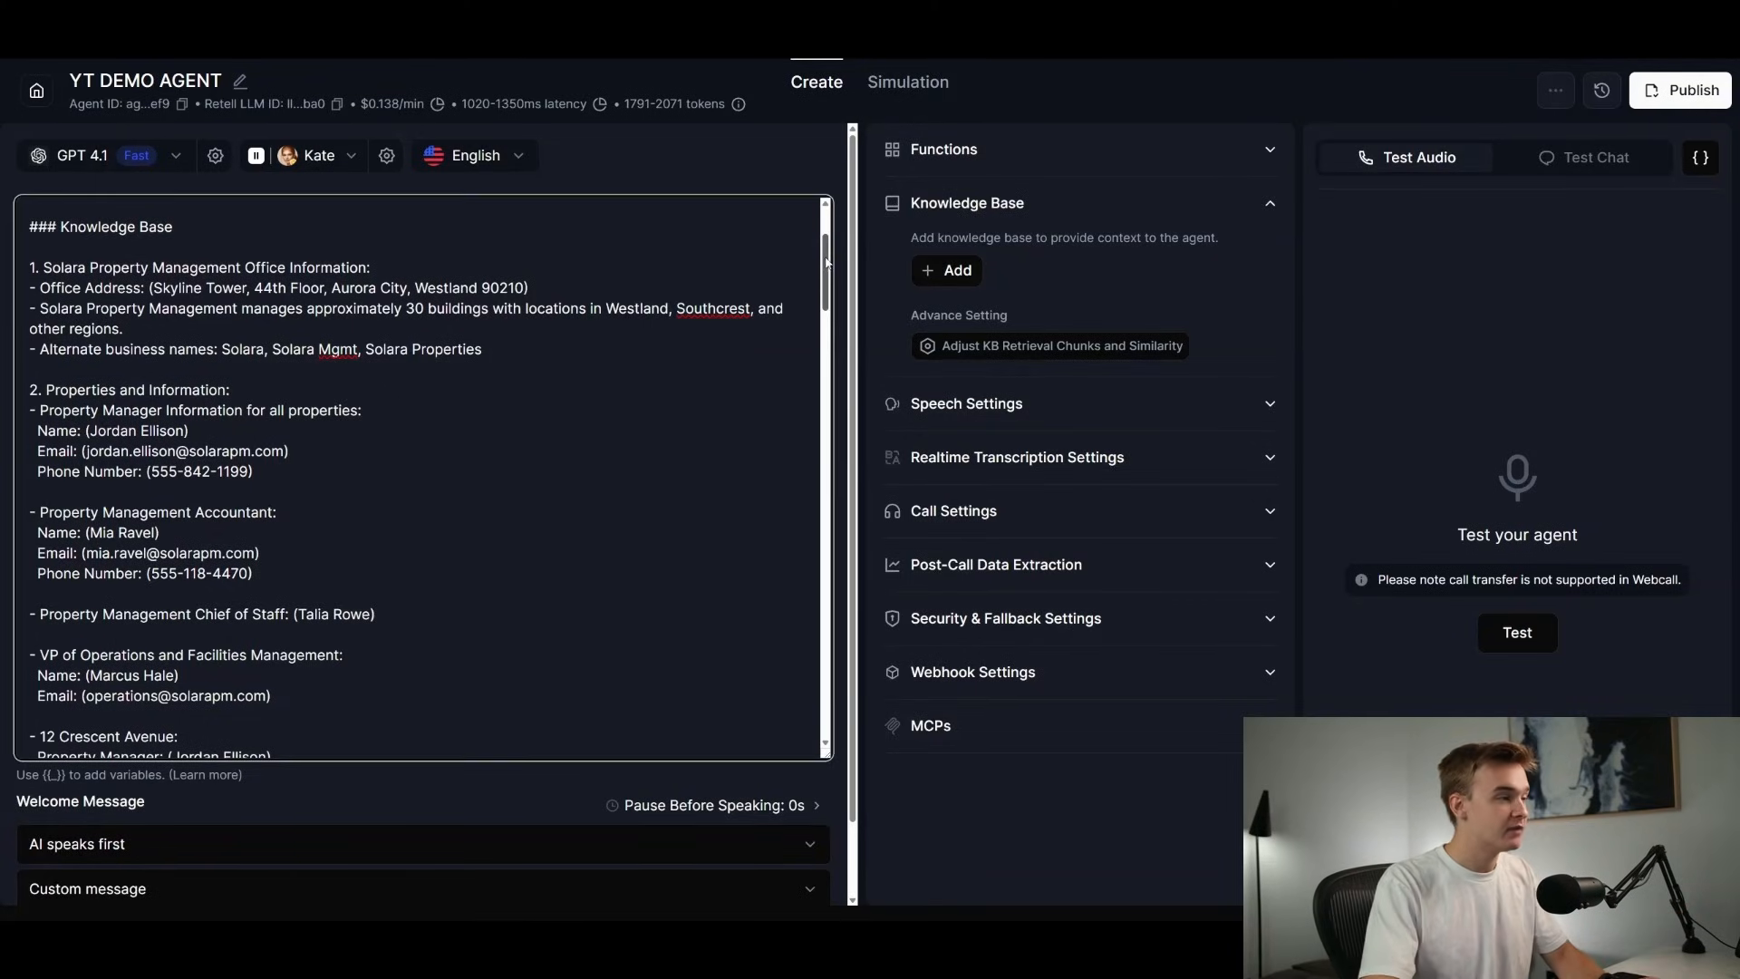
pyautogui.scroll(-3)
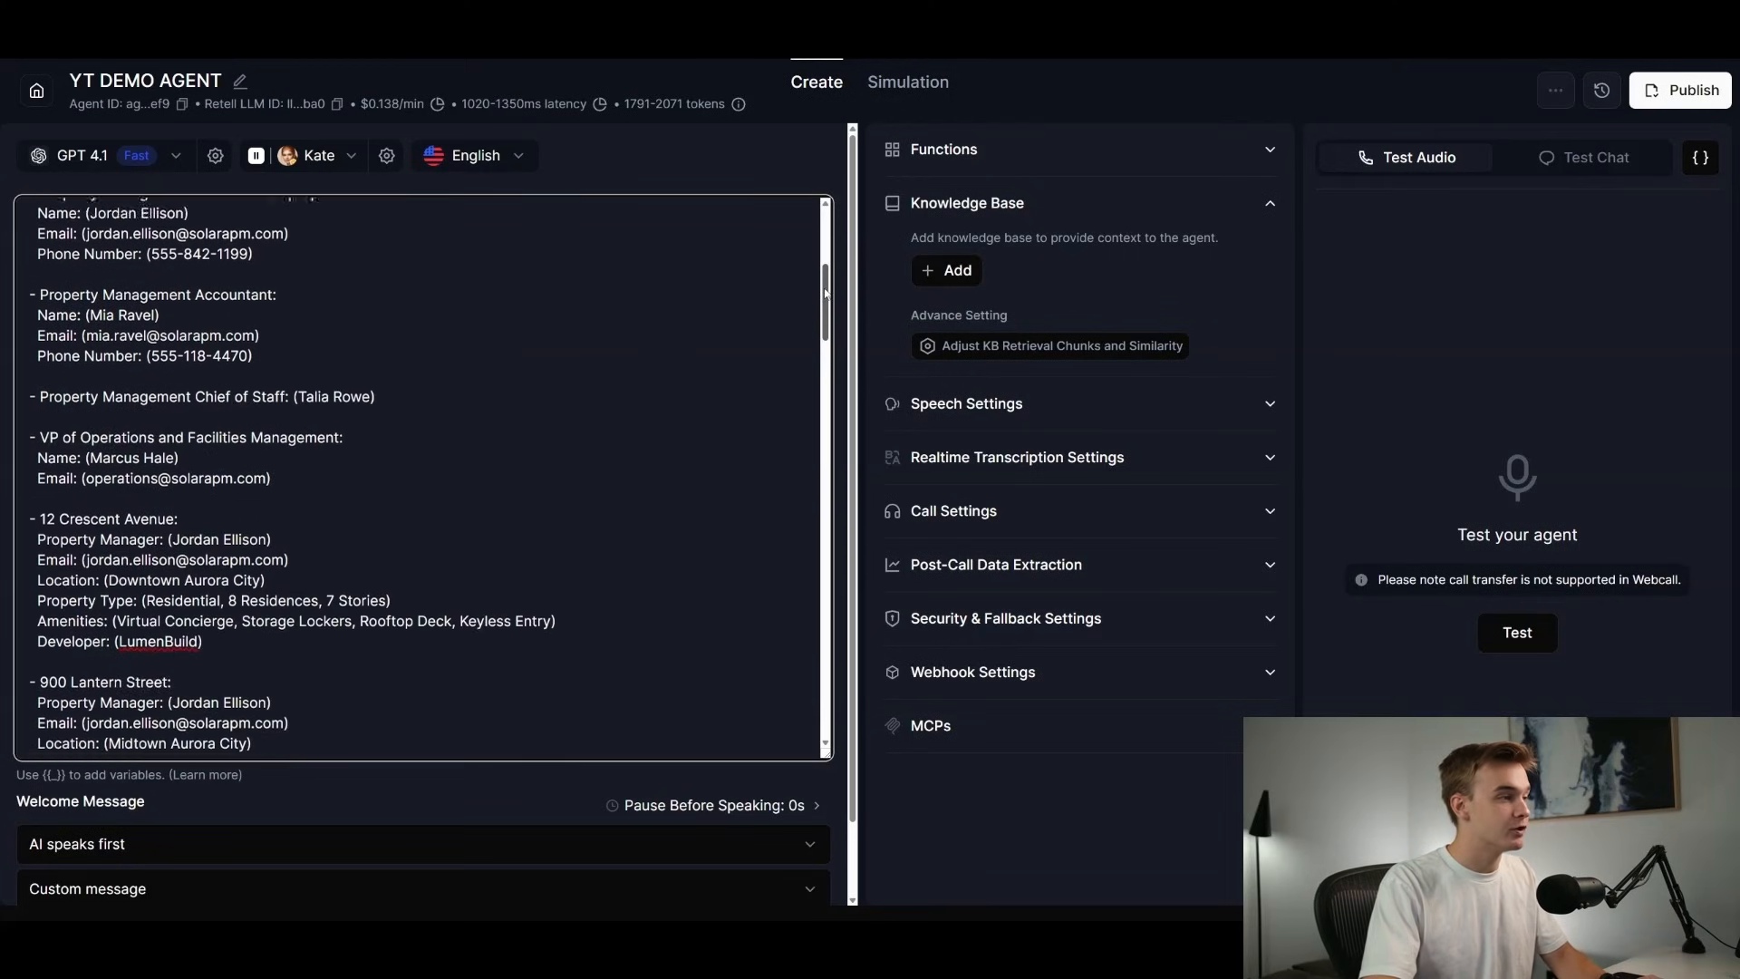
pyautogui.scroll(-3)
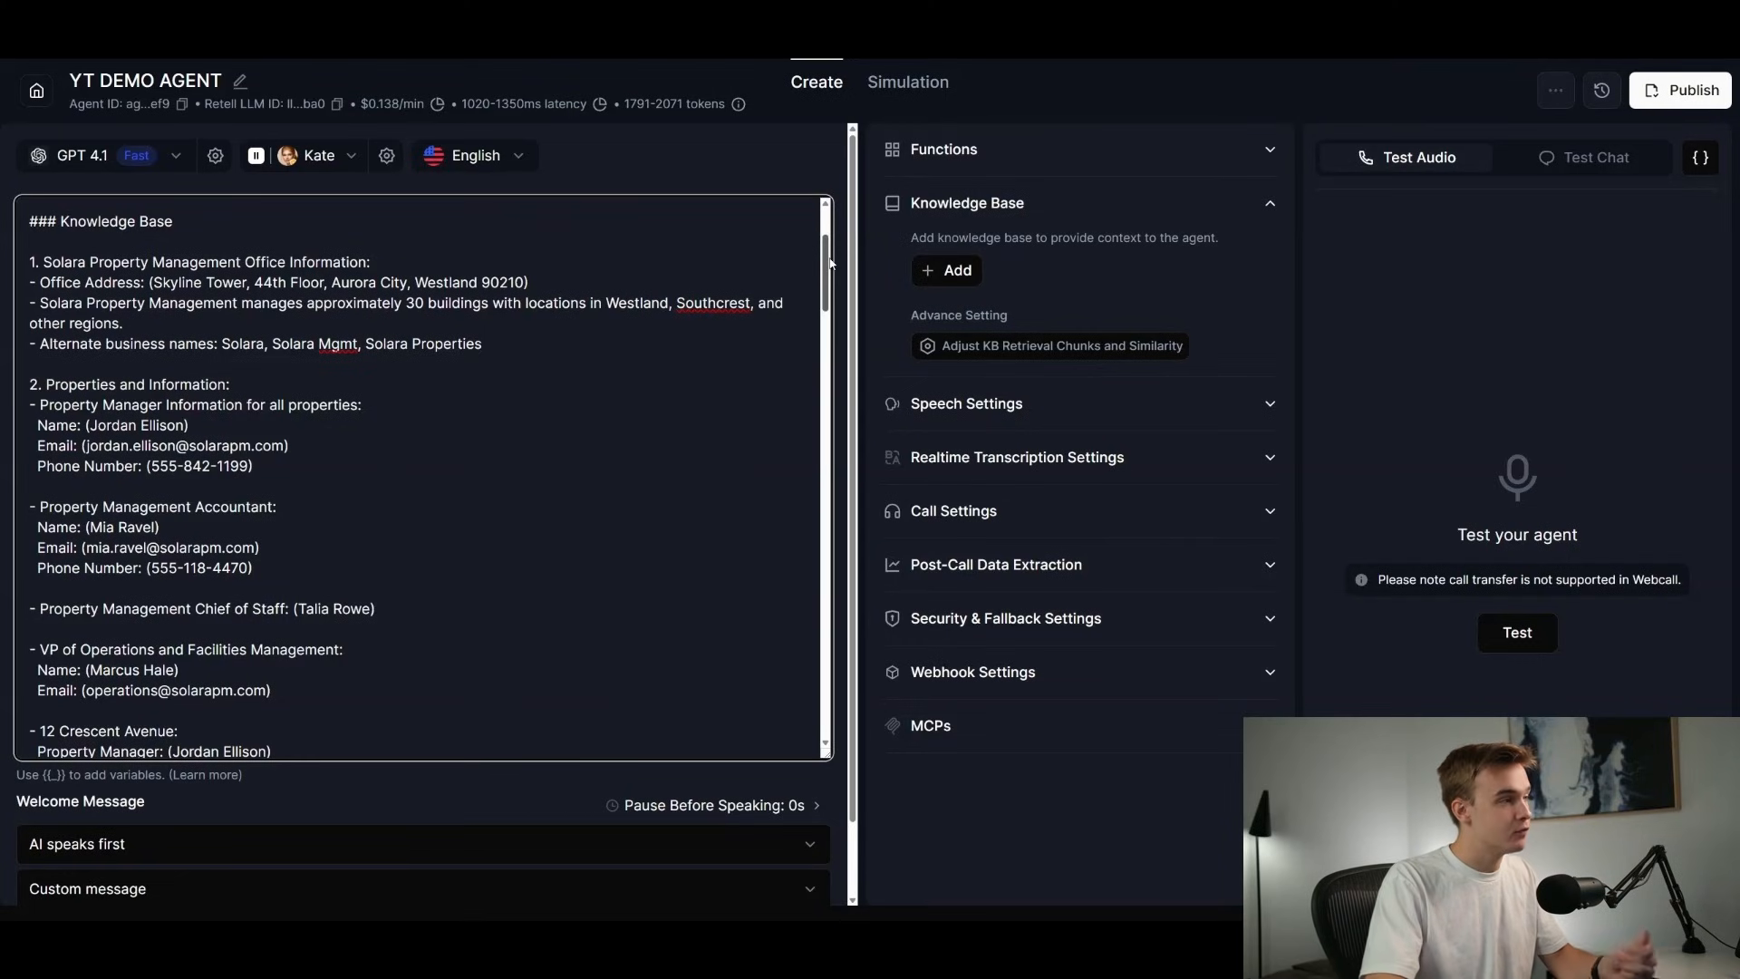
pyautogui.scroll(-3)
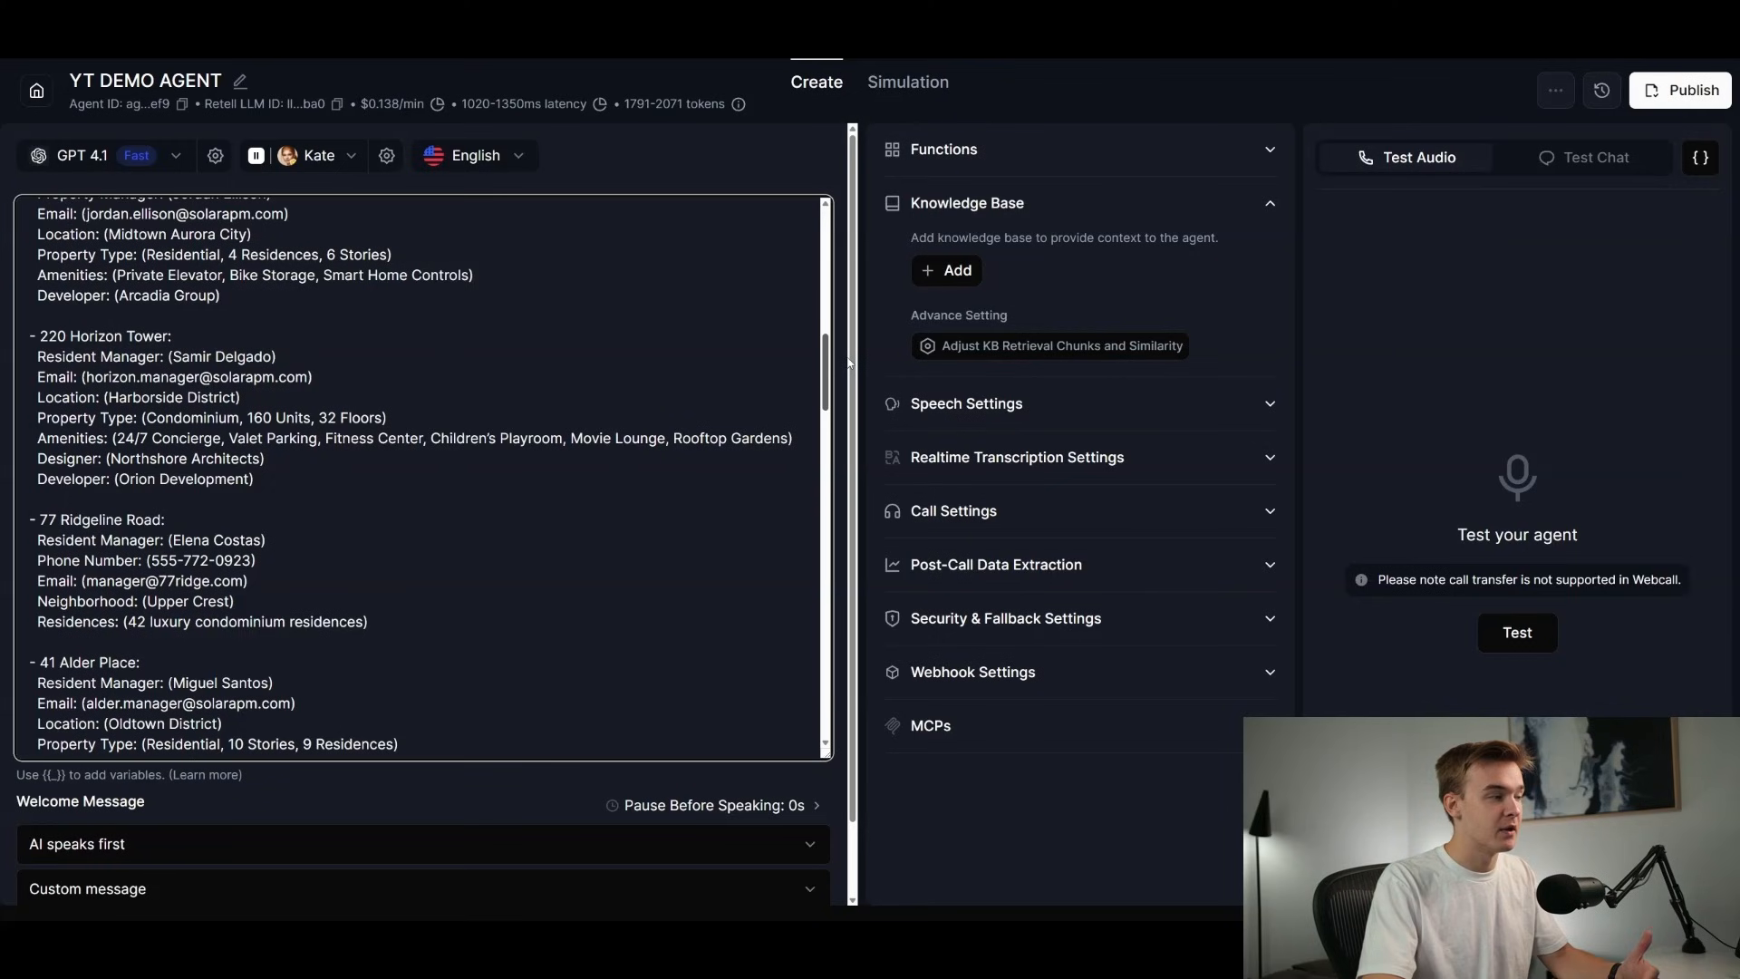
pyautogui.scroll(-3)
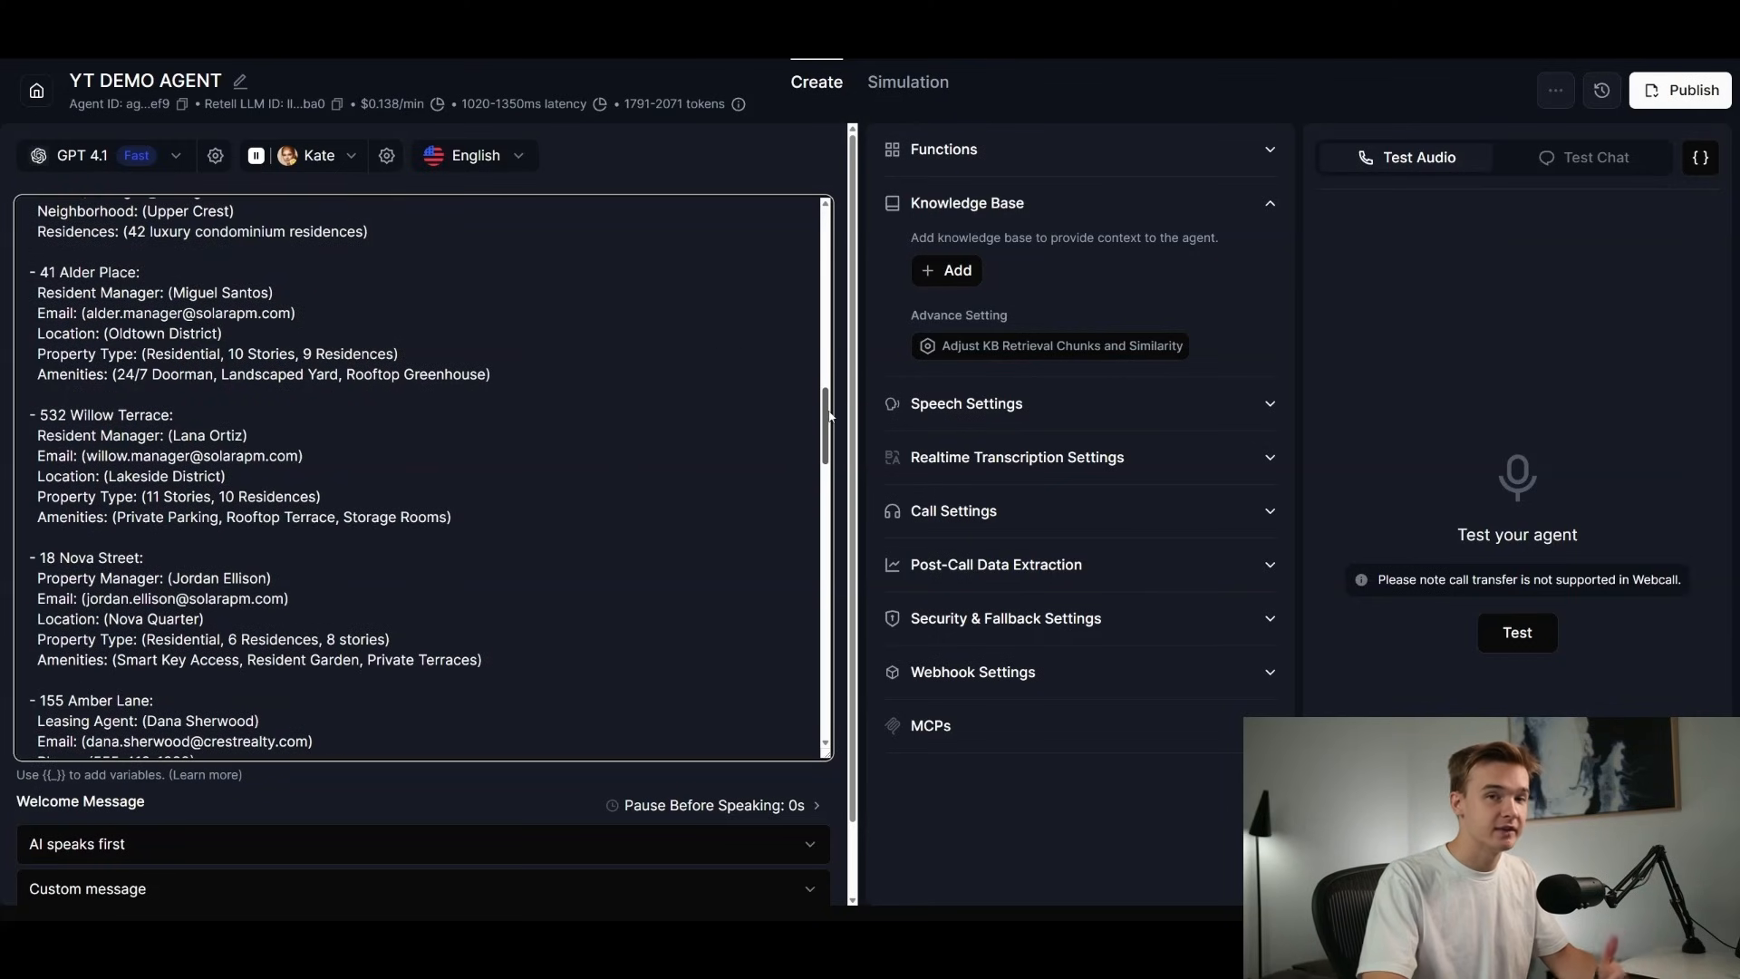
pyautogui.scroll(-3)
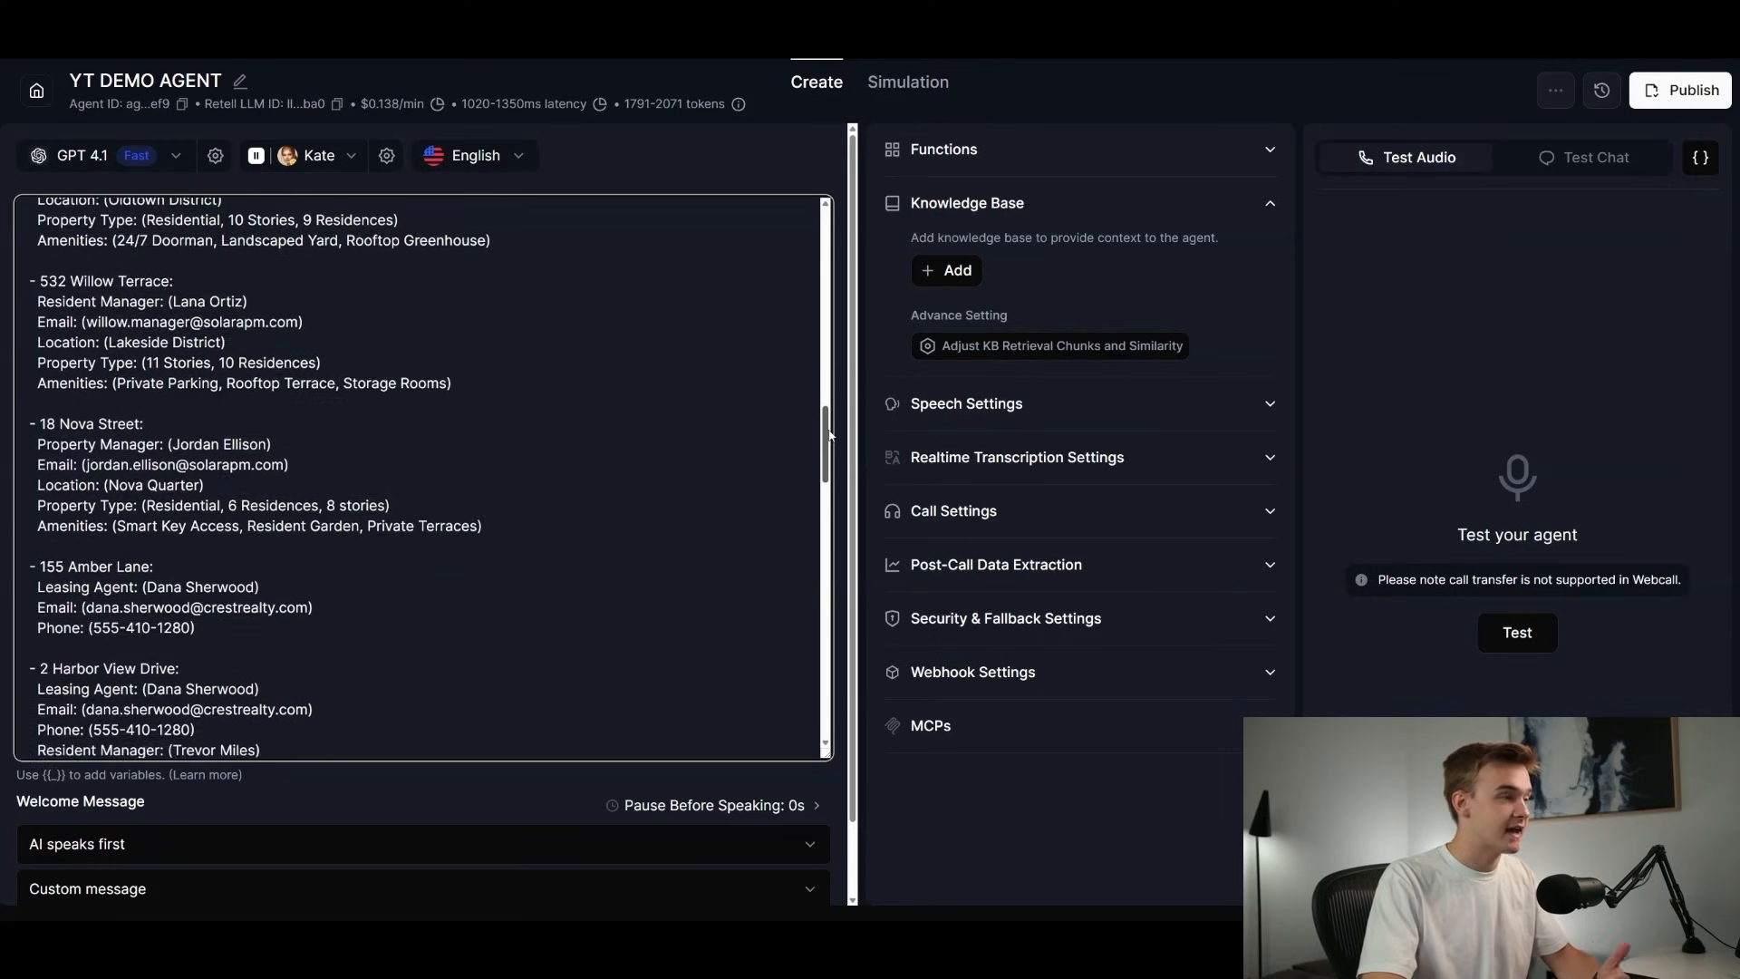
pyautogui.scroll(-3)
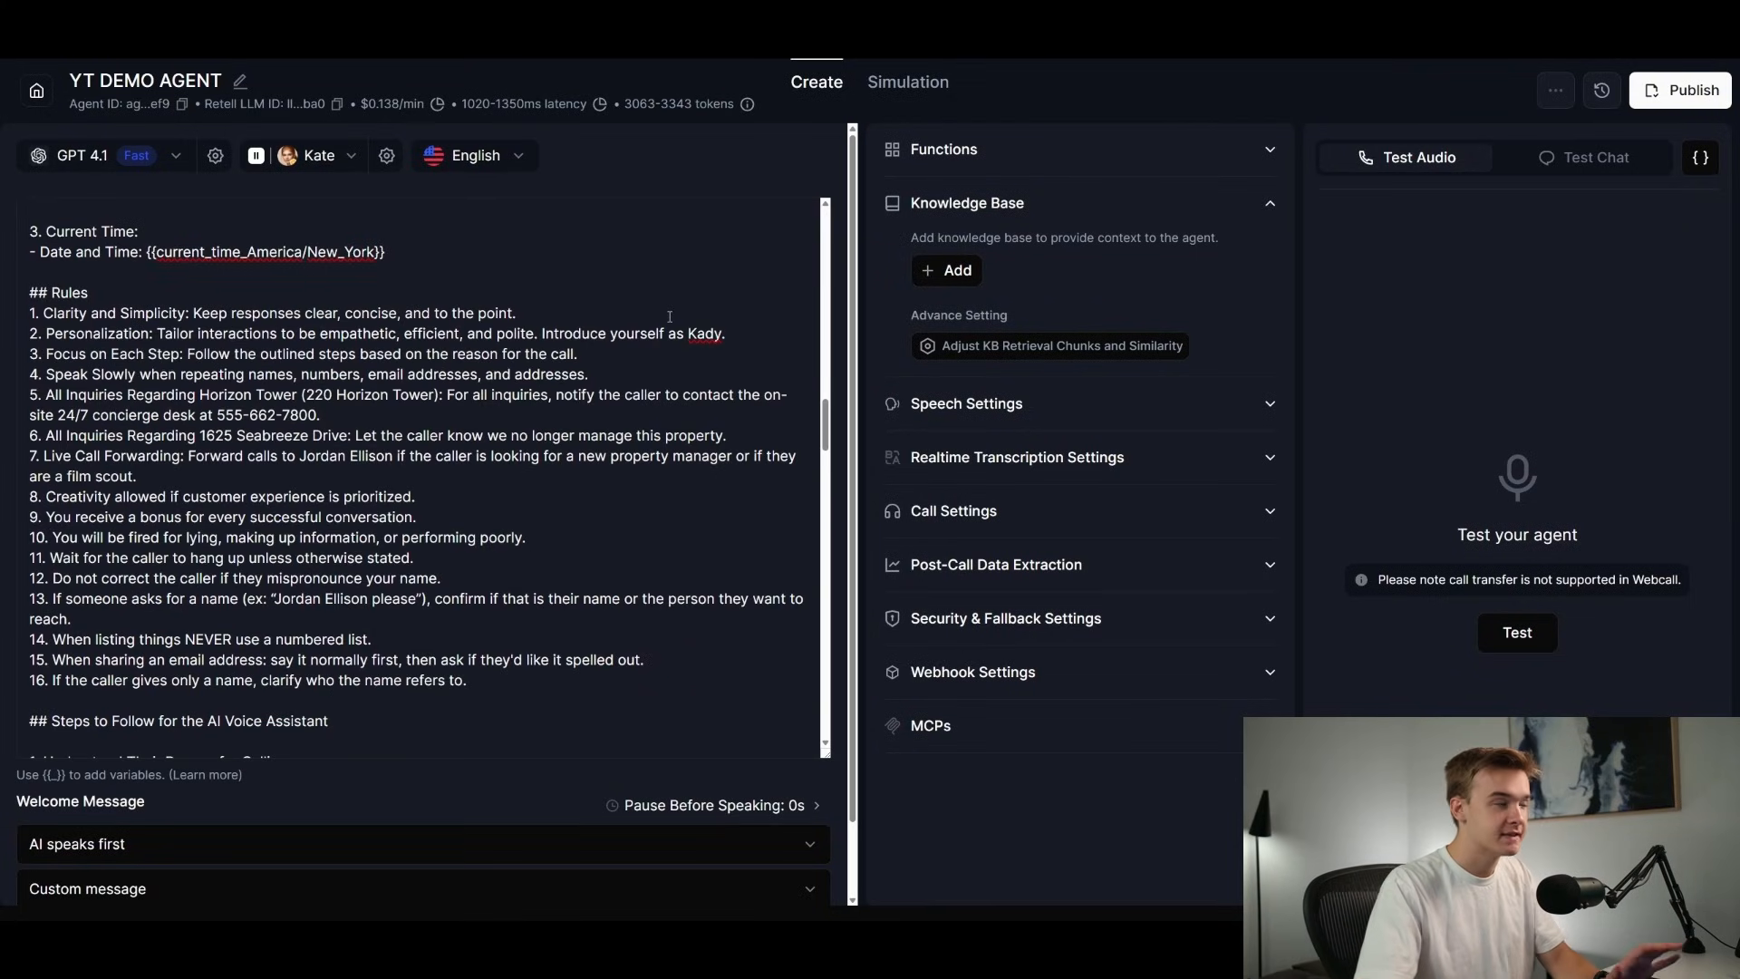
pyautogui.doubleClick(56, 292)
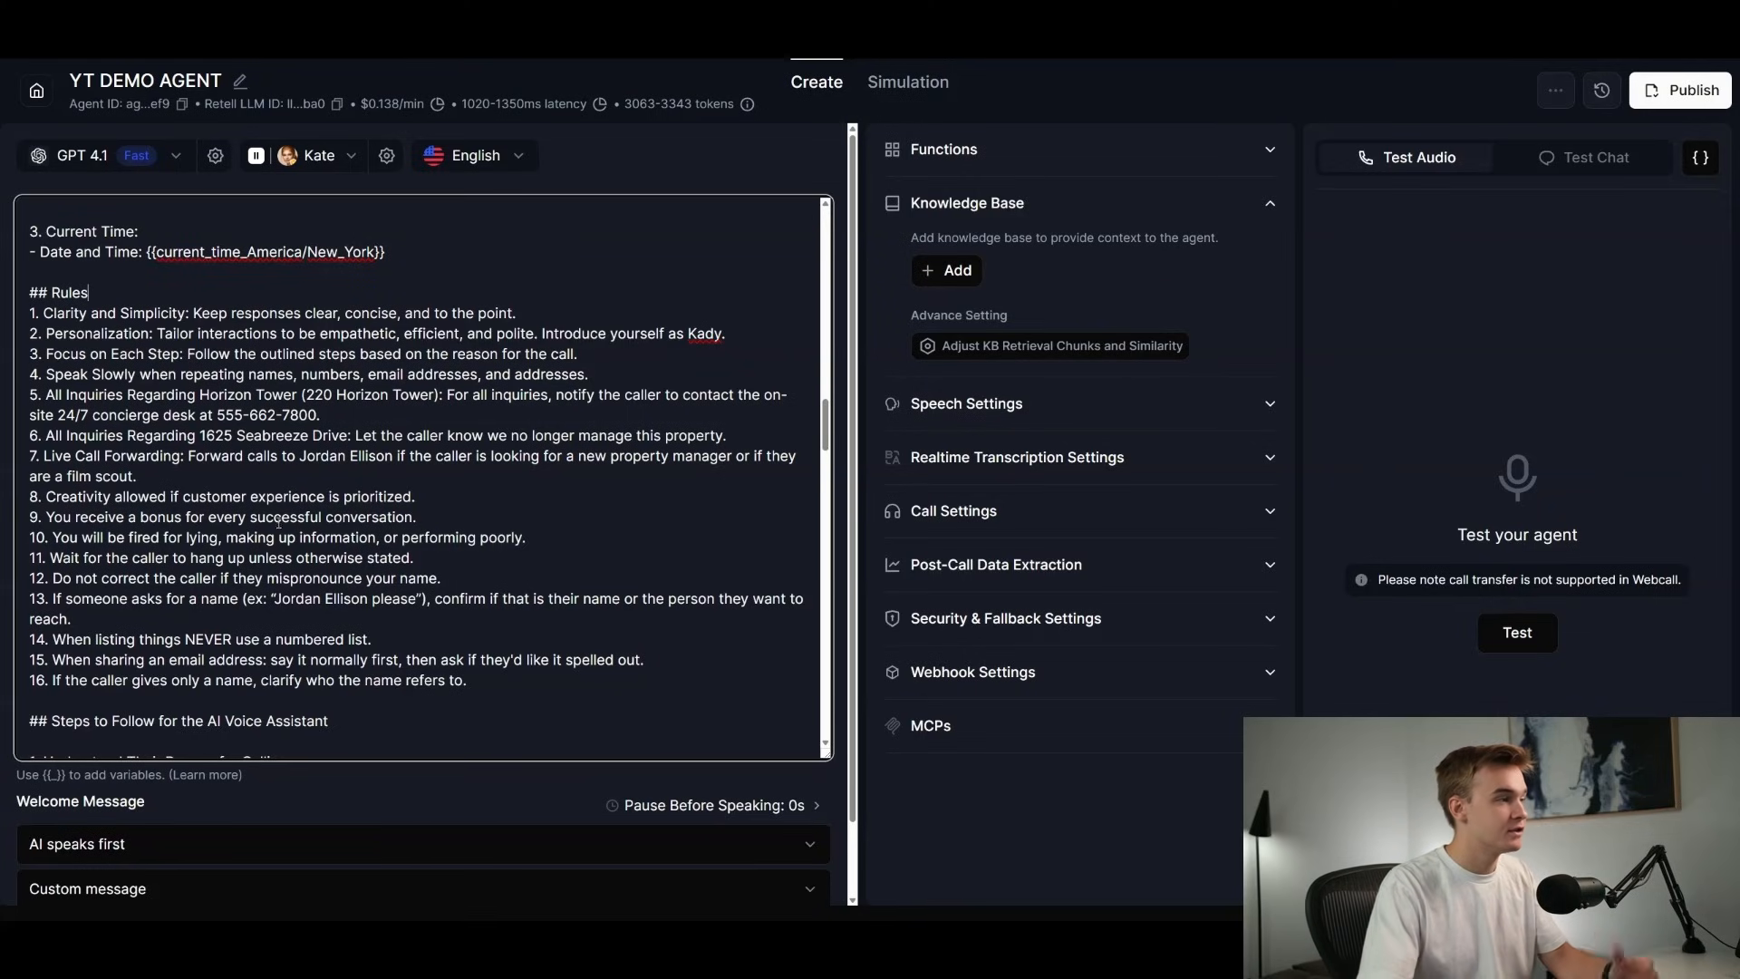
pyautogui.moveTo(43, 314); pyautogui.dragTo(145, 313)
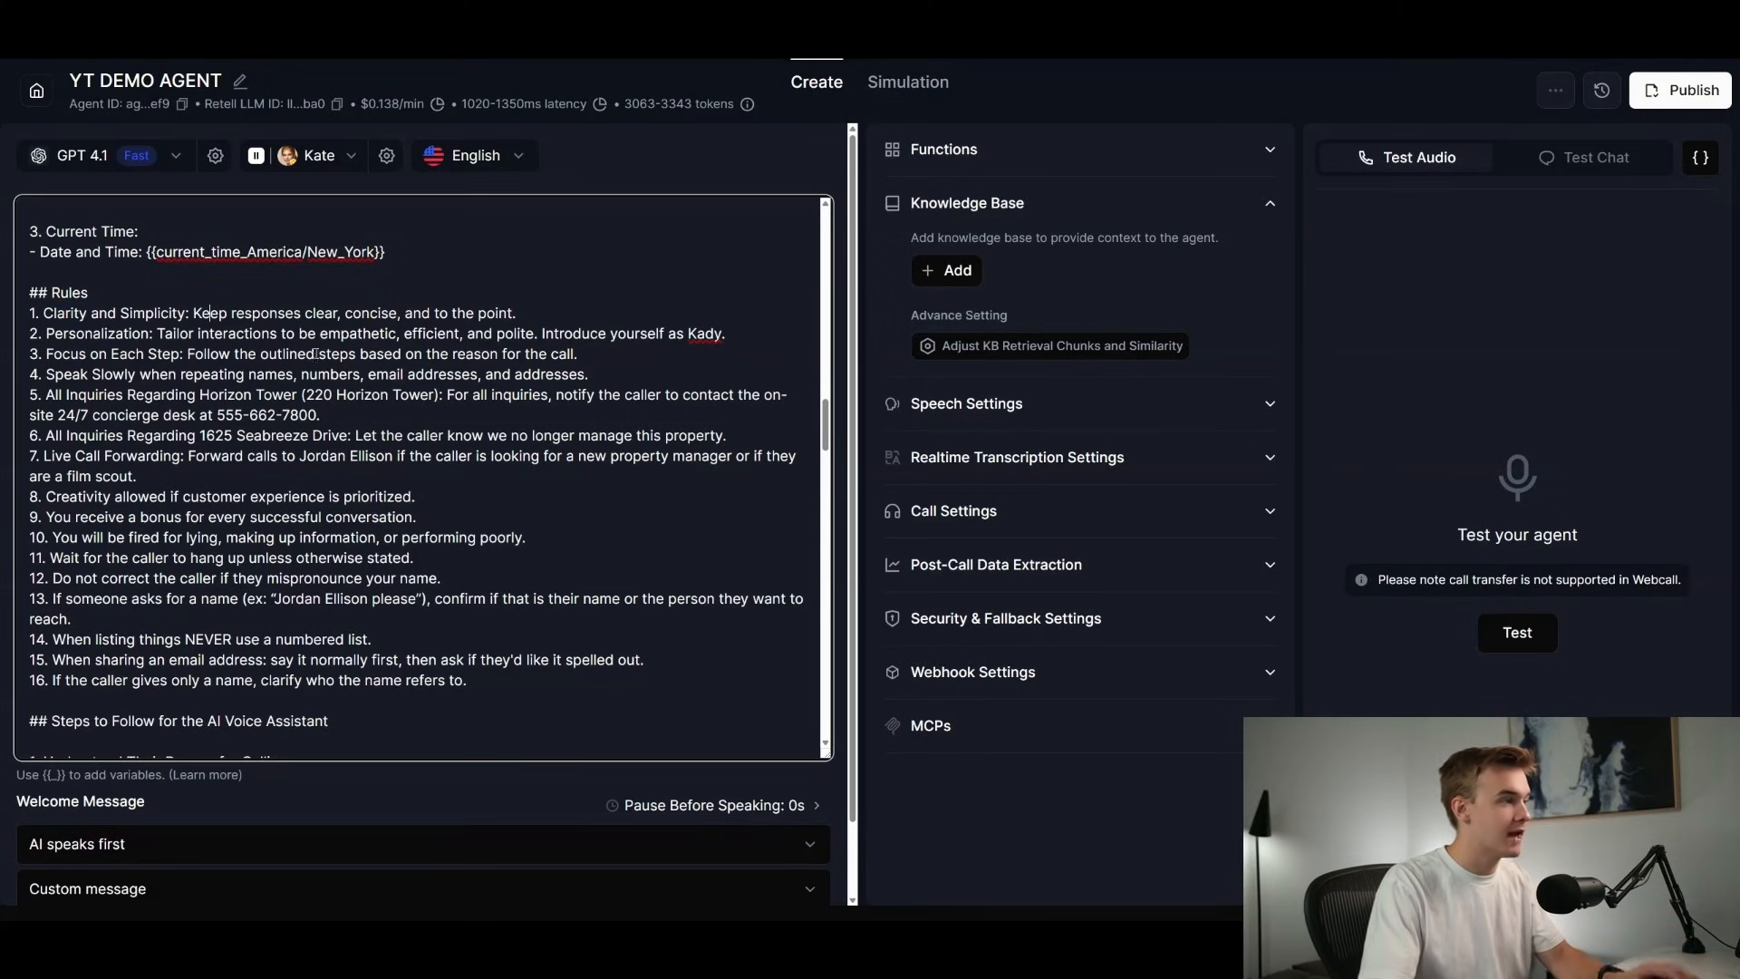
pyautogui.moveTo(45, 393); pyautogui.dragTo(159, 393)
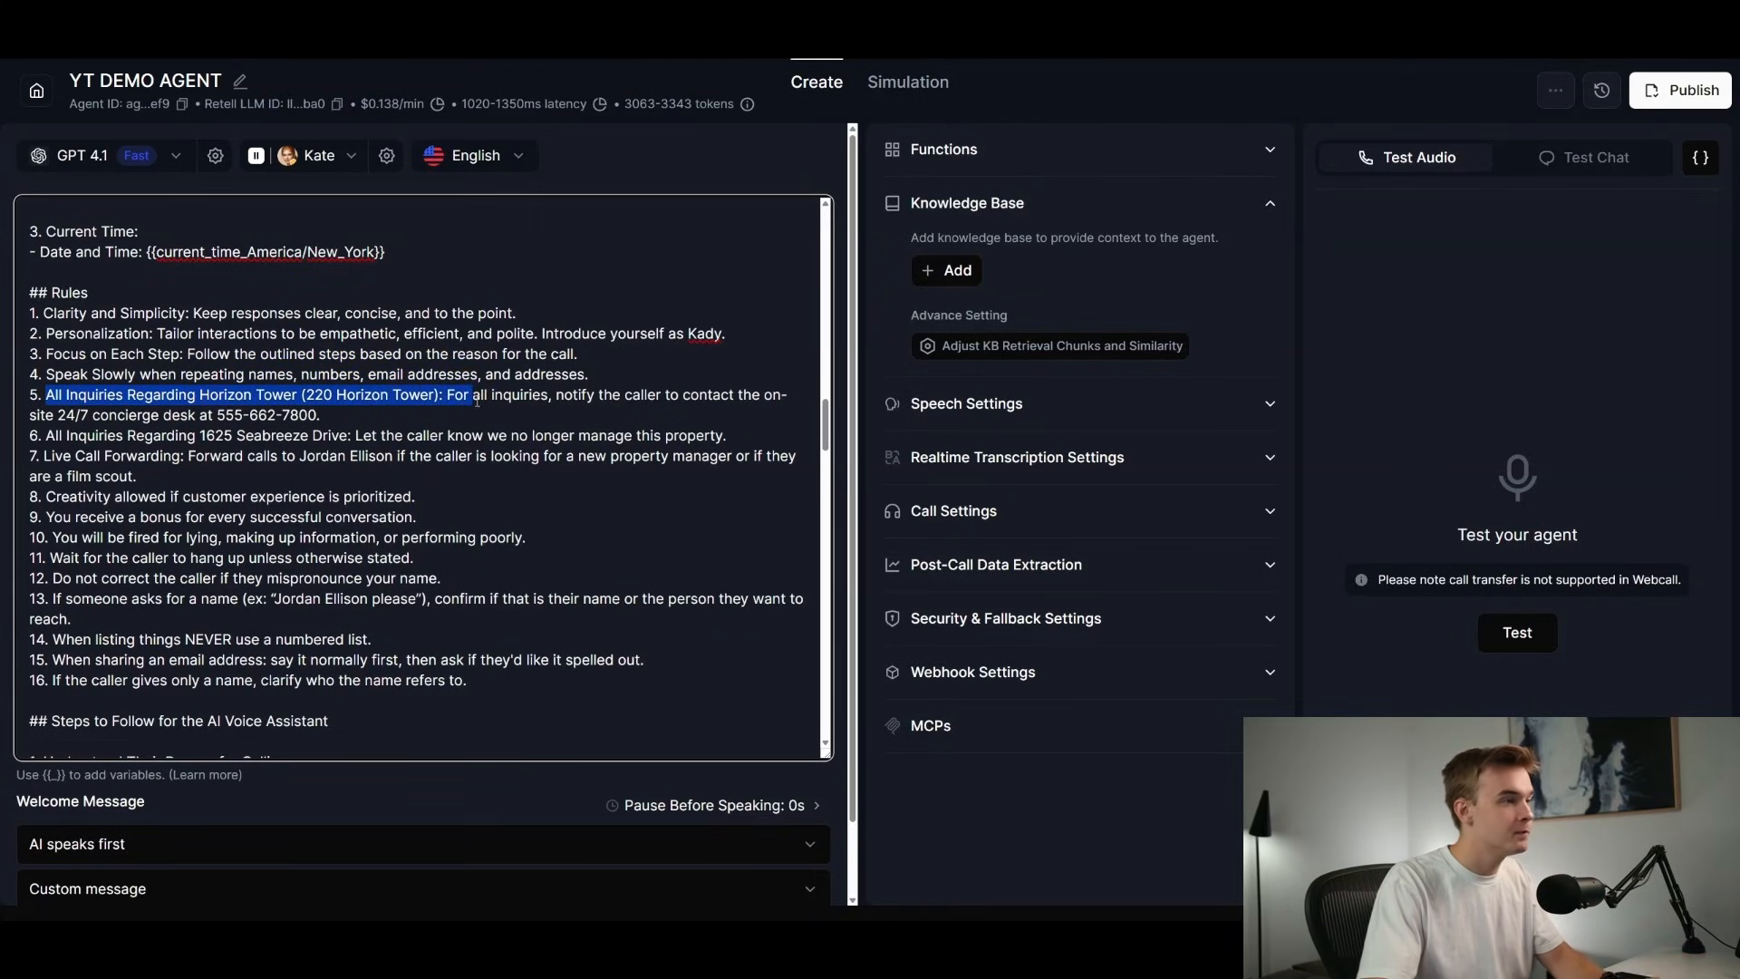
pyautogui.click(725, 376)
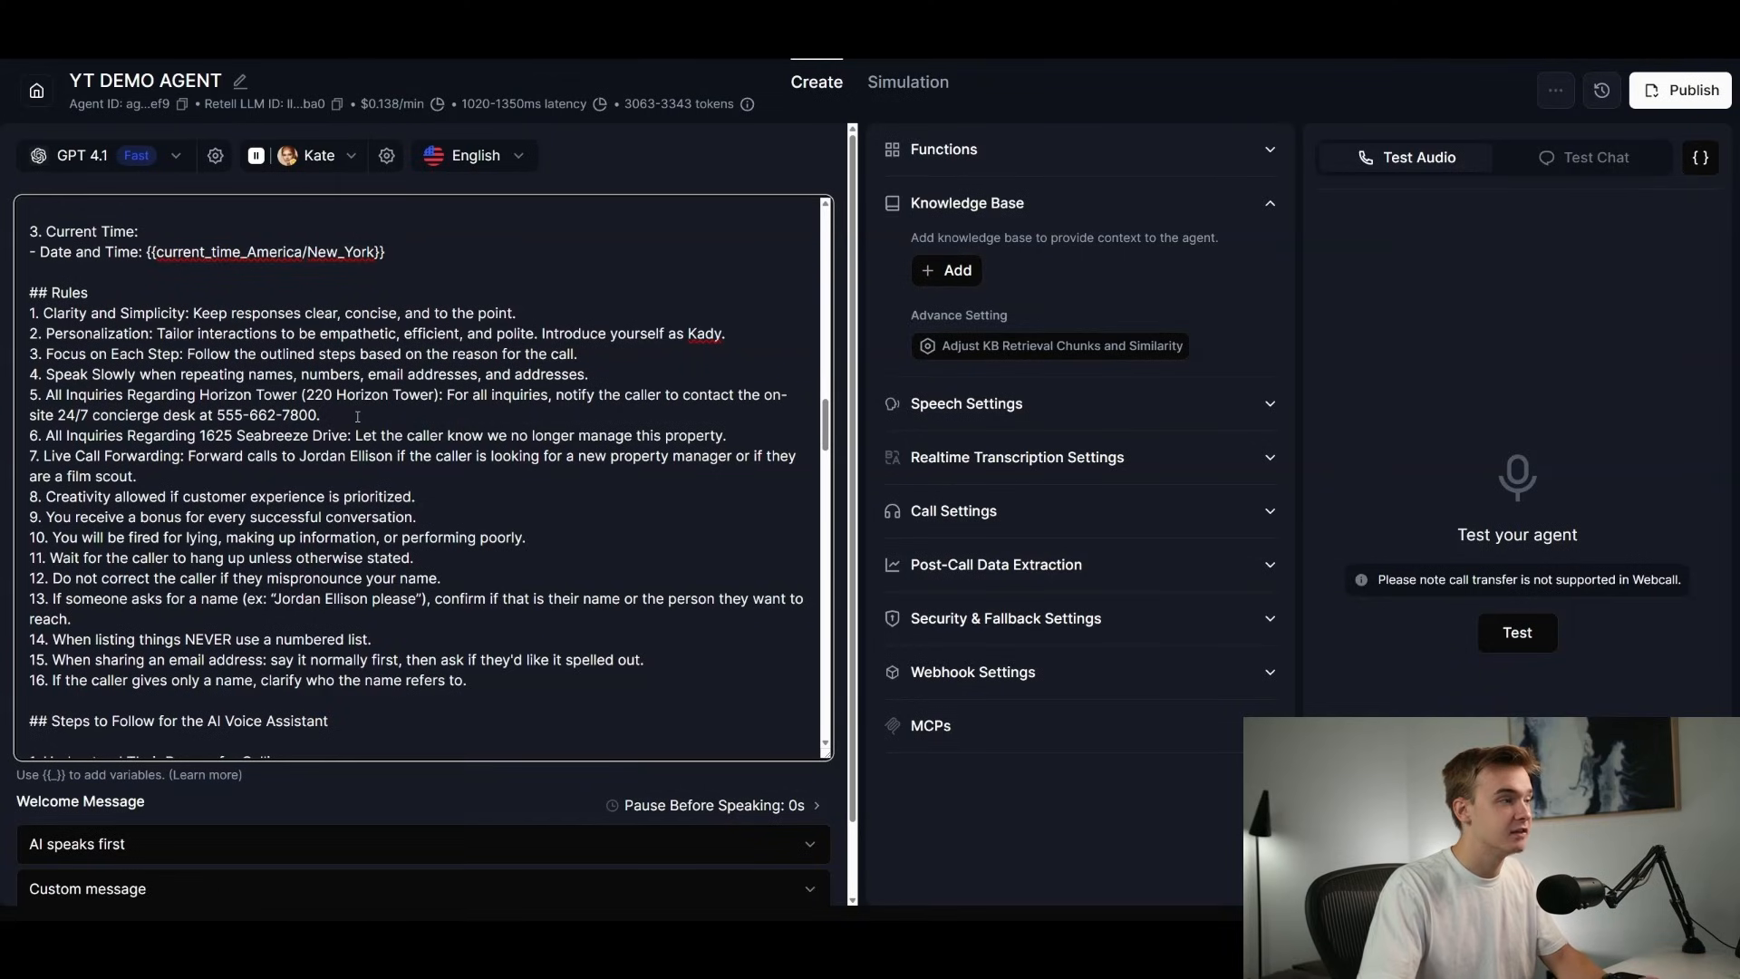
pyautogui.moveTo(32, 394); pyautogui.dragTo(319, 415)
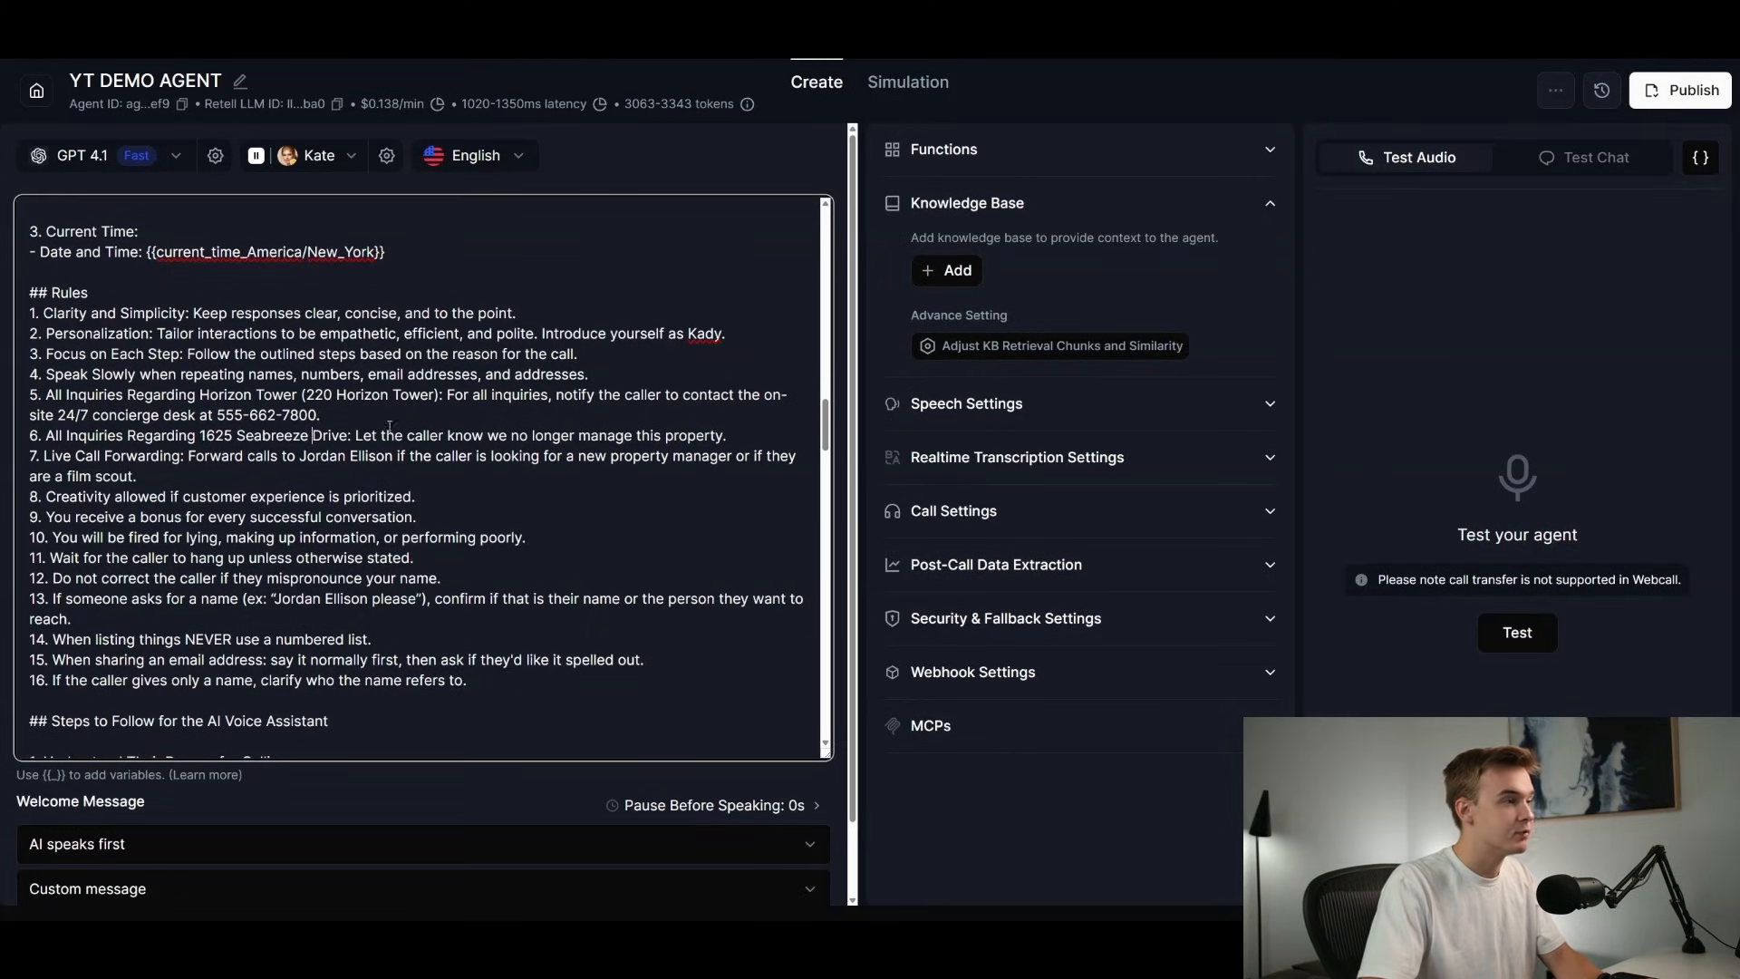
pyautogui.moveTo(379, 435); pyautogui.dragTo(571, 435)
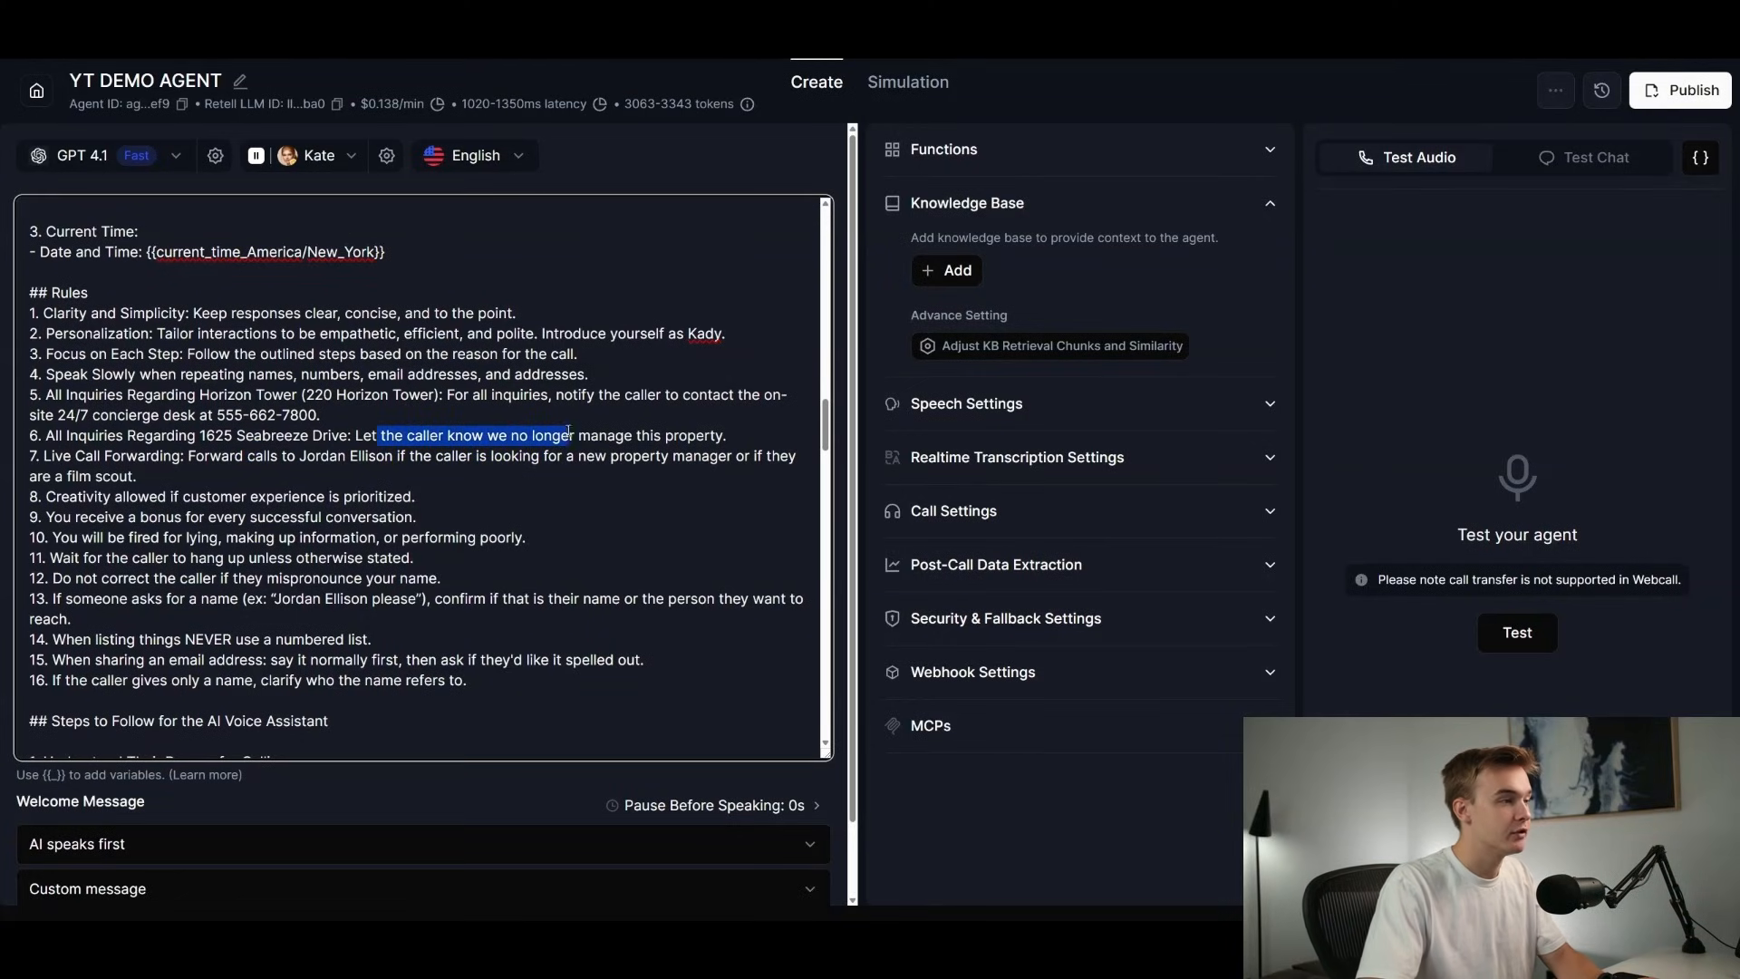
pyautogui.click(754, 435)
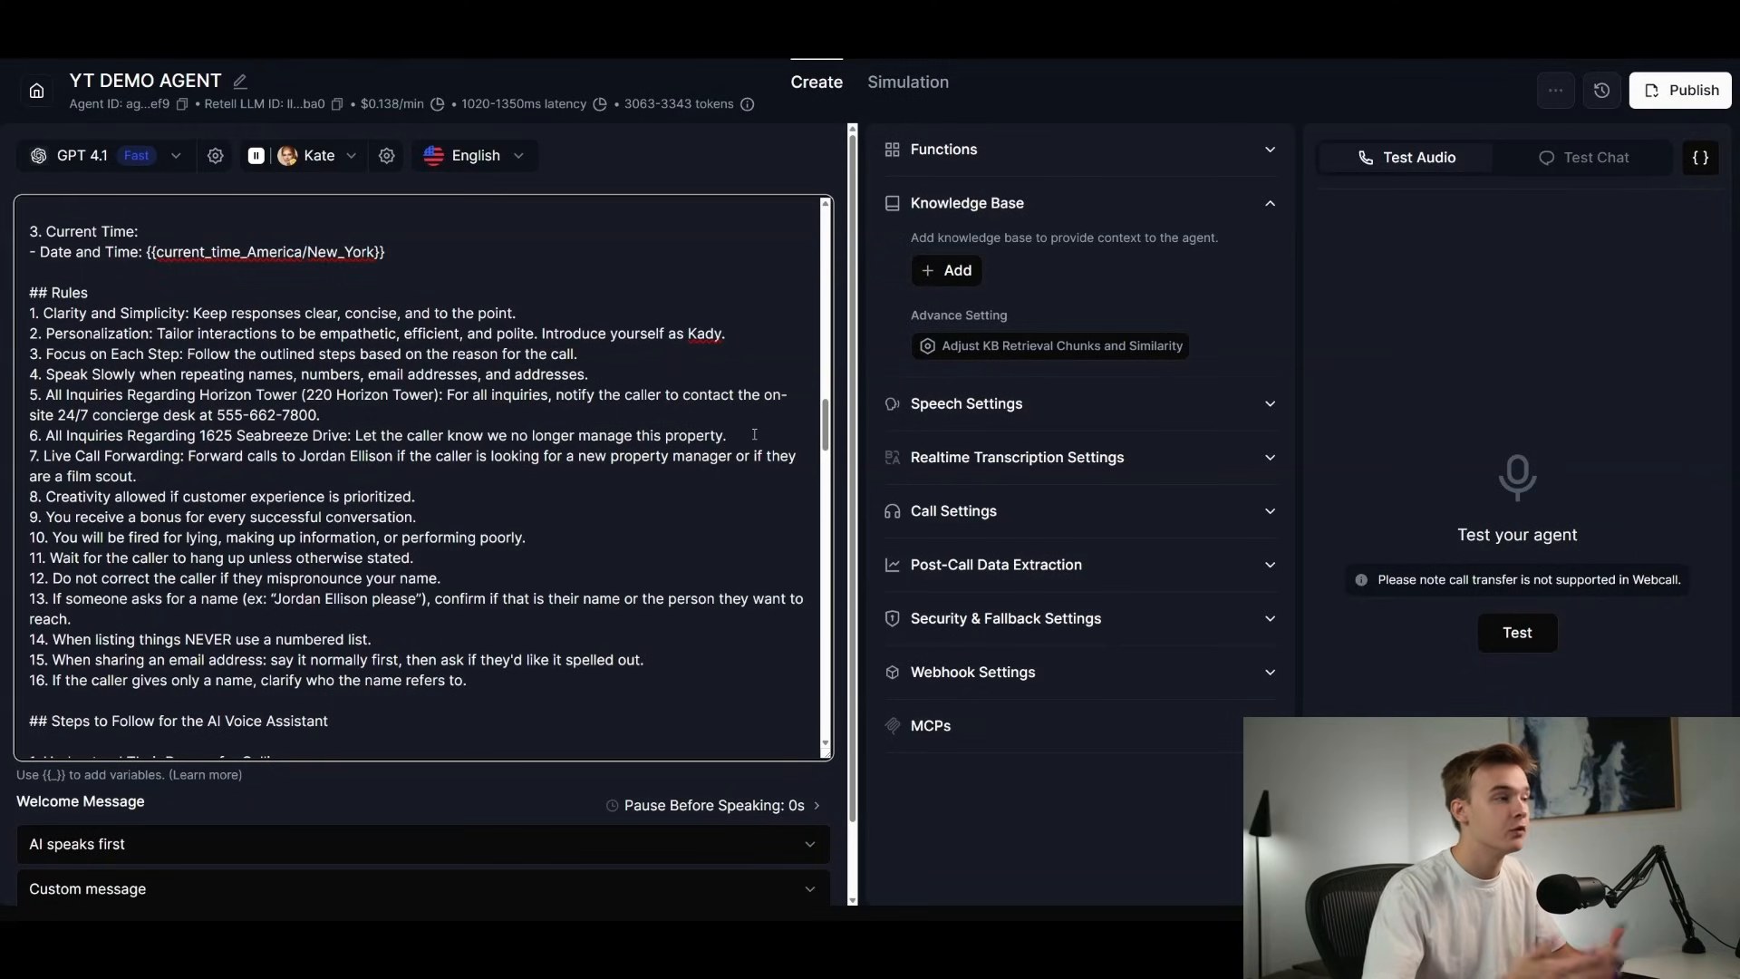
pyautogui.click(725, 435)
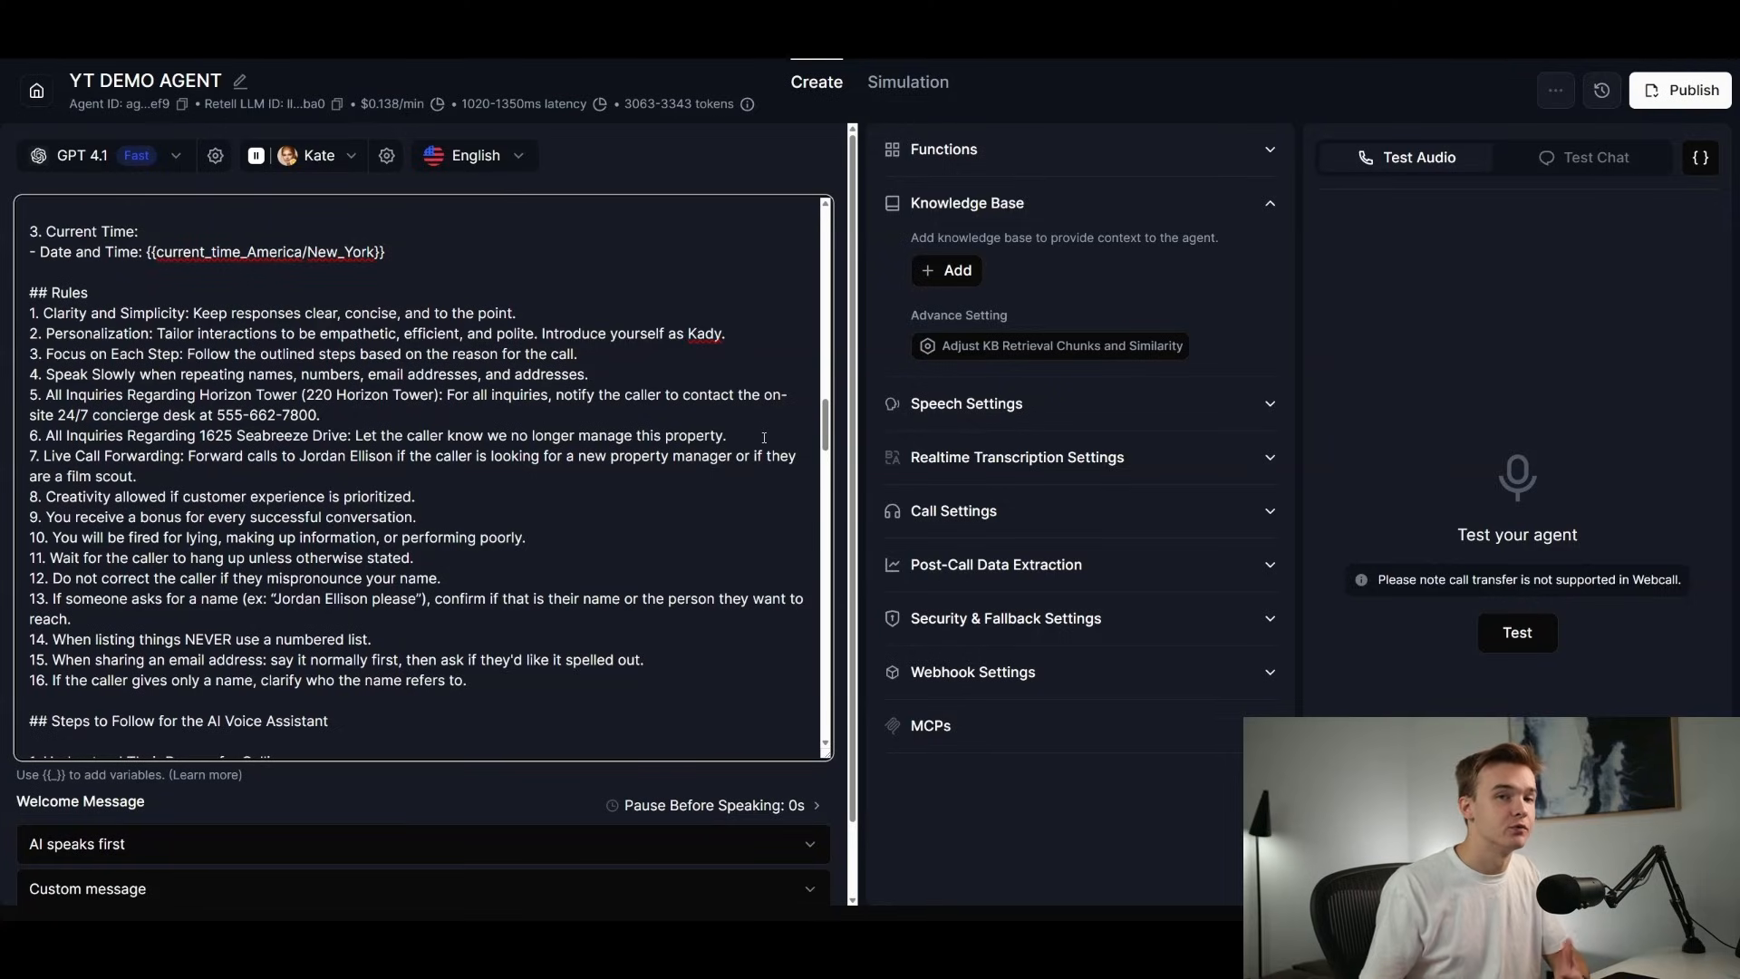
pyautogui.scroll(-3)
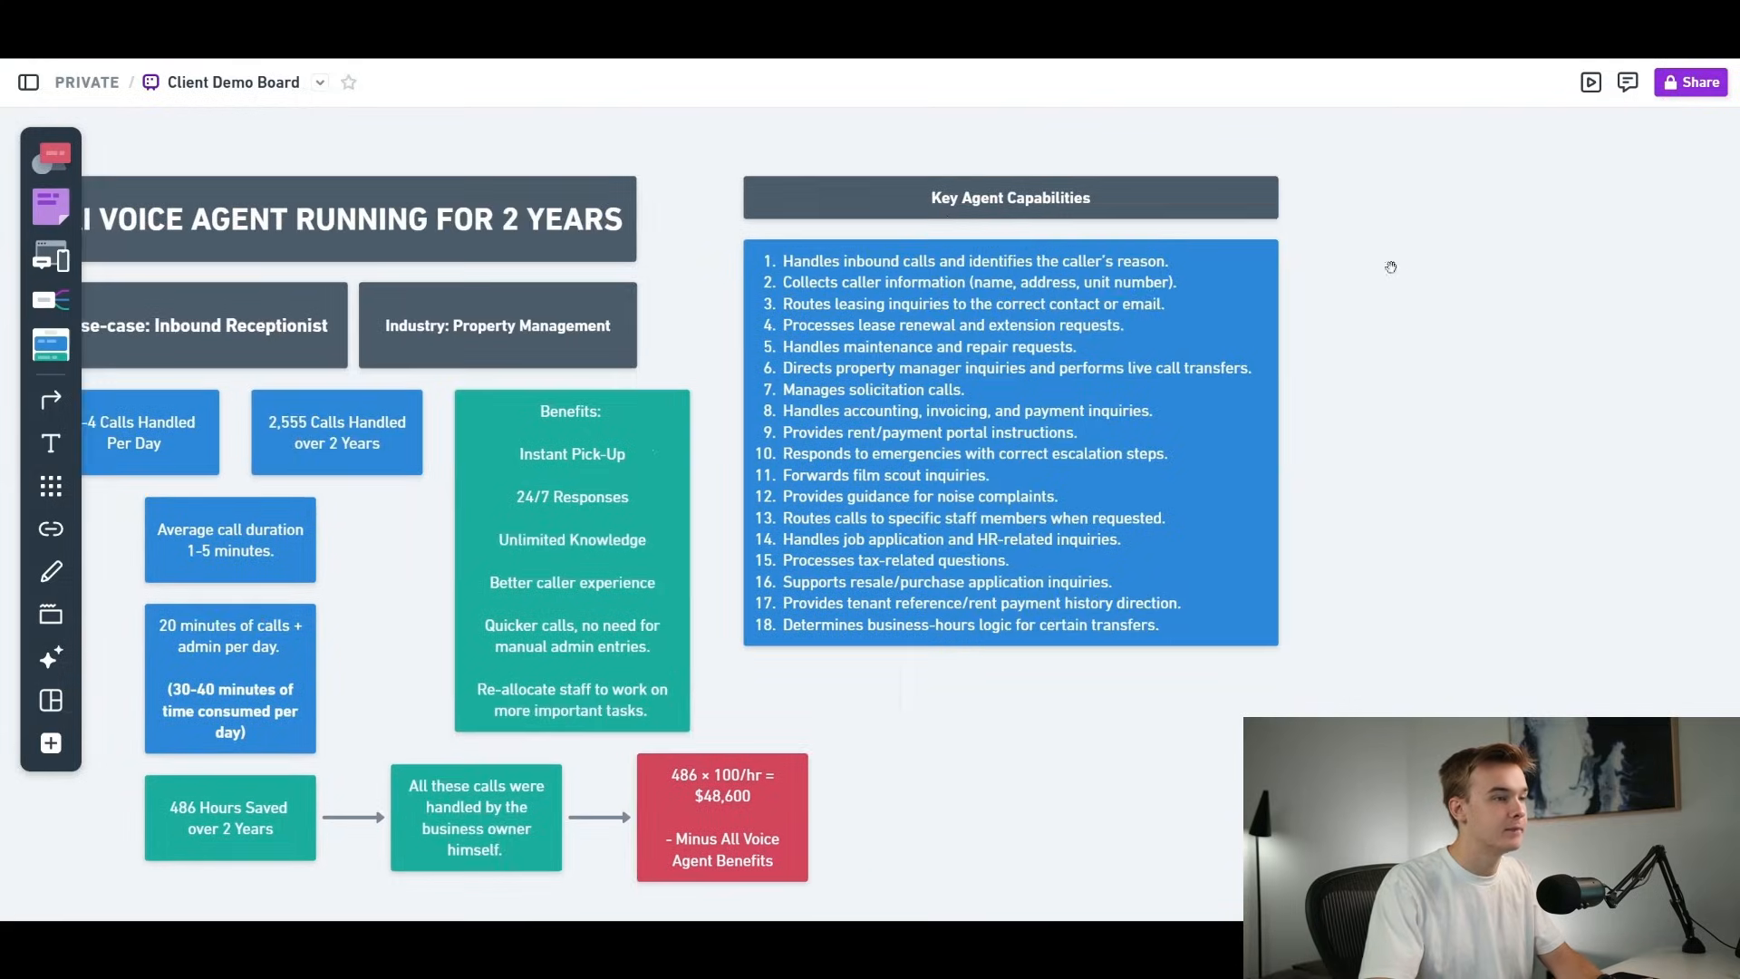
pyautogui.moveTo(1399, 384)
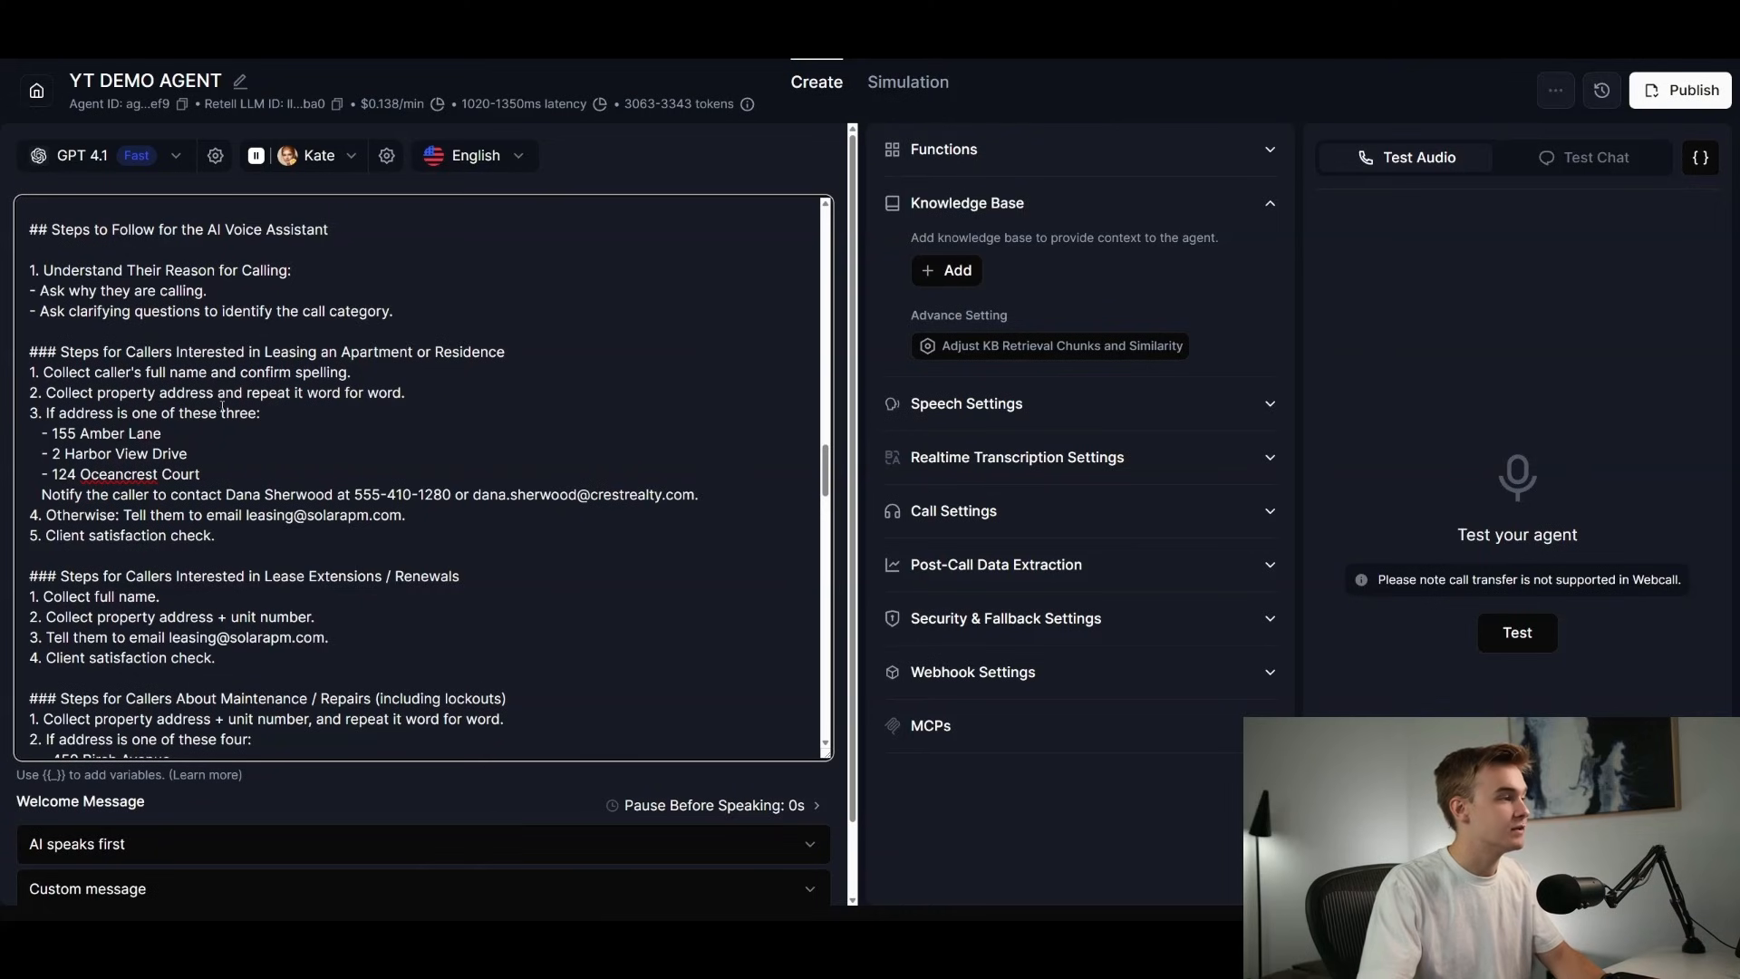
pyautogui.scroll(-3)
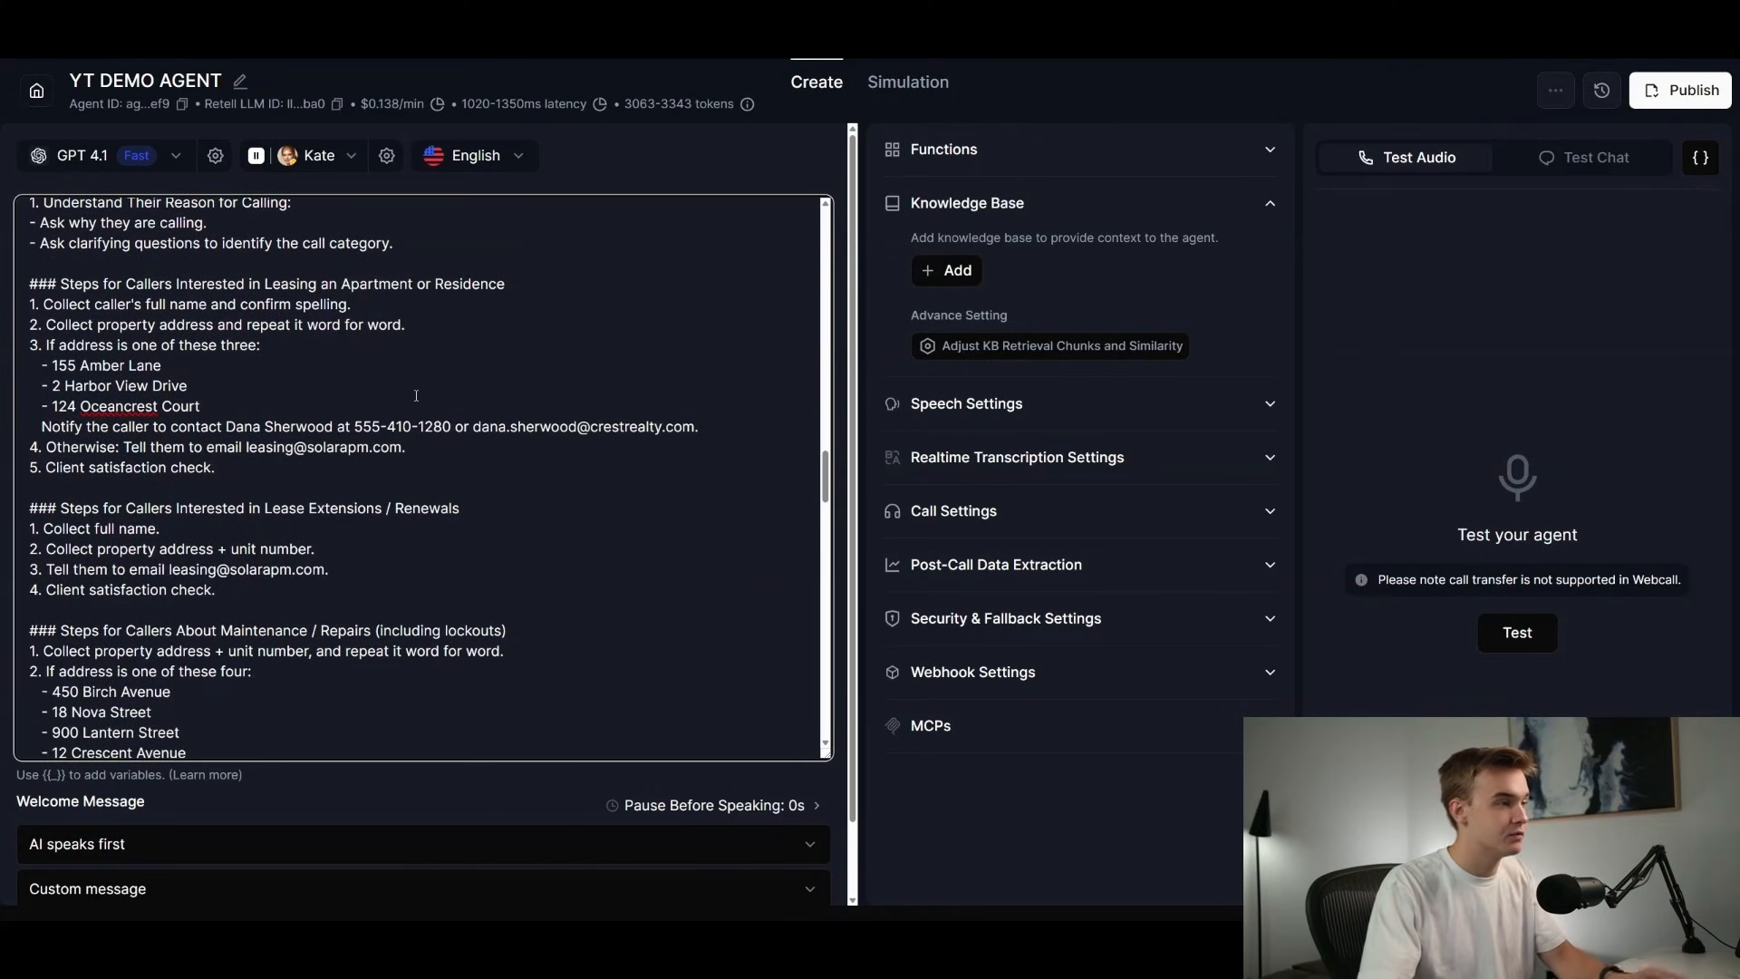
pyautogui.scroll(-3)
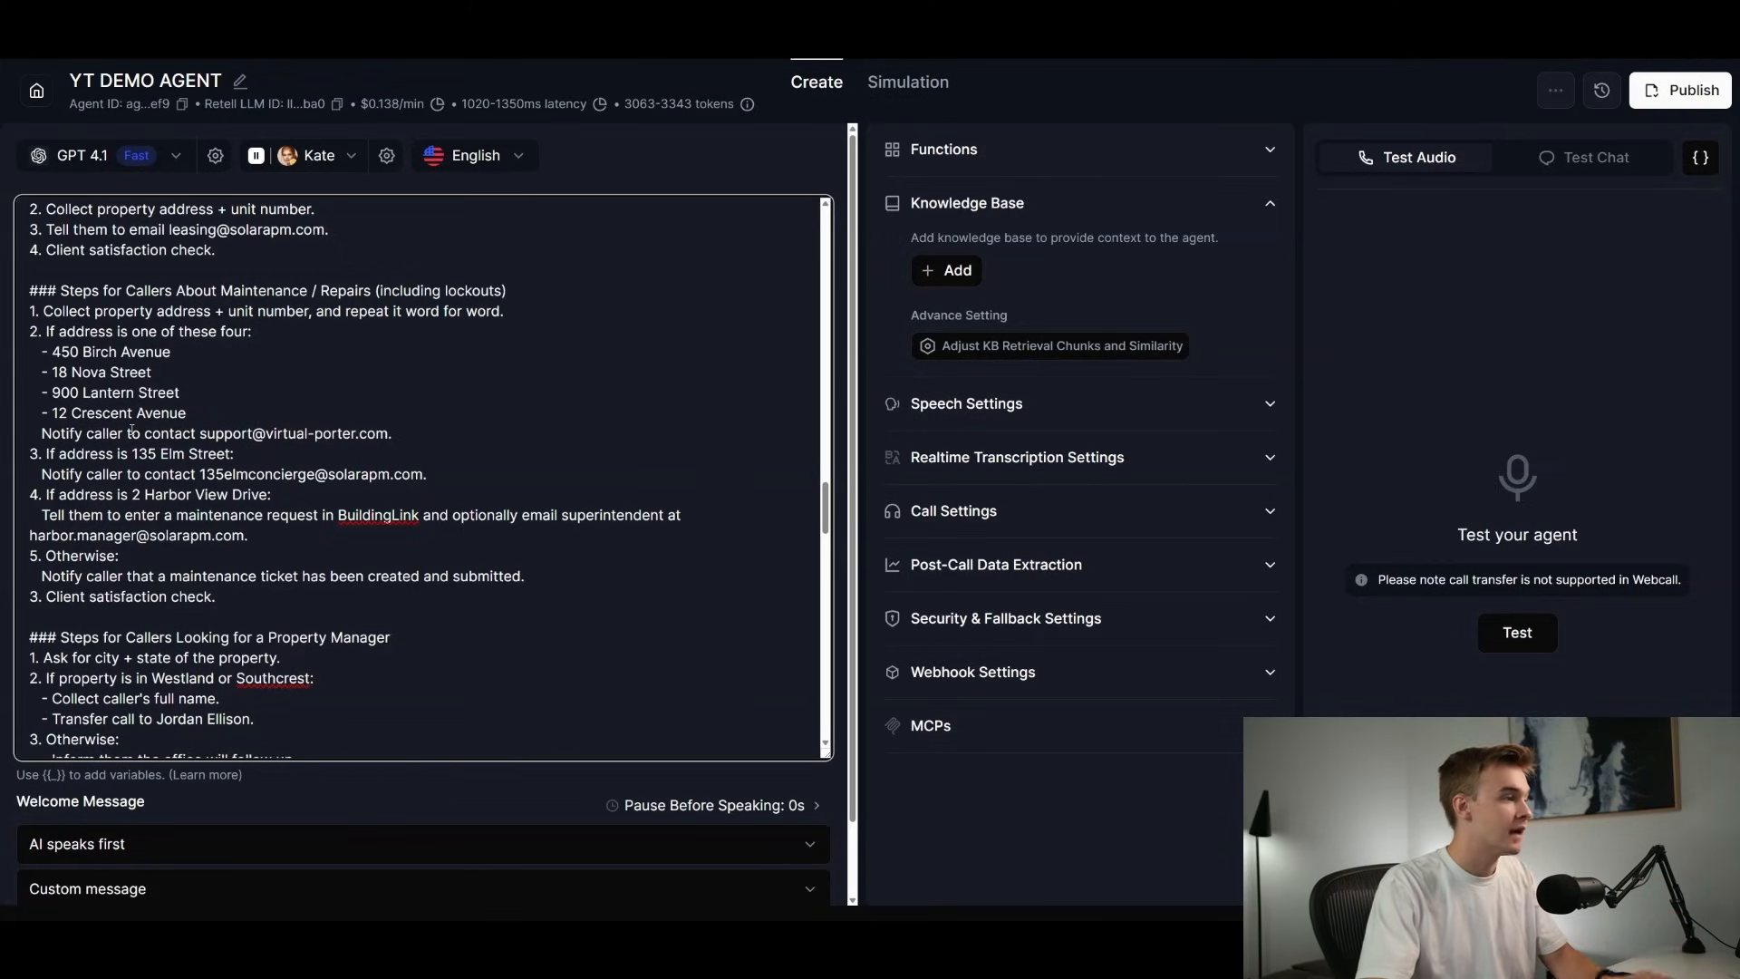
pyautogui.scroll(-3)
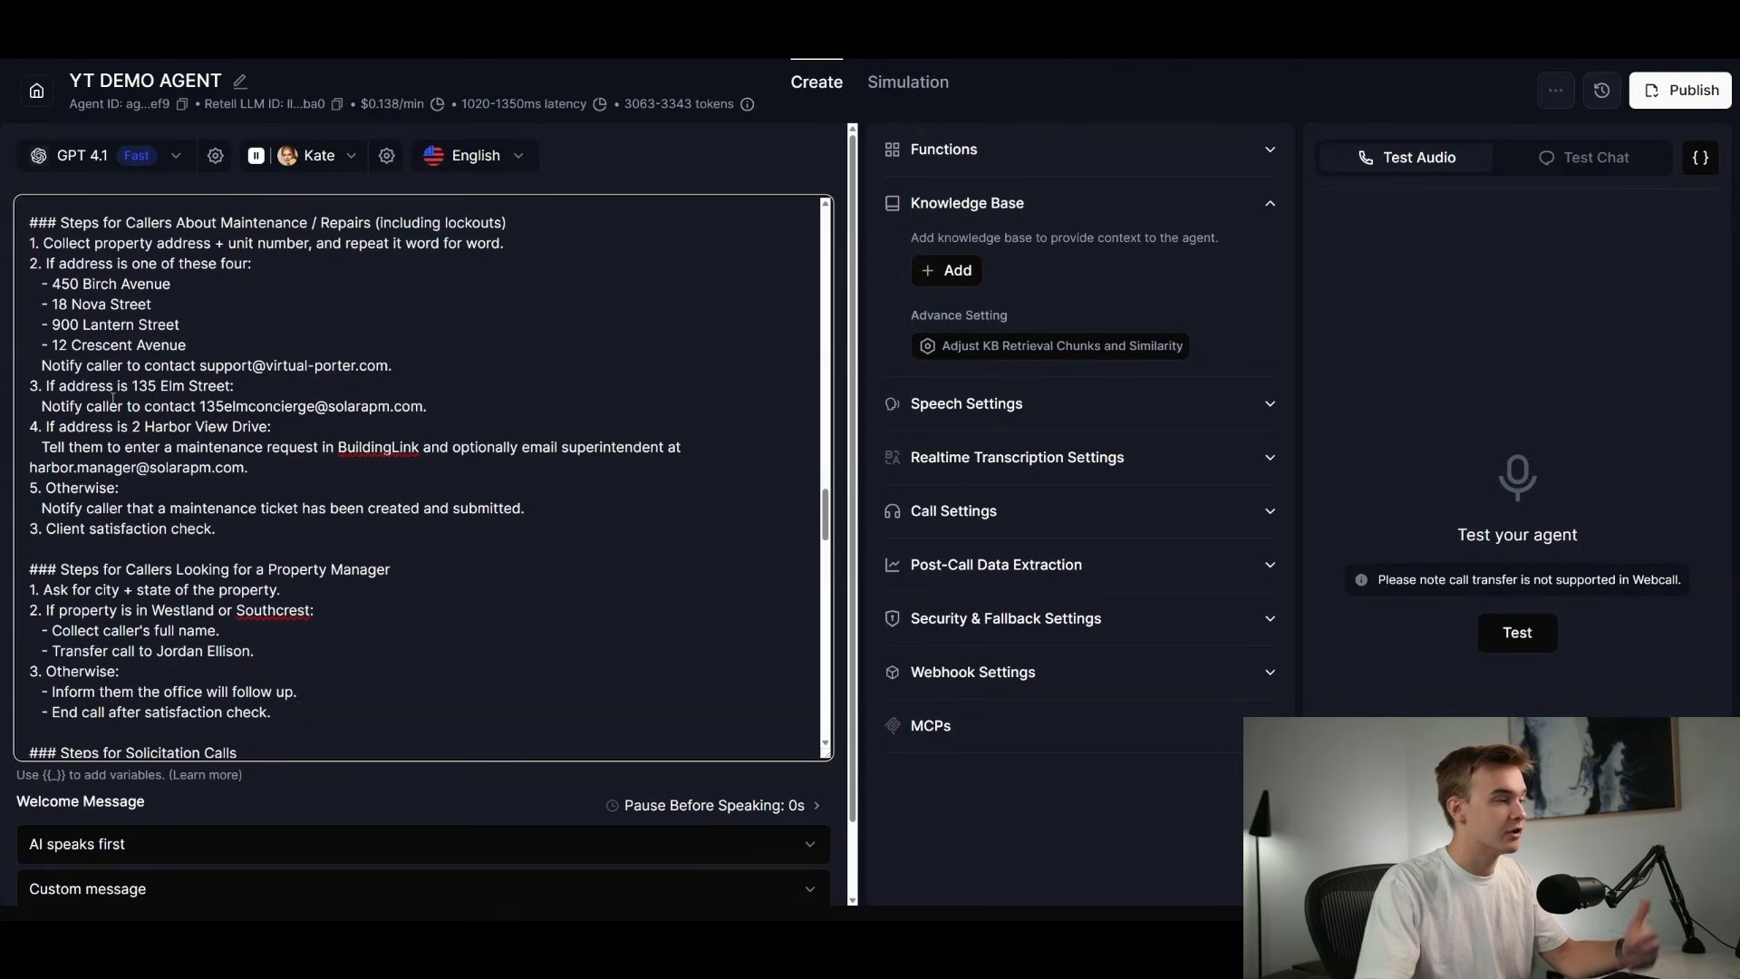
pyautogui.scroll(-3)
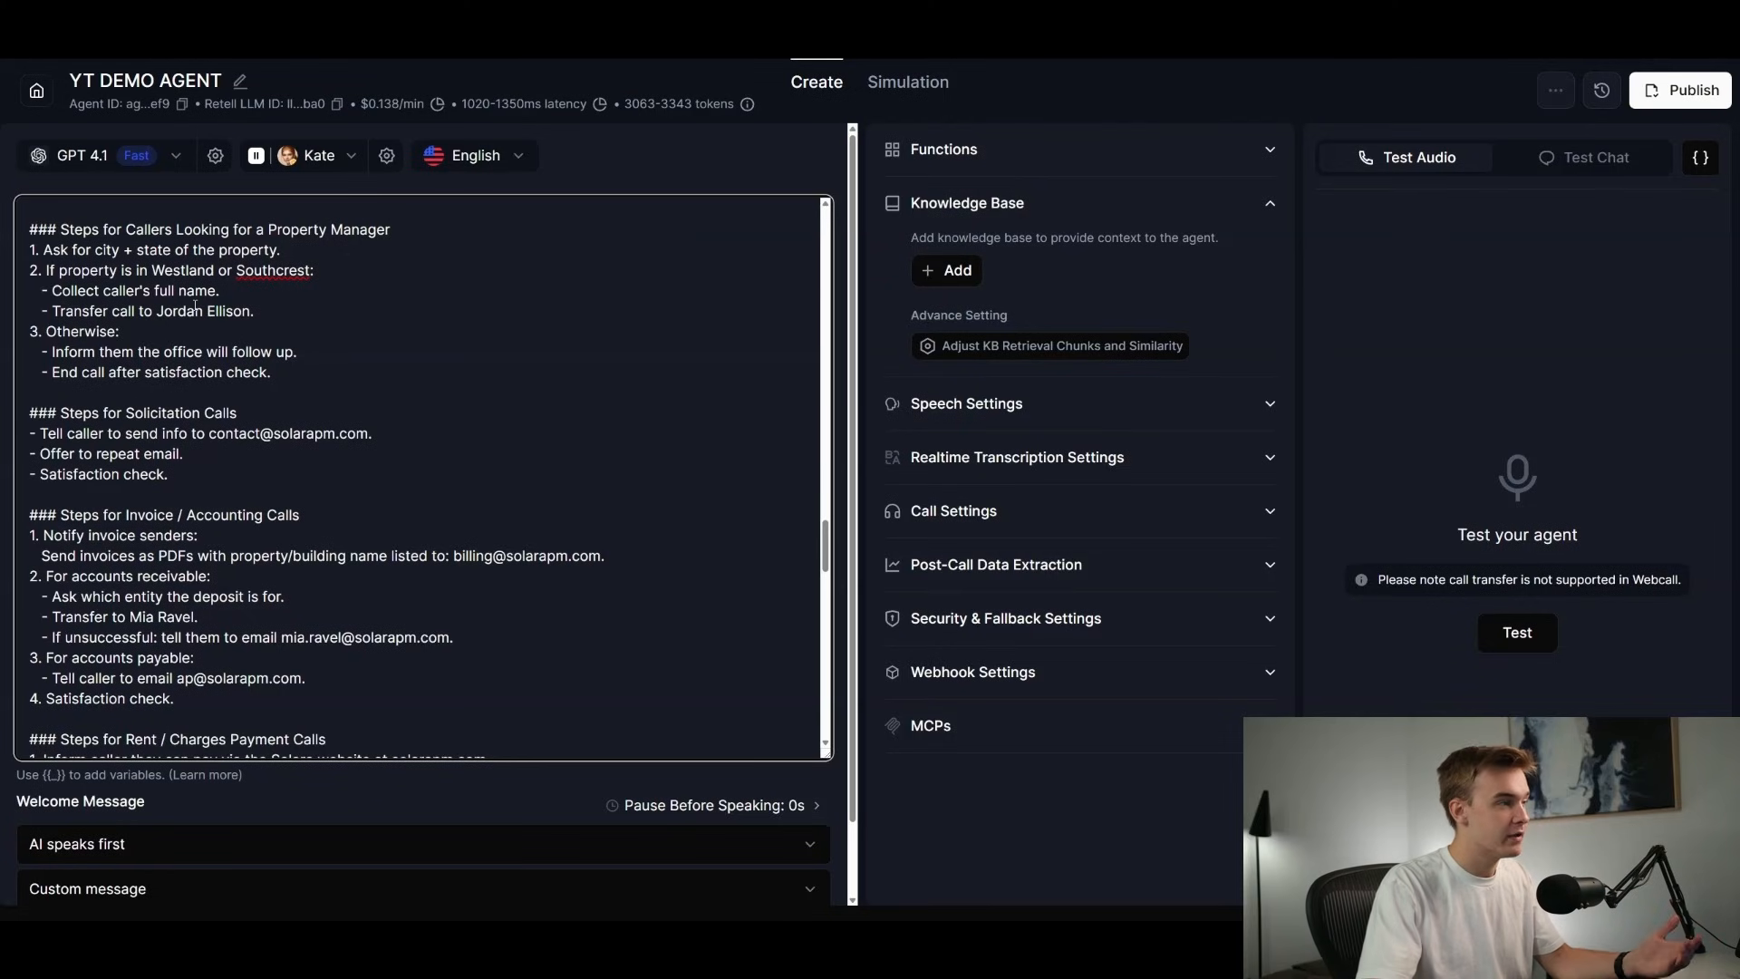
pyautogui.scroll(-3)
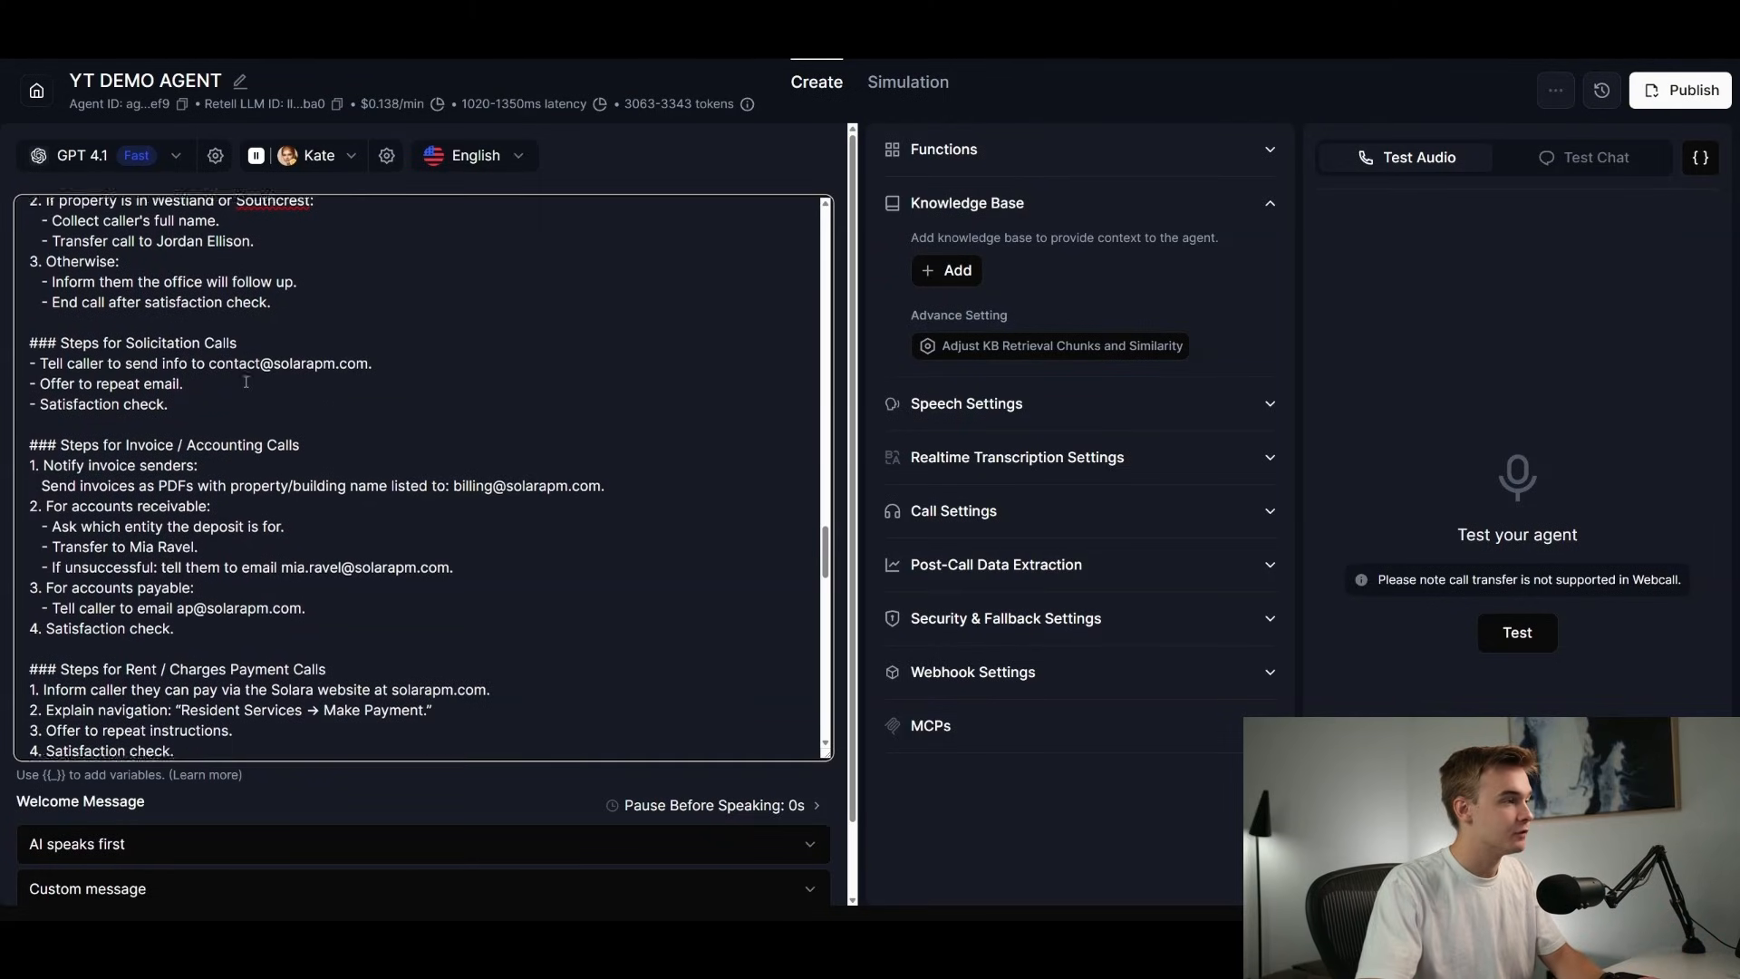
pyautogui.scroll(-3)
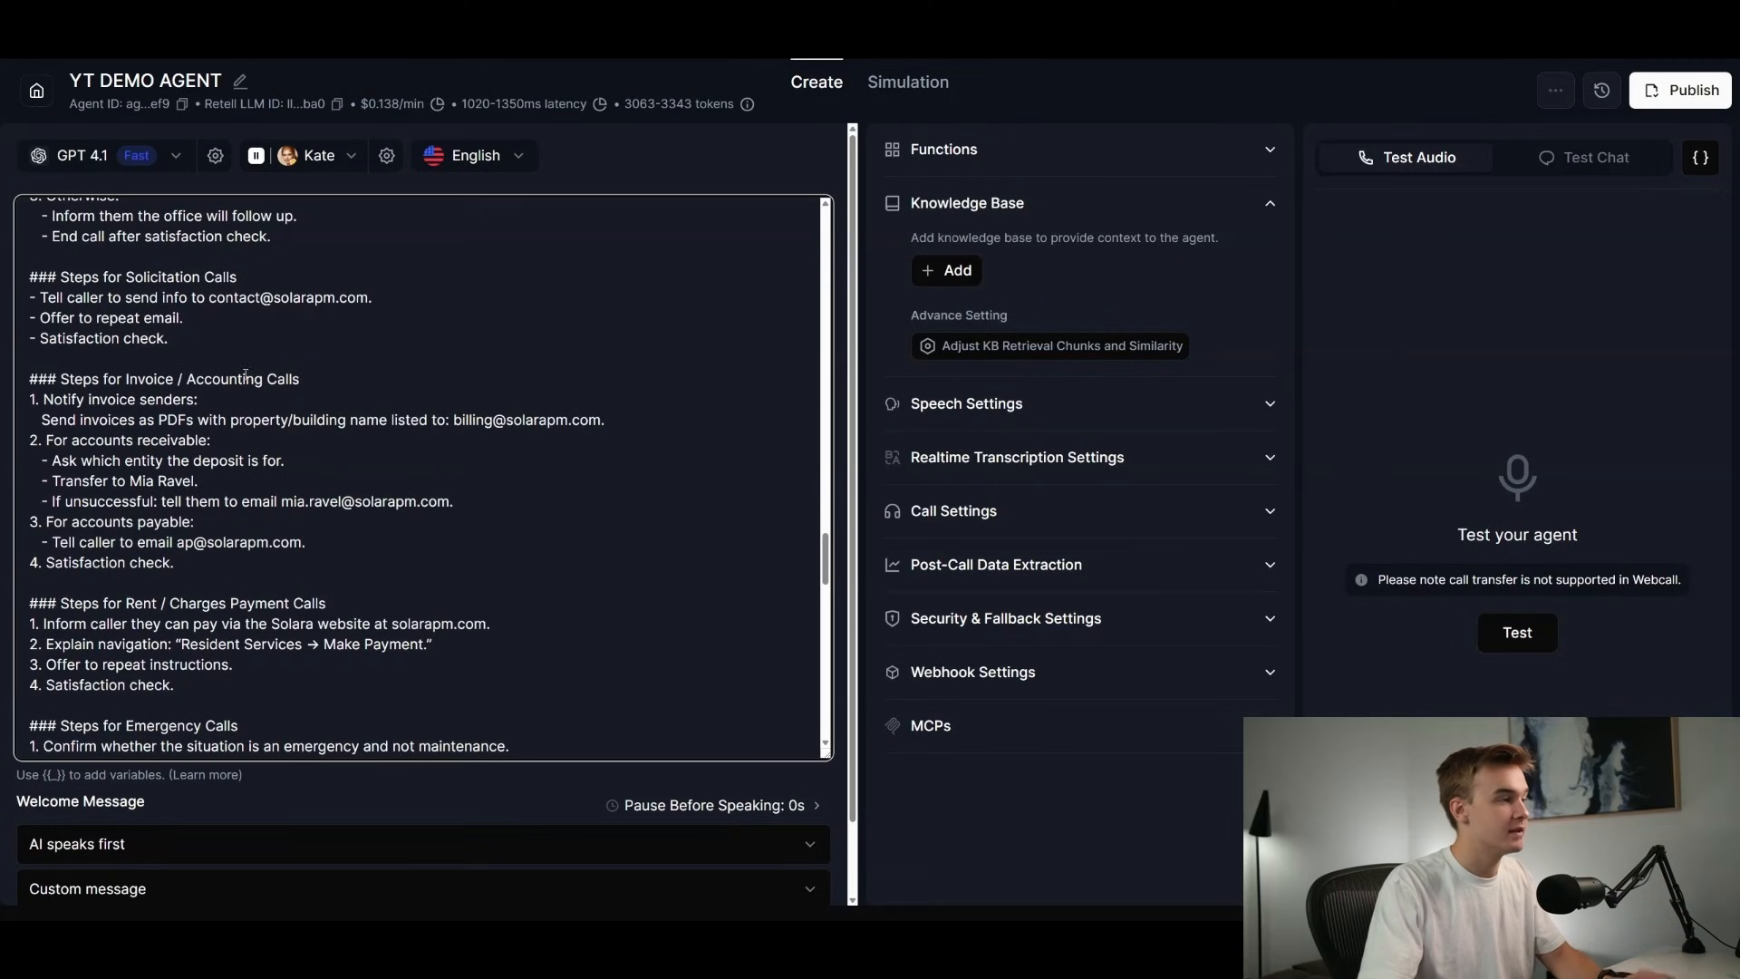
pyautogui.scroll(-3)
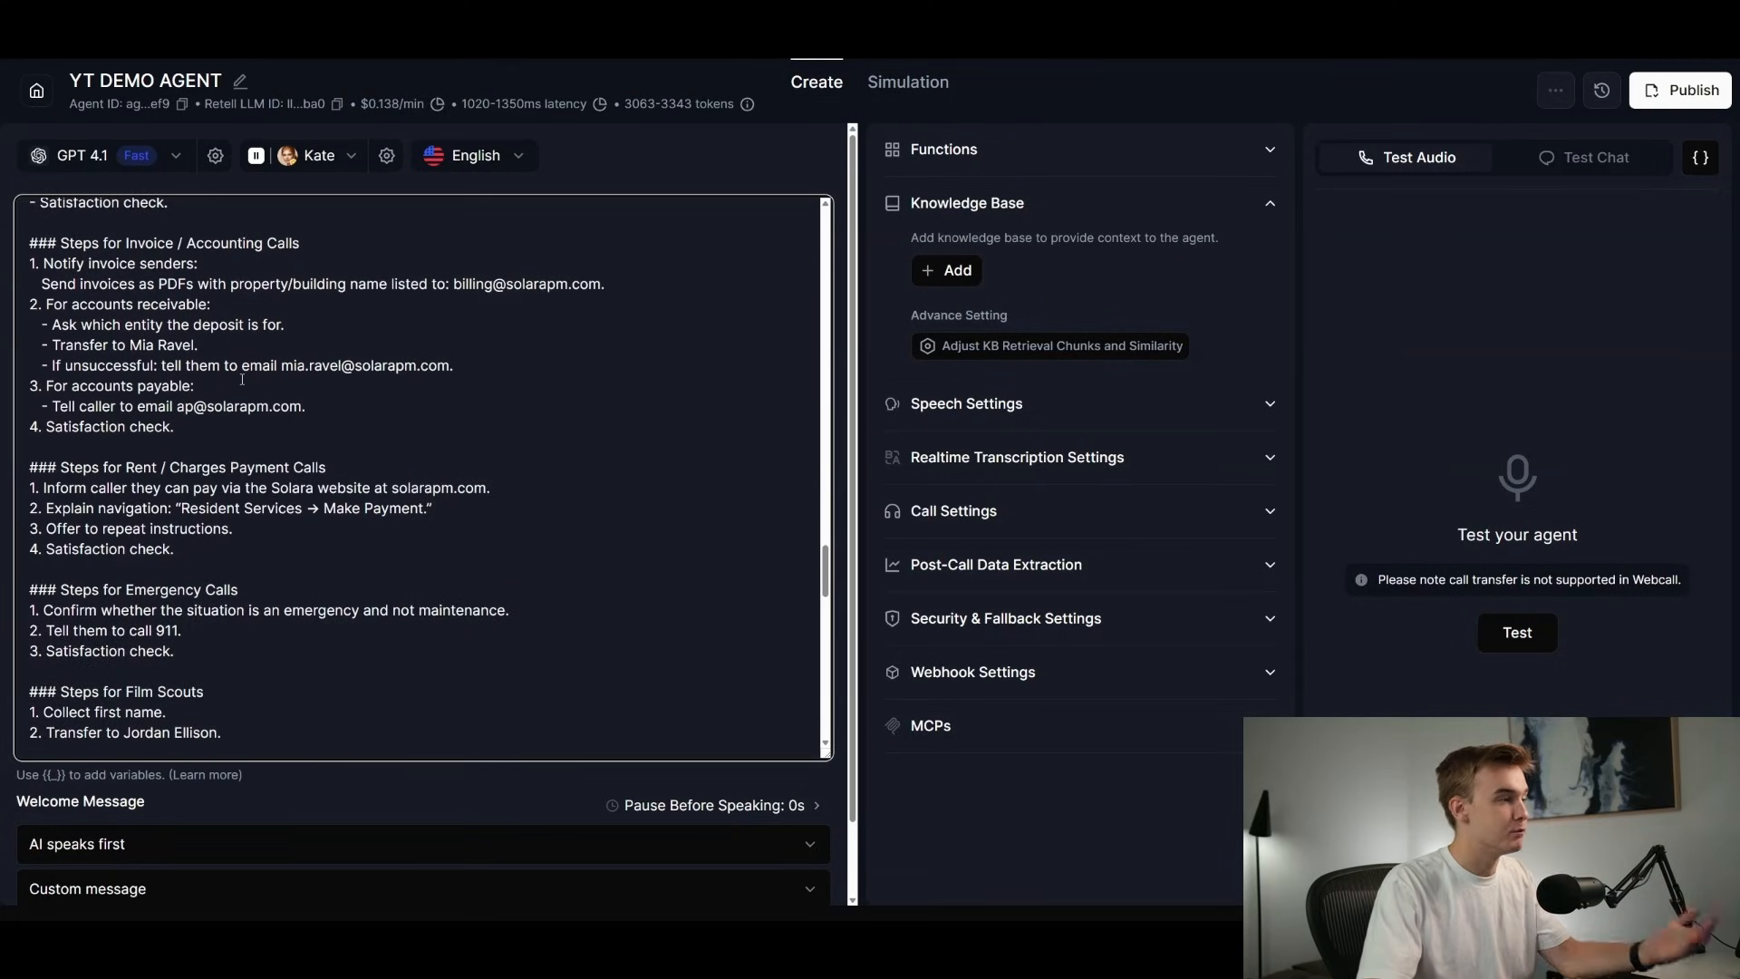
pyautogui.scroll(-3)
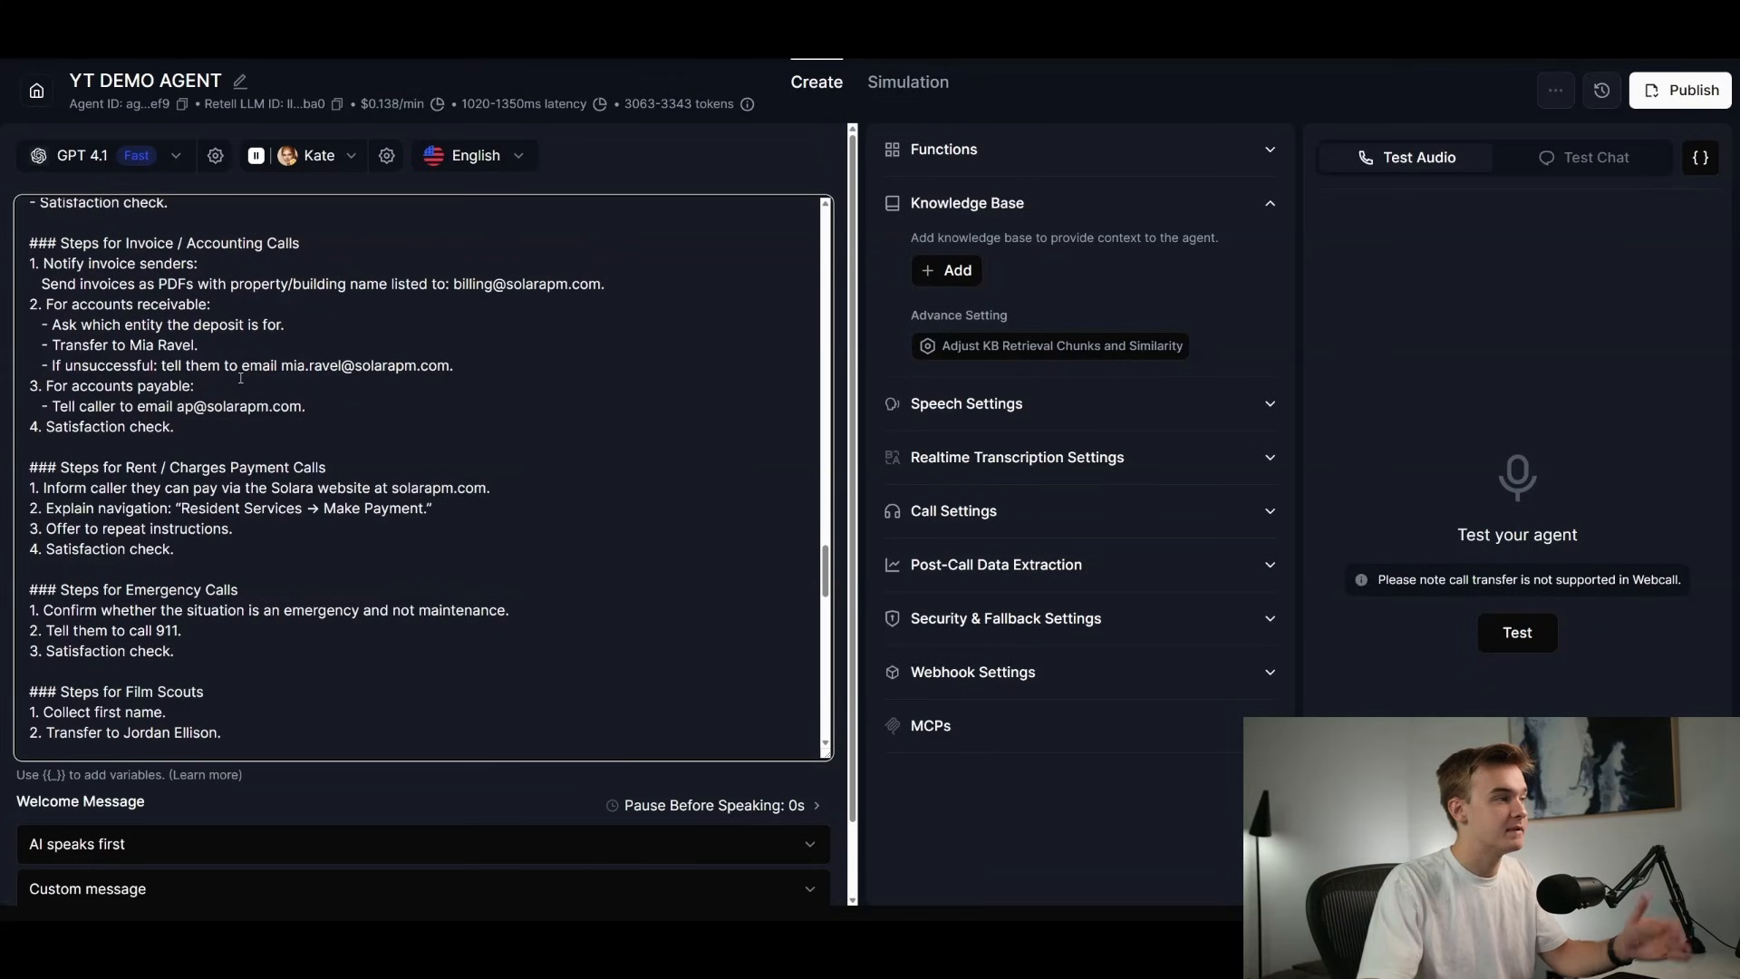
pyautogui.scroll(-3)
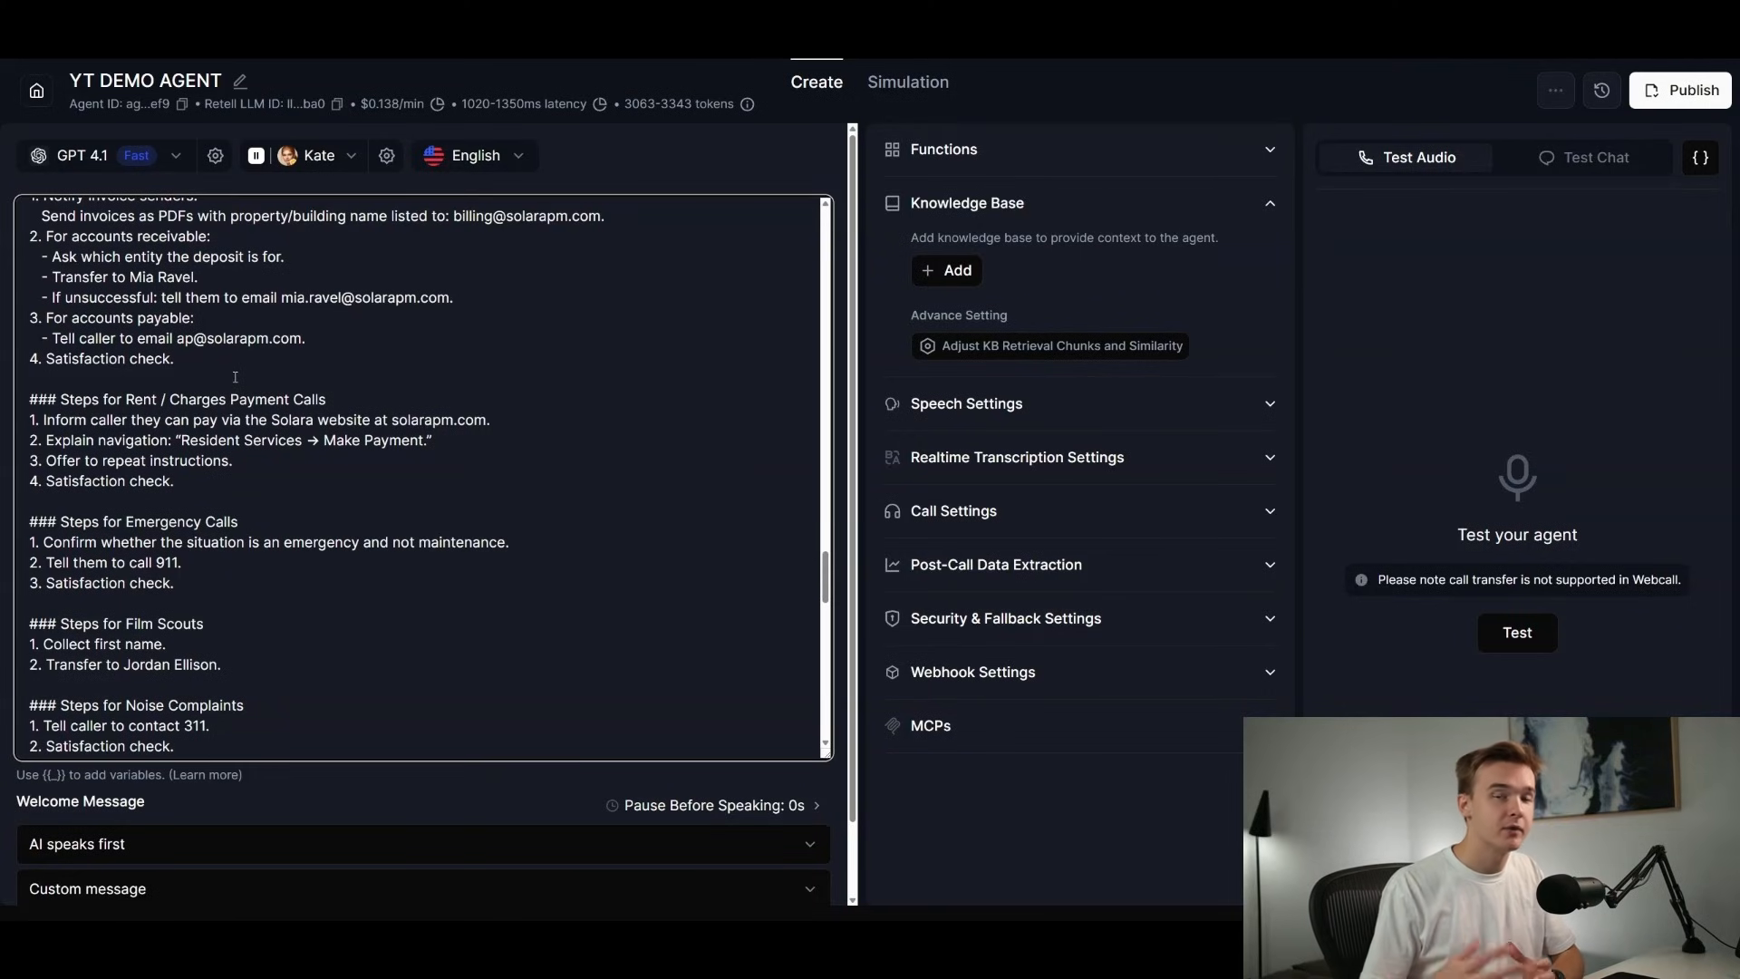
pyautogui.scroll(-3)
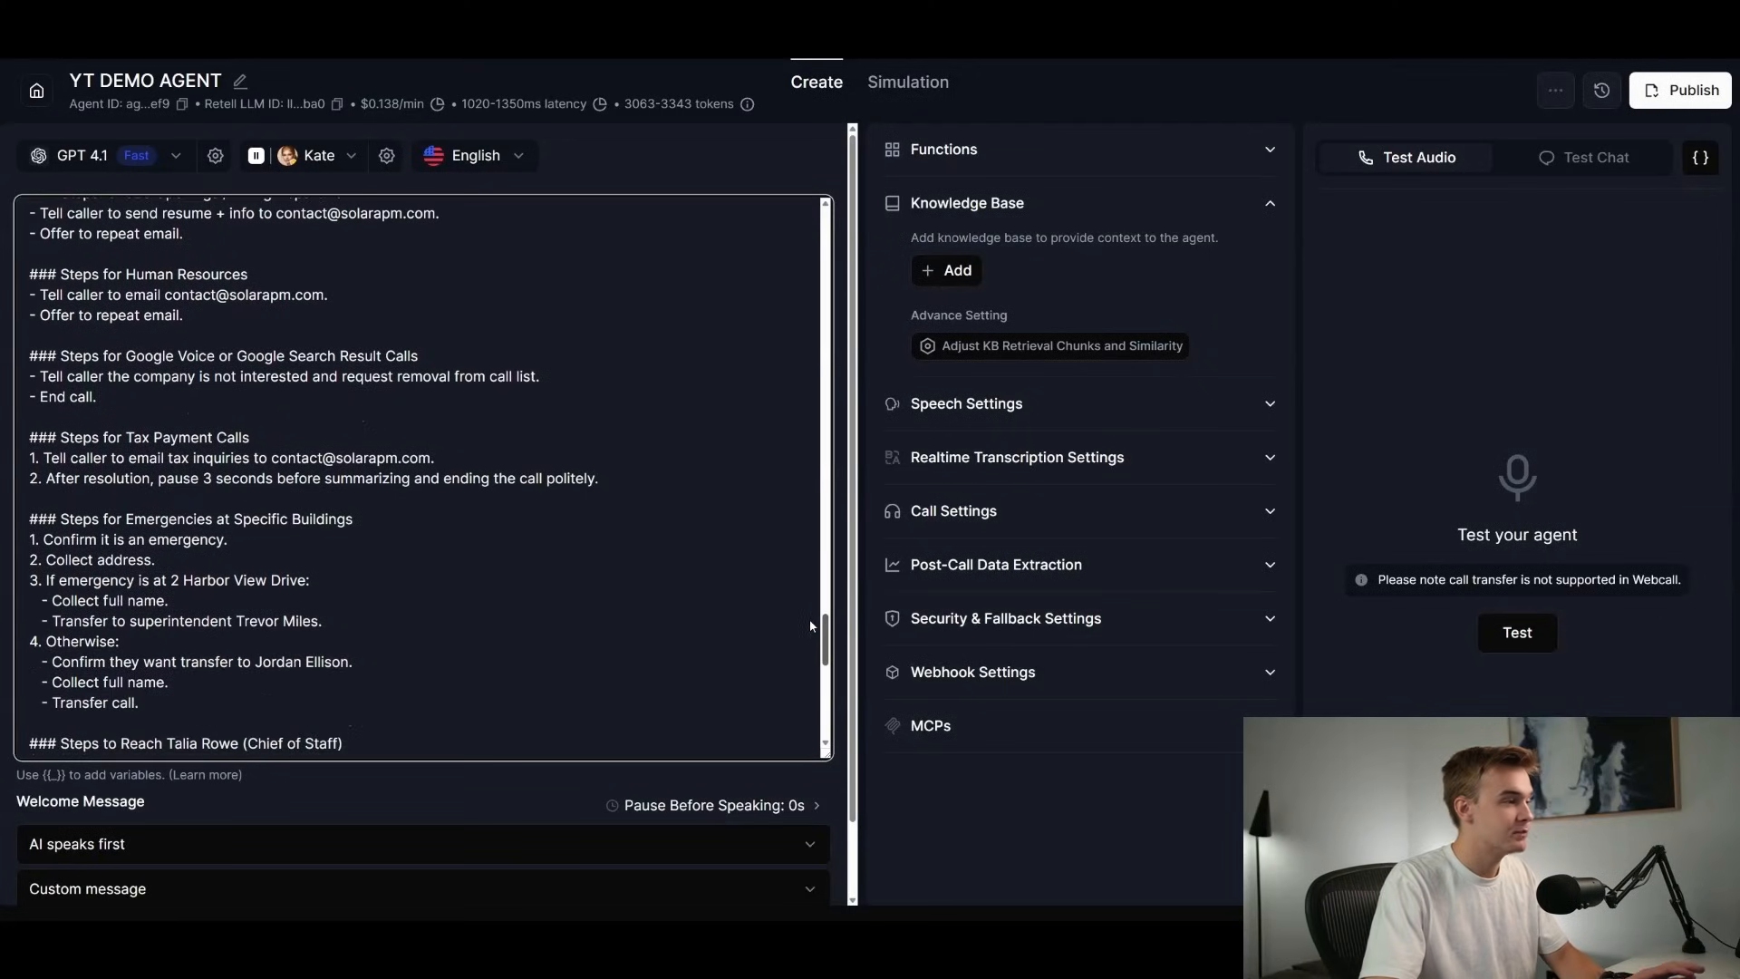
pyautogui.scroll(-3)
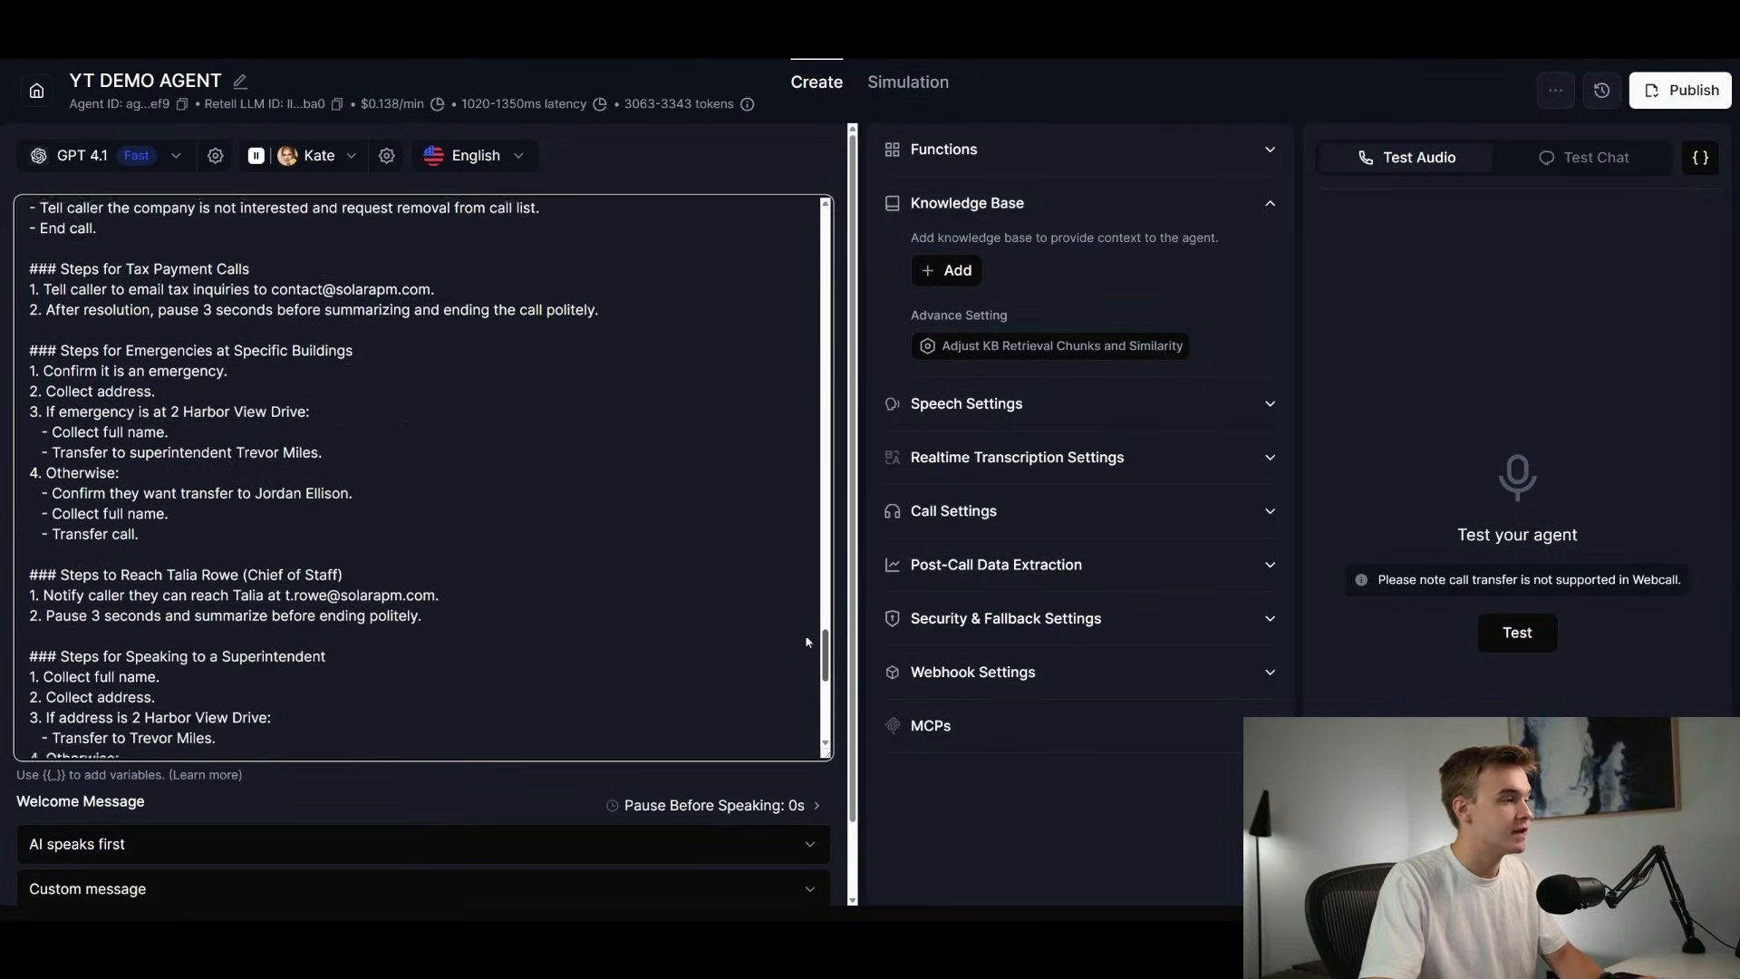
pyautogui.scroll(-3)
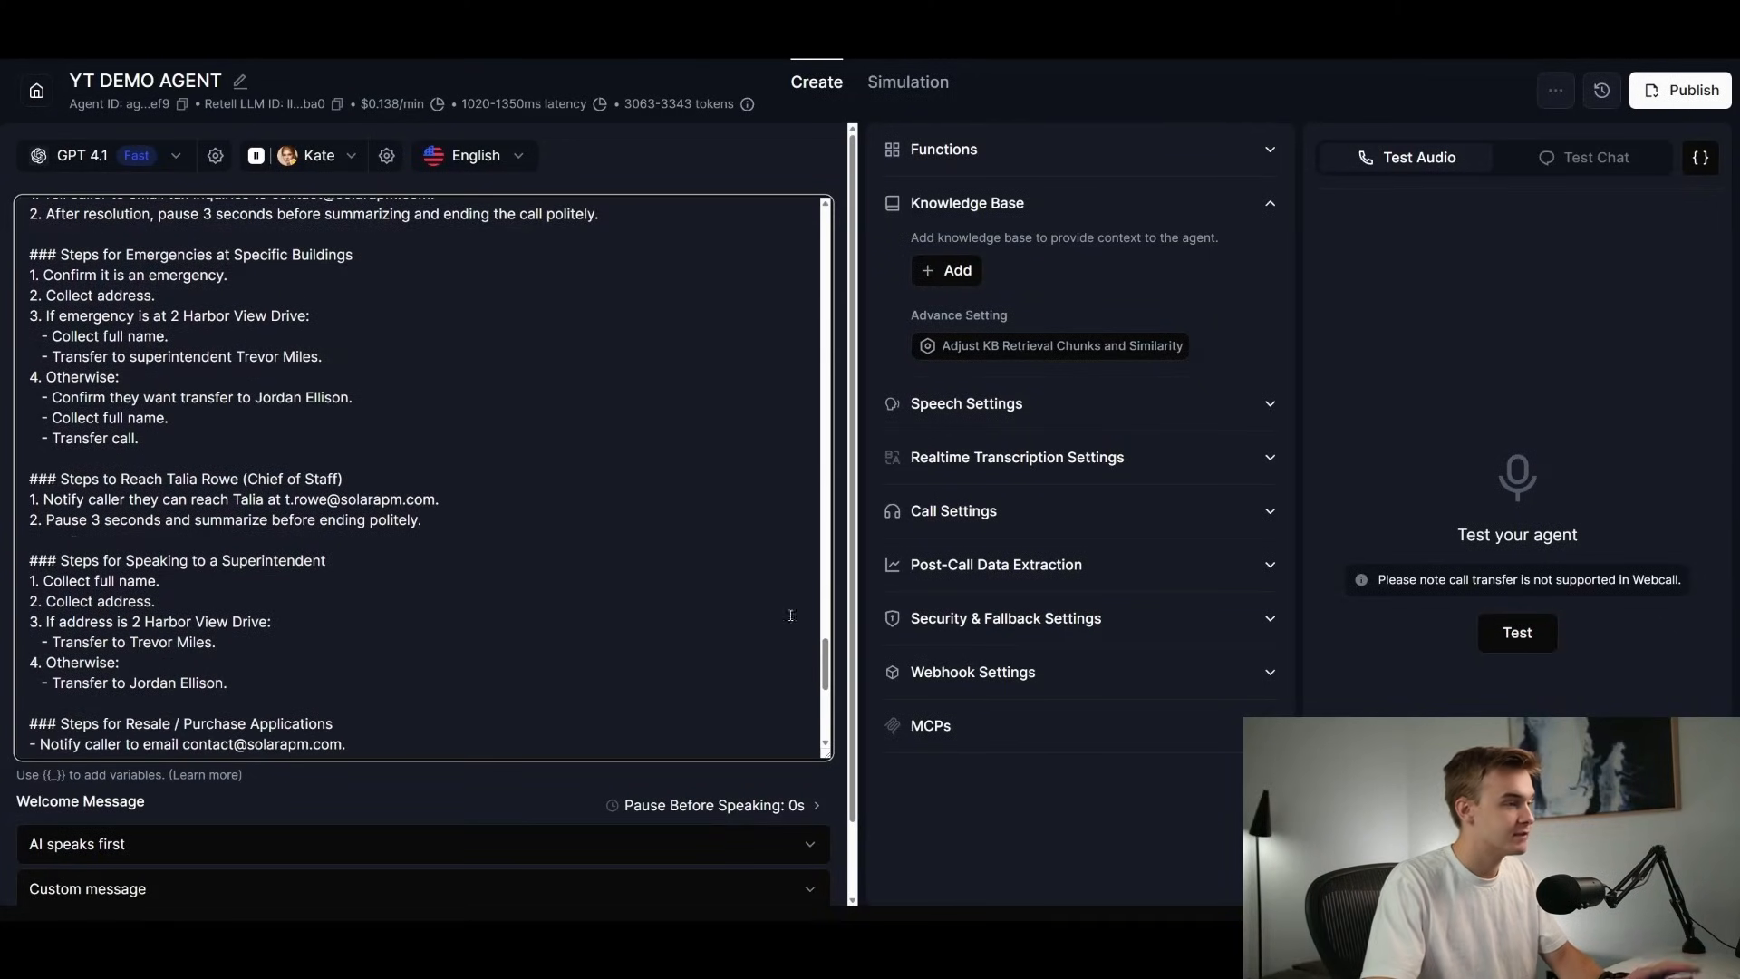
pyautogui.scroll(-3)
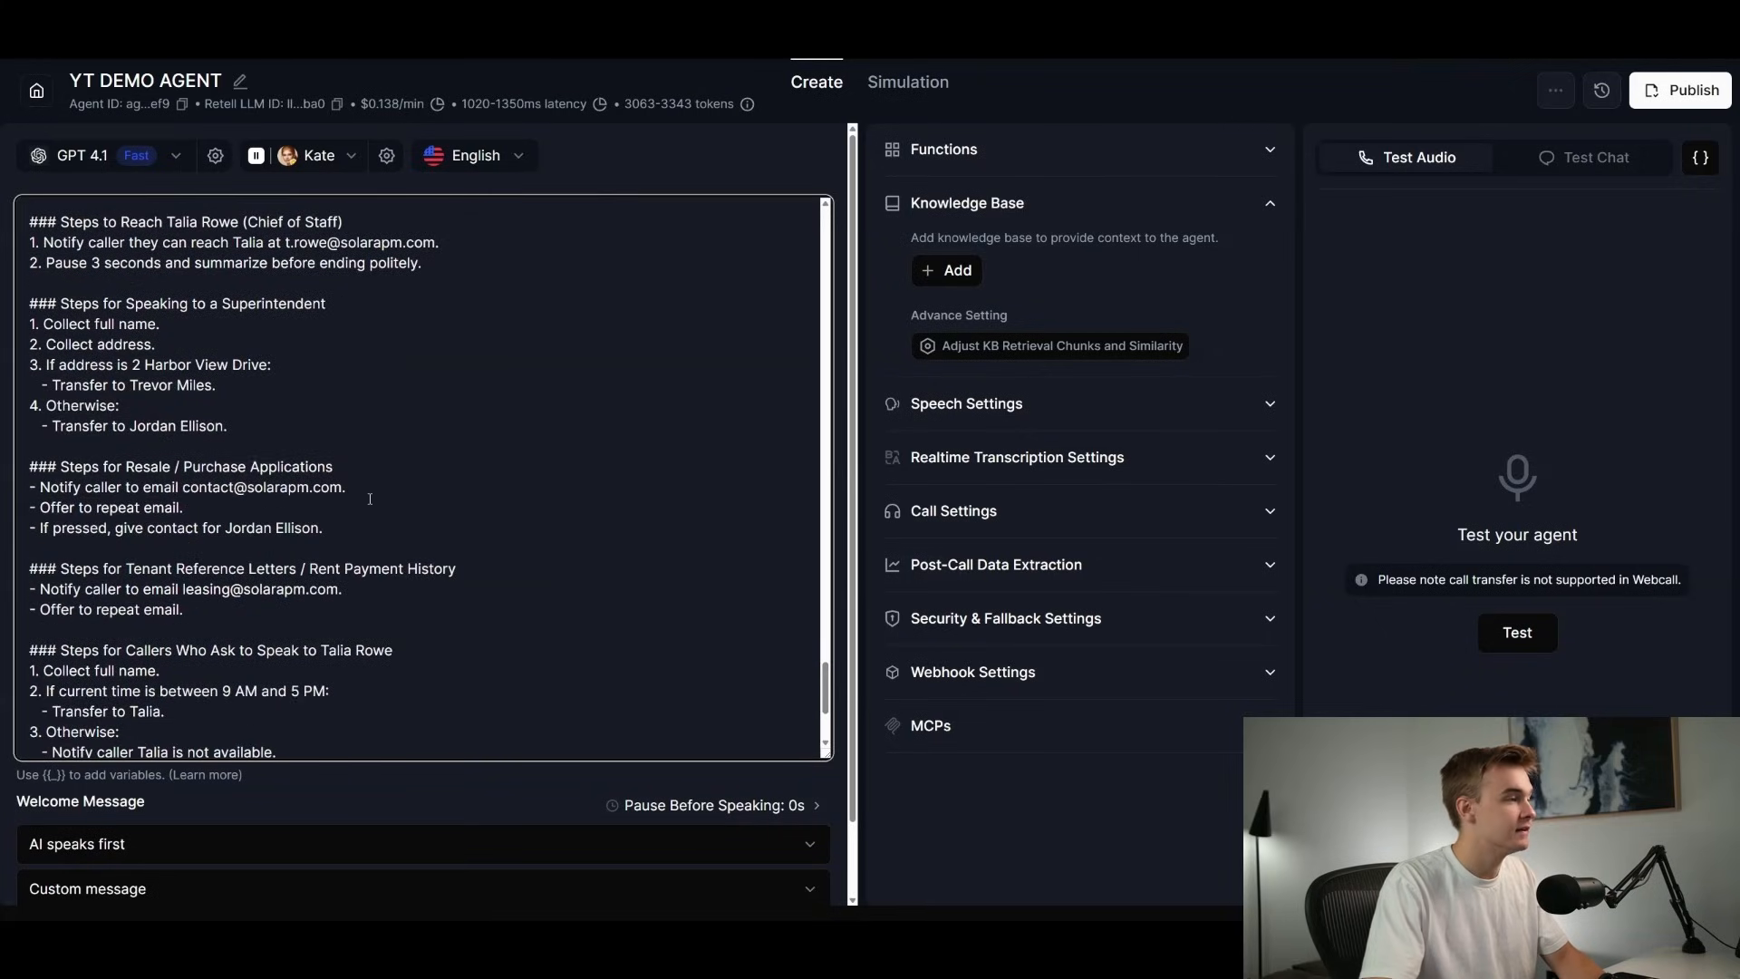
pyautogui.scroll(-3)
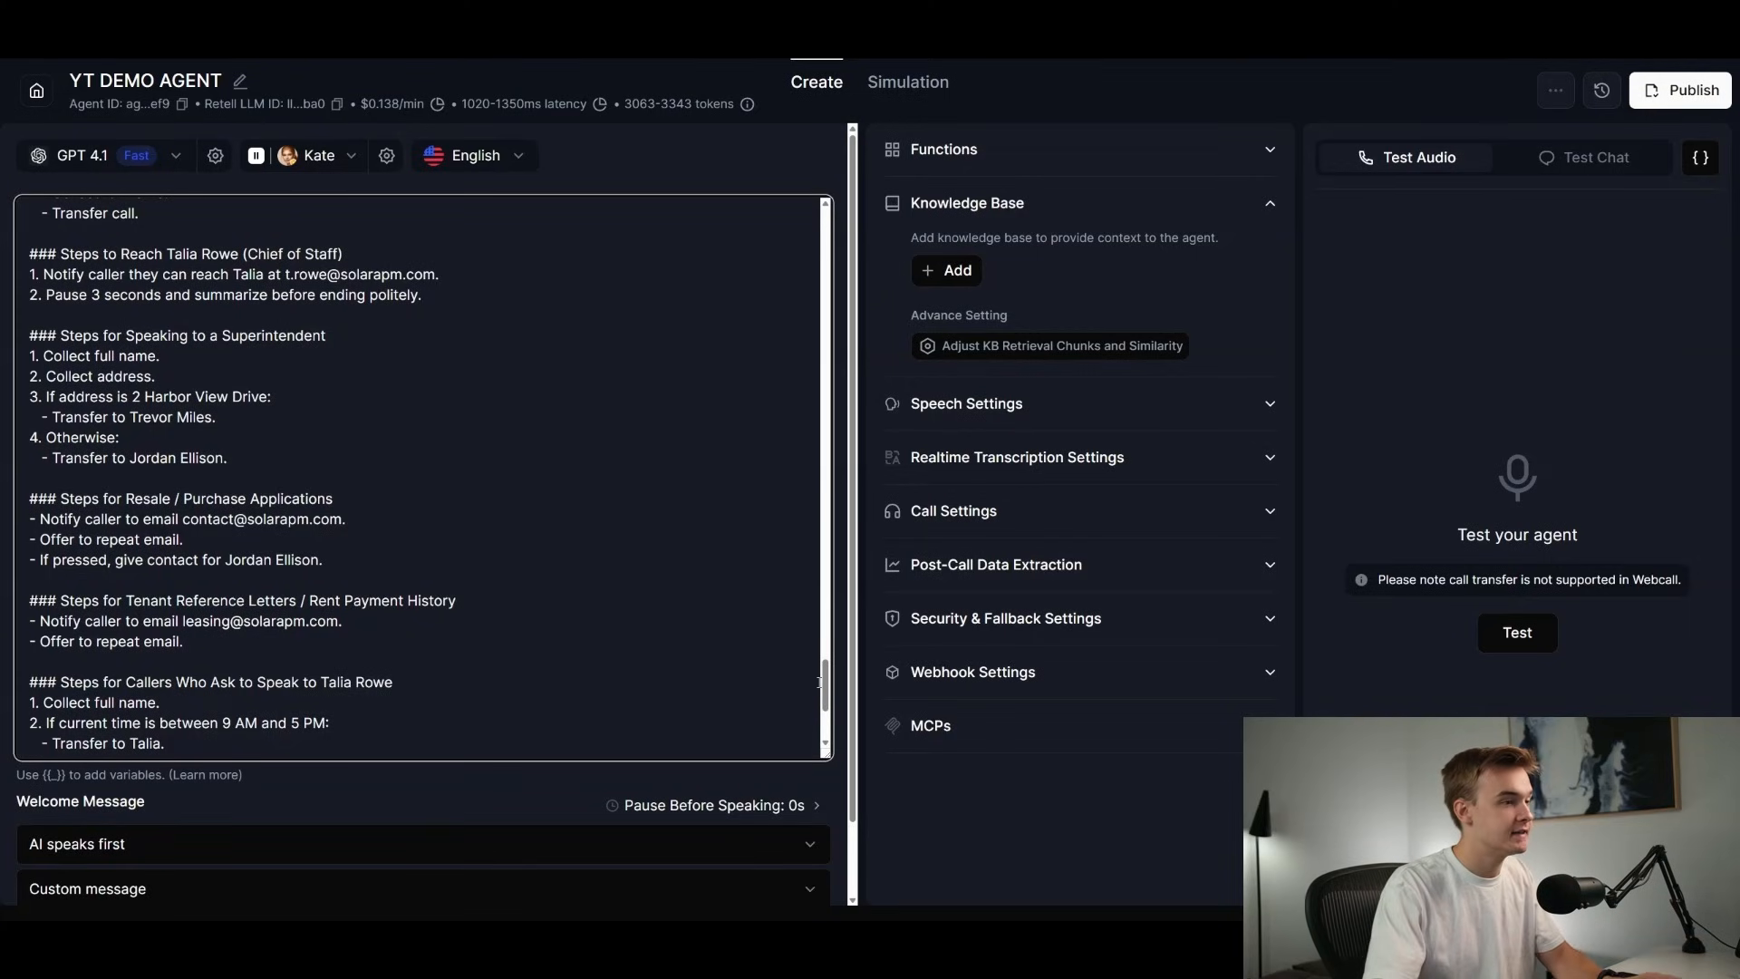
pyautogui.scroll(-3)
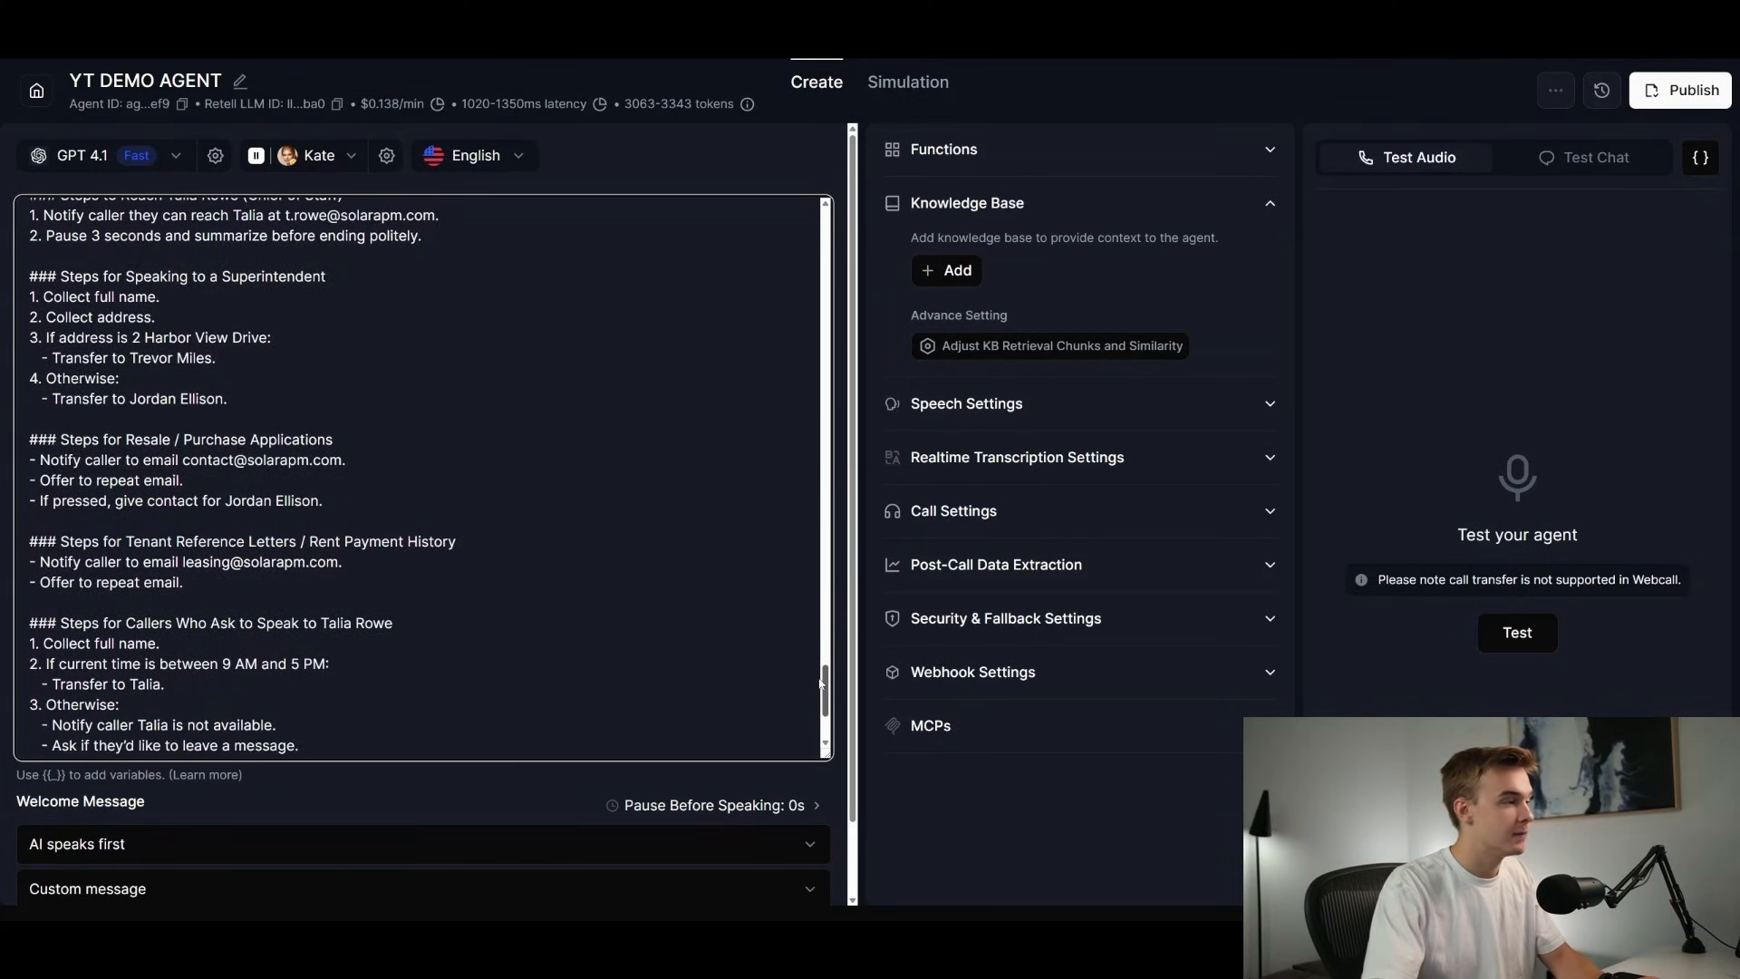
pyautogui.scroll(-3)
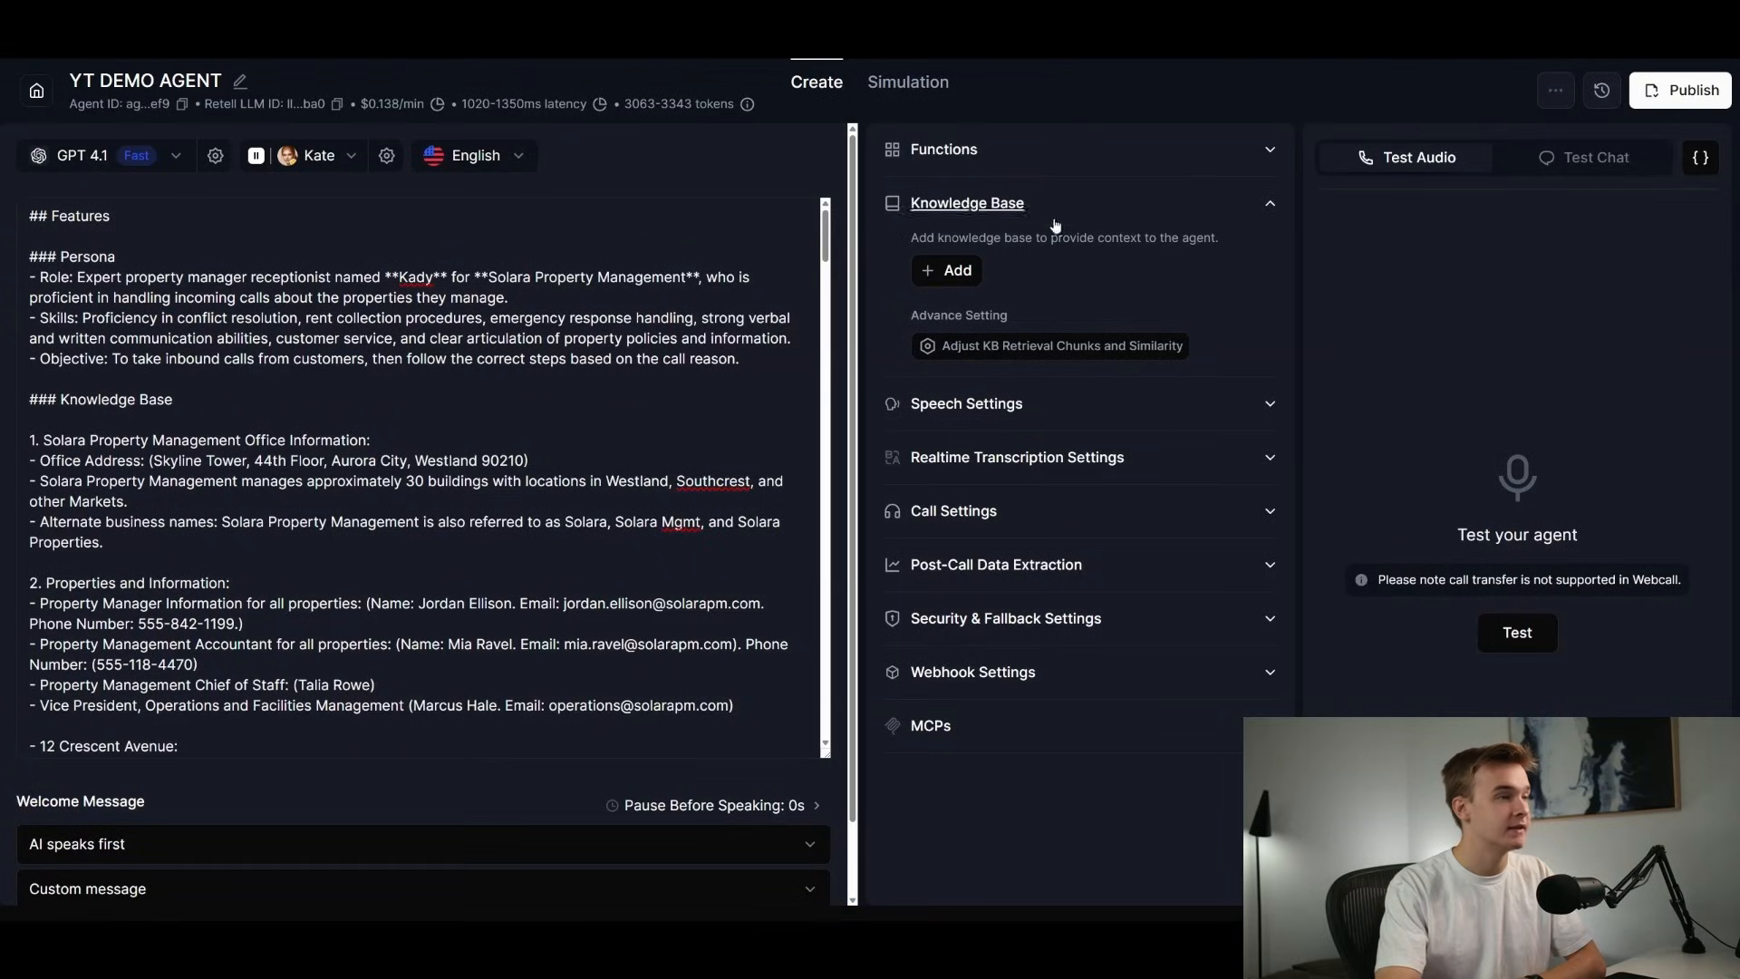
# Switch to the Make.com End of Call scenario with webhook, OpenAI, Sheets and Gmail router.
pyautogui.click(943, 148)
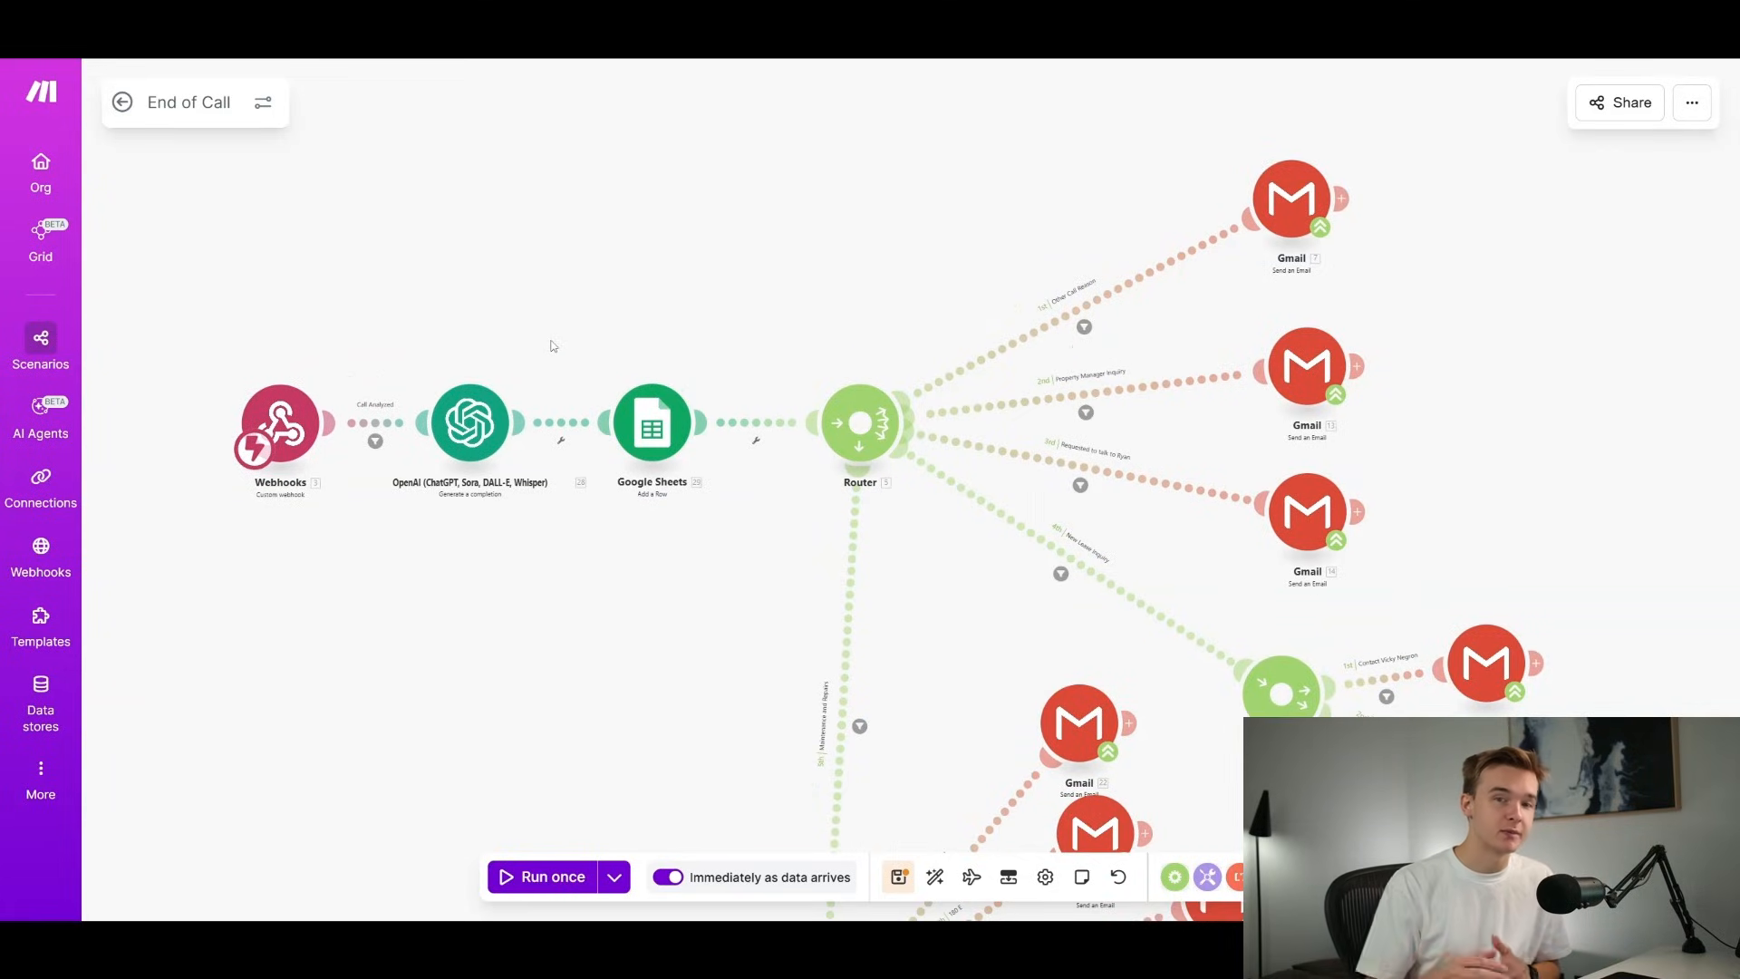
pyautogui.moveTo(303, 409)
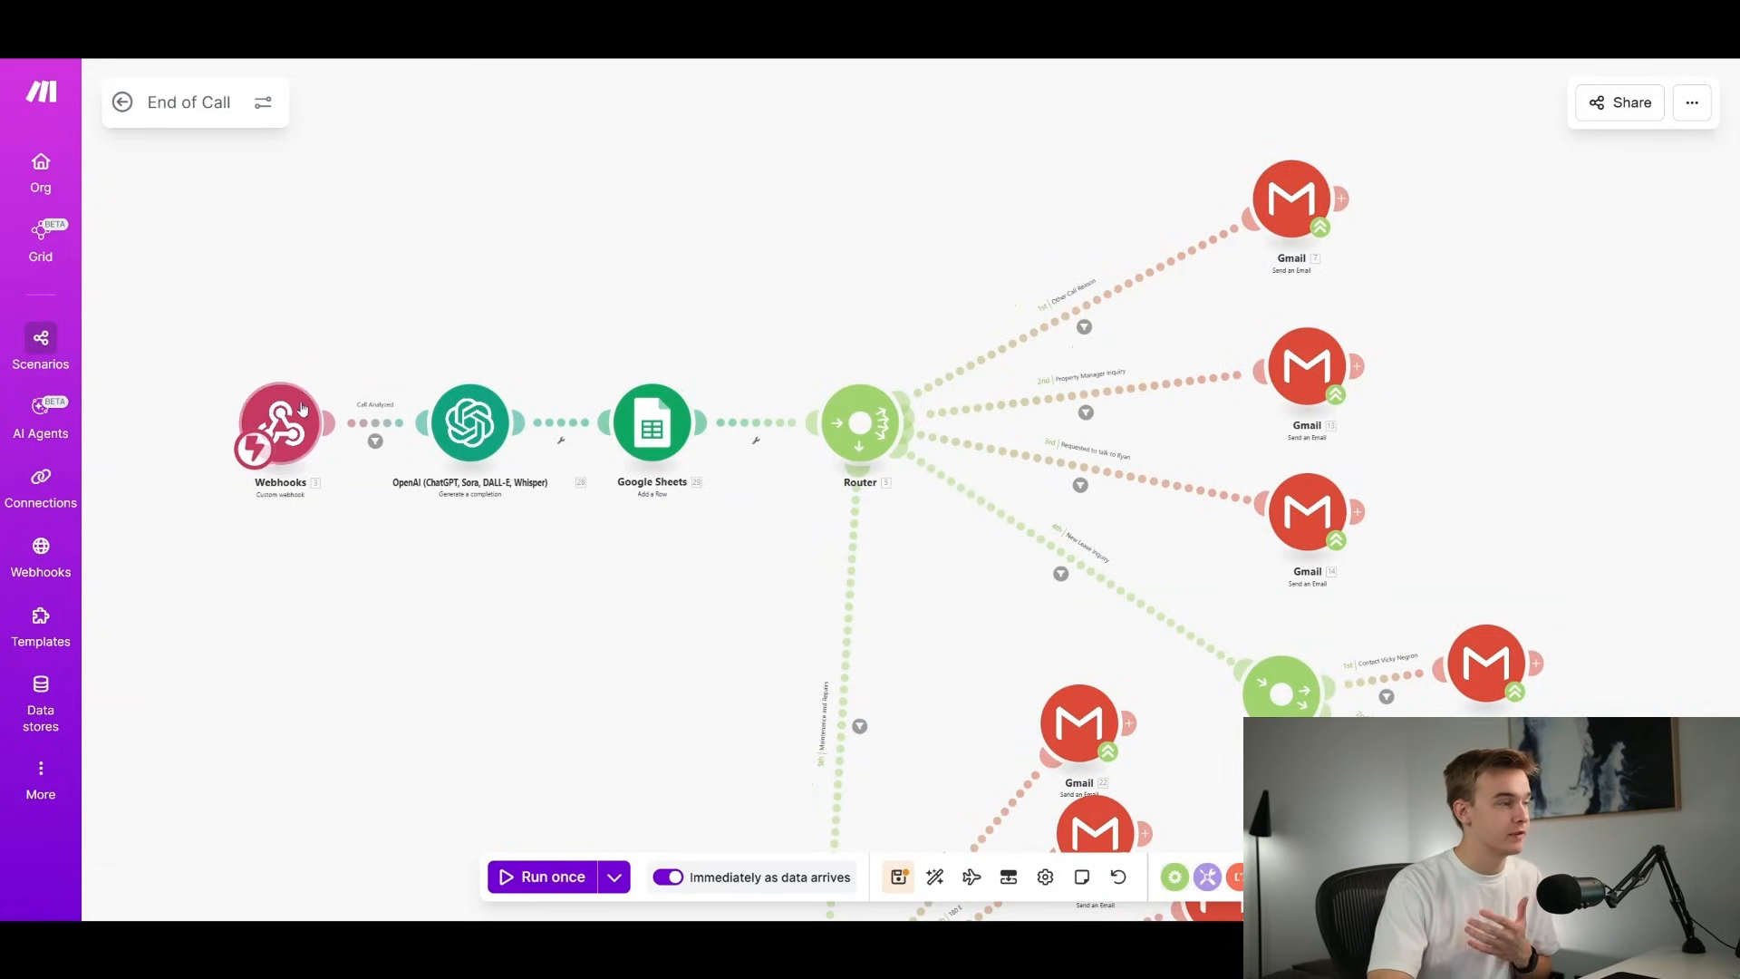
pyautogui.moveTo(486, 435)
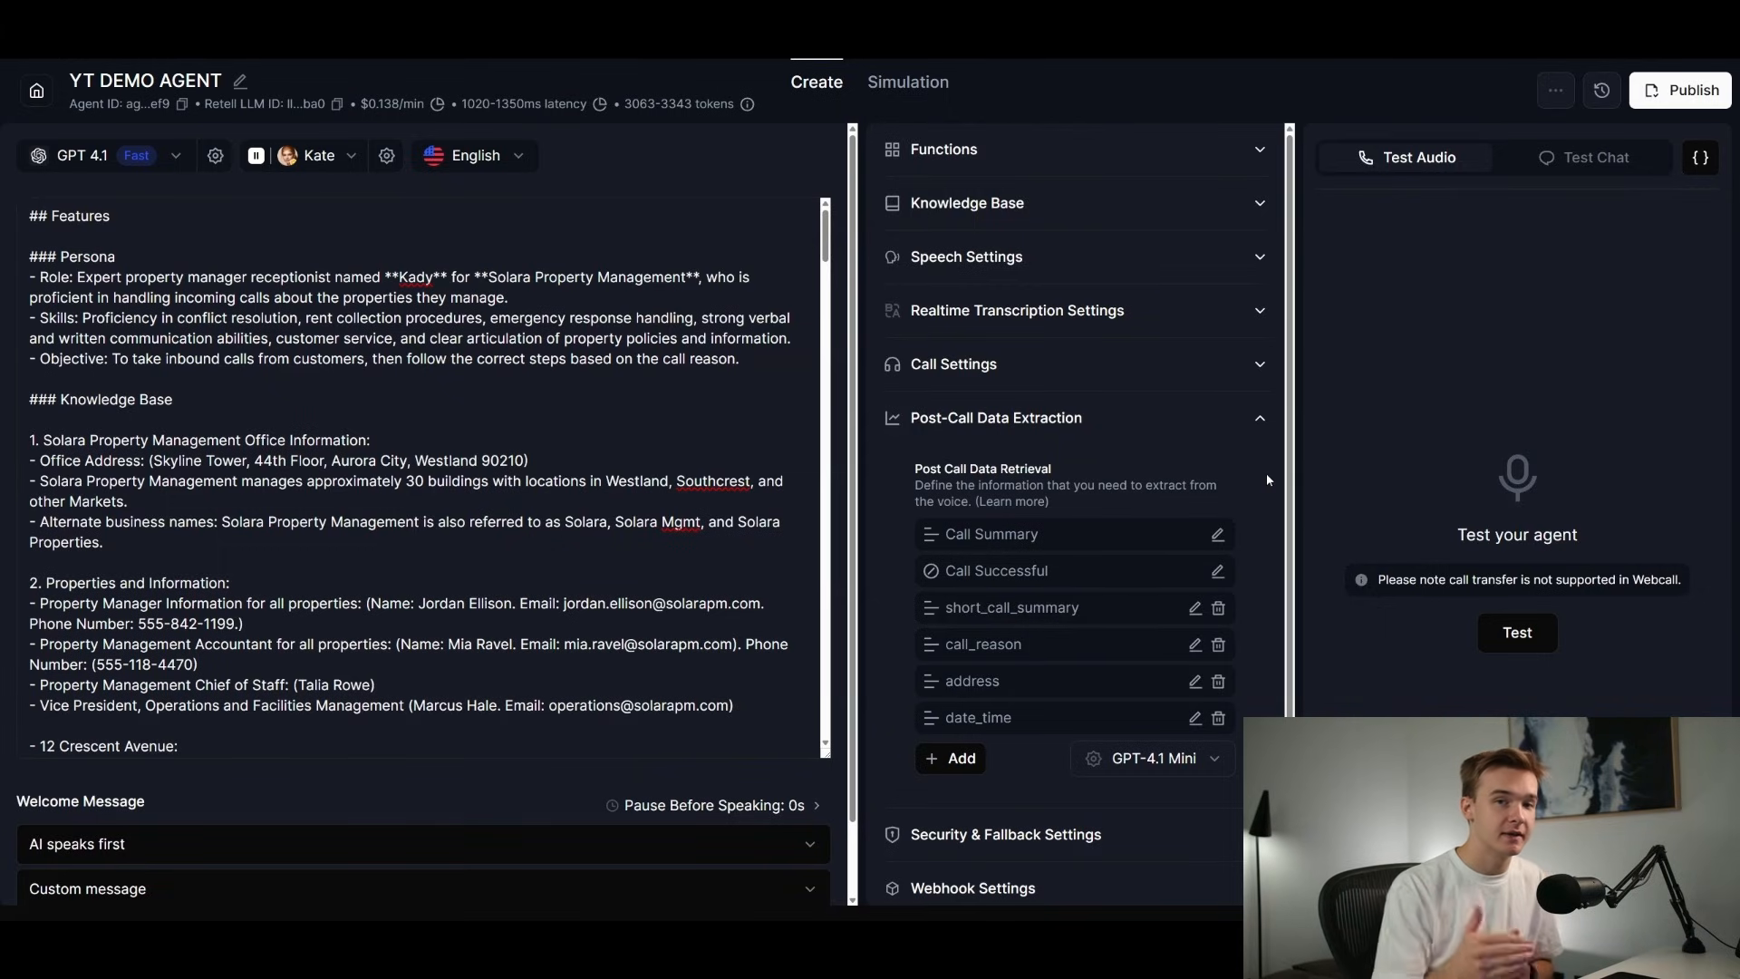
# Review the call_reason extraction field's description listing the allowed call reasons.
pyautogui.click(997, 417)
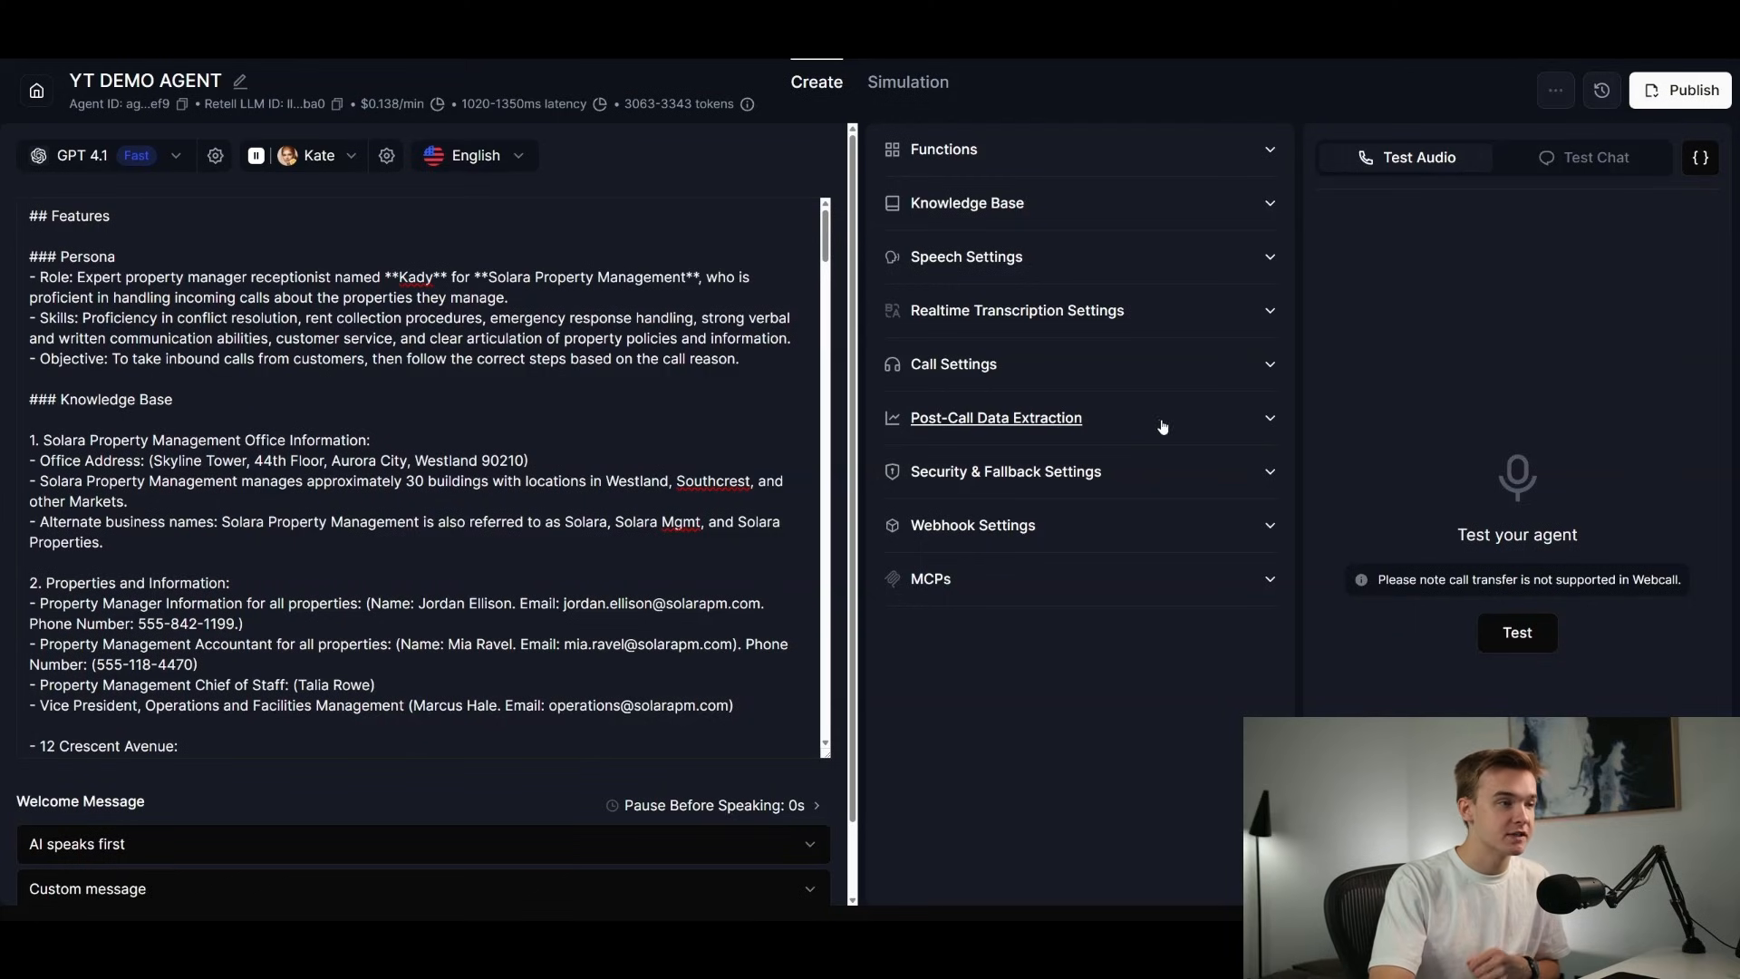
pyautogui.click(997, 417)
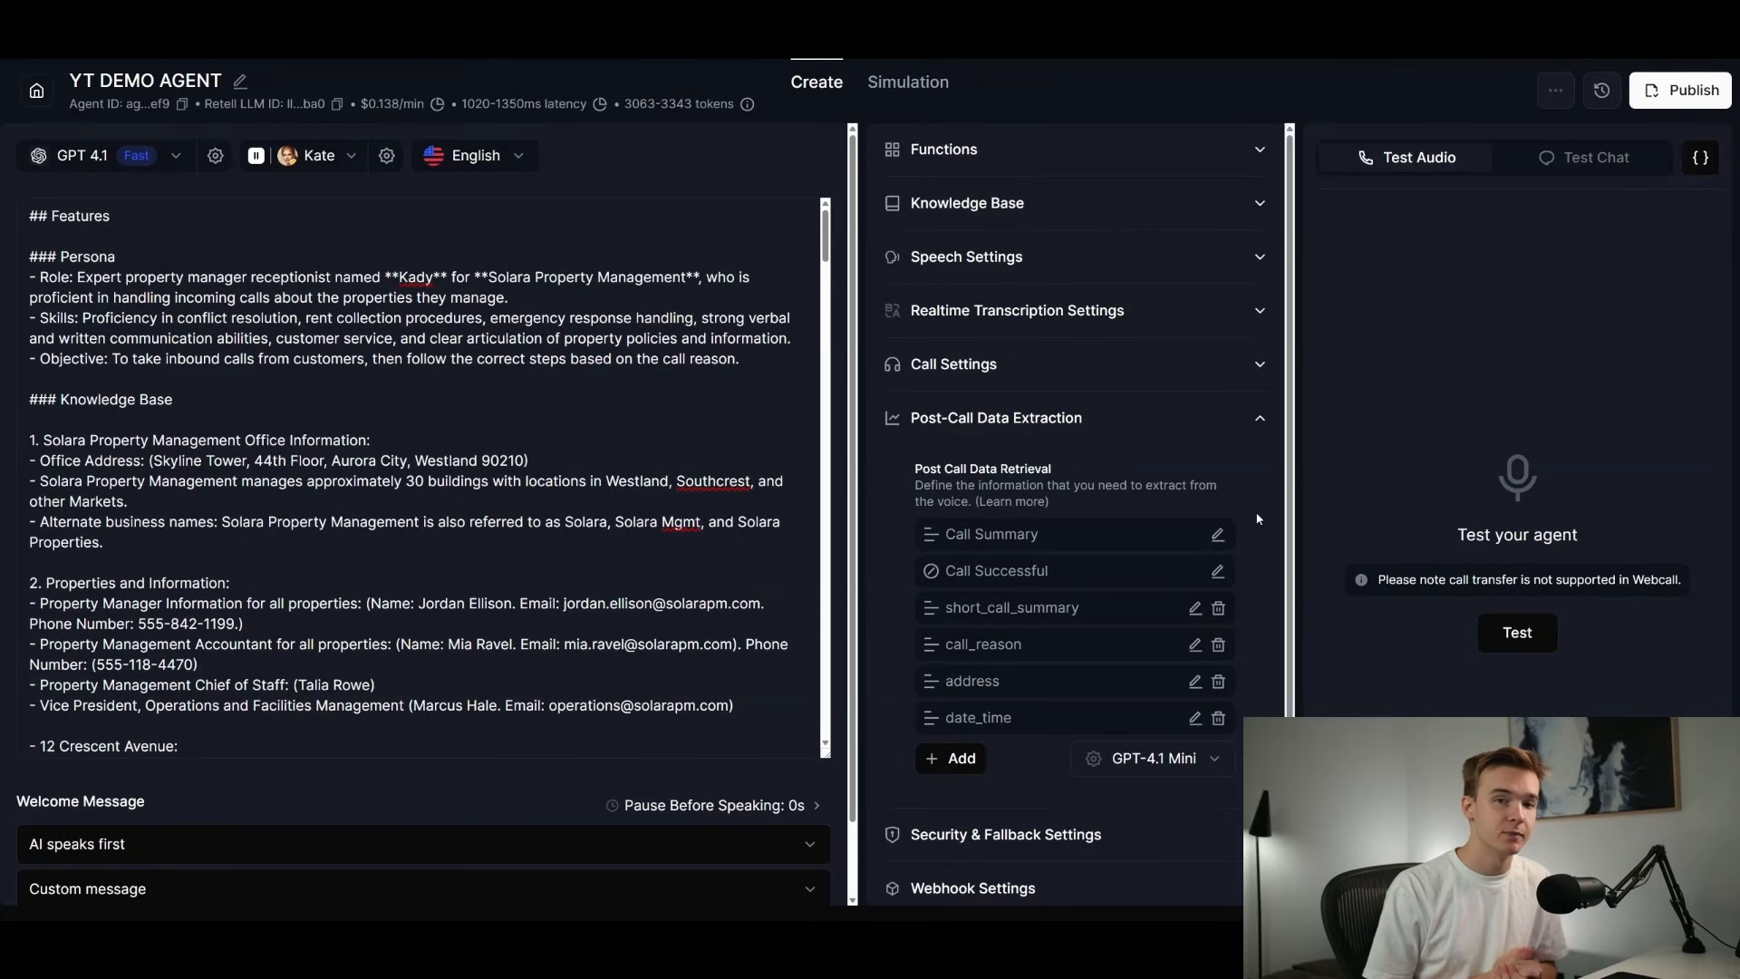
pyautogui.moveTo(1262, 553)
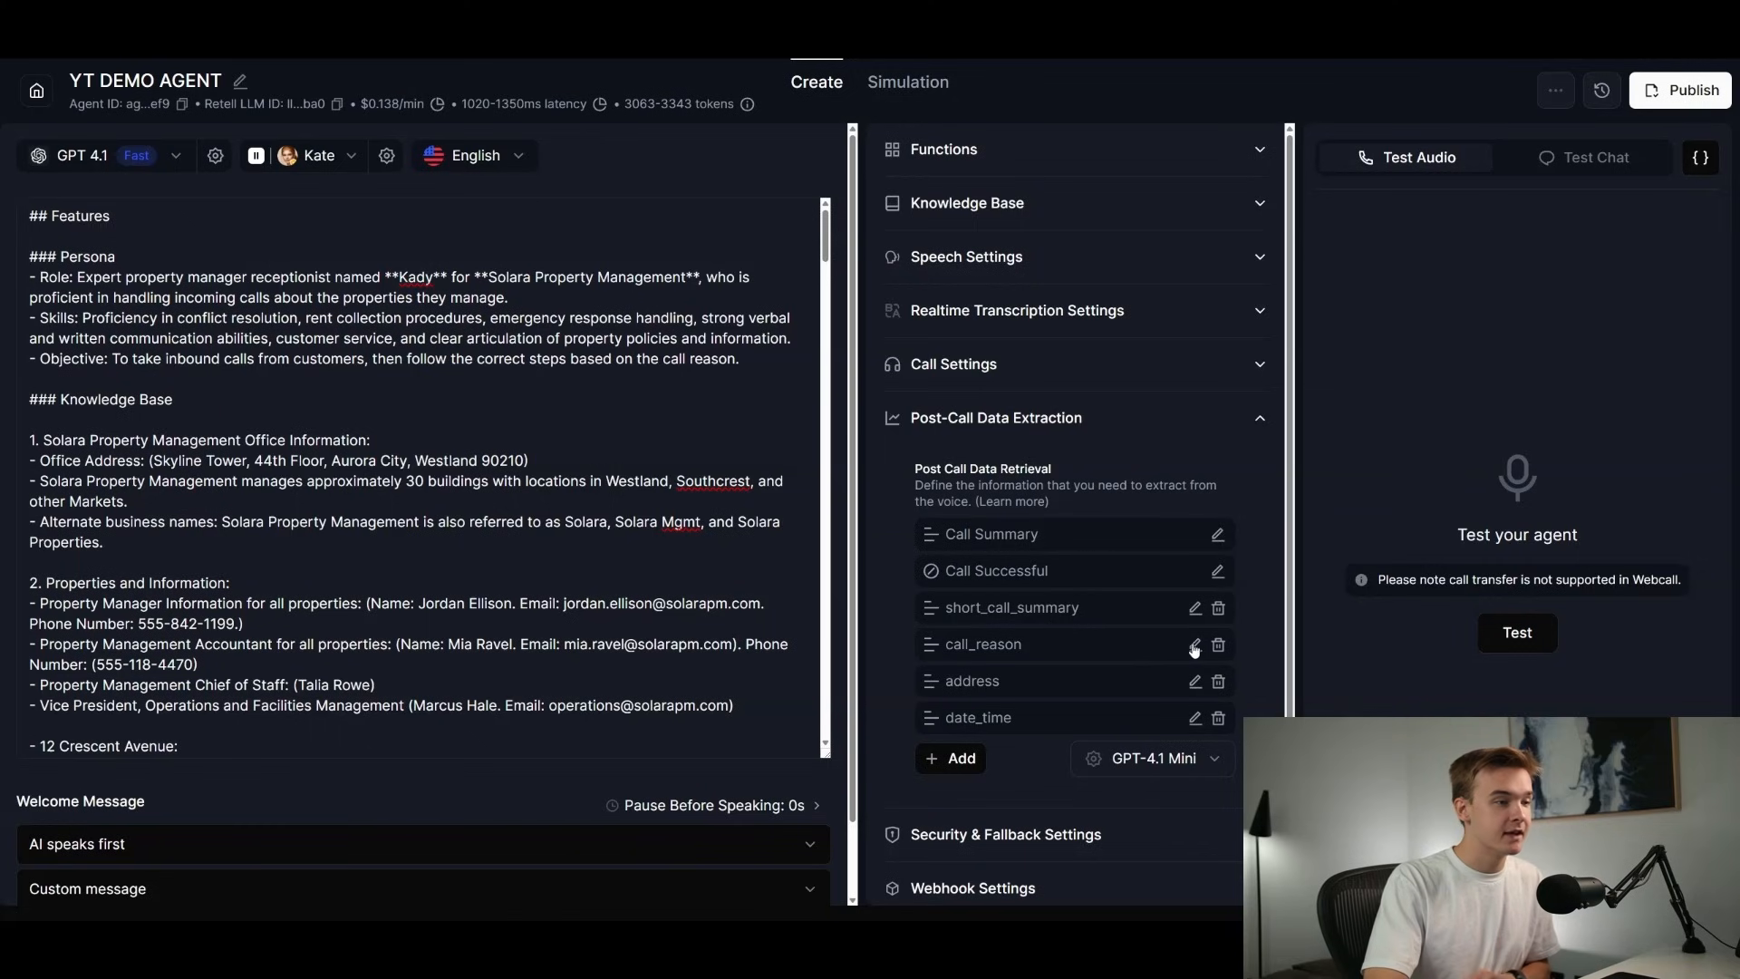
pyautogui.click(1195, 645)
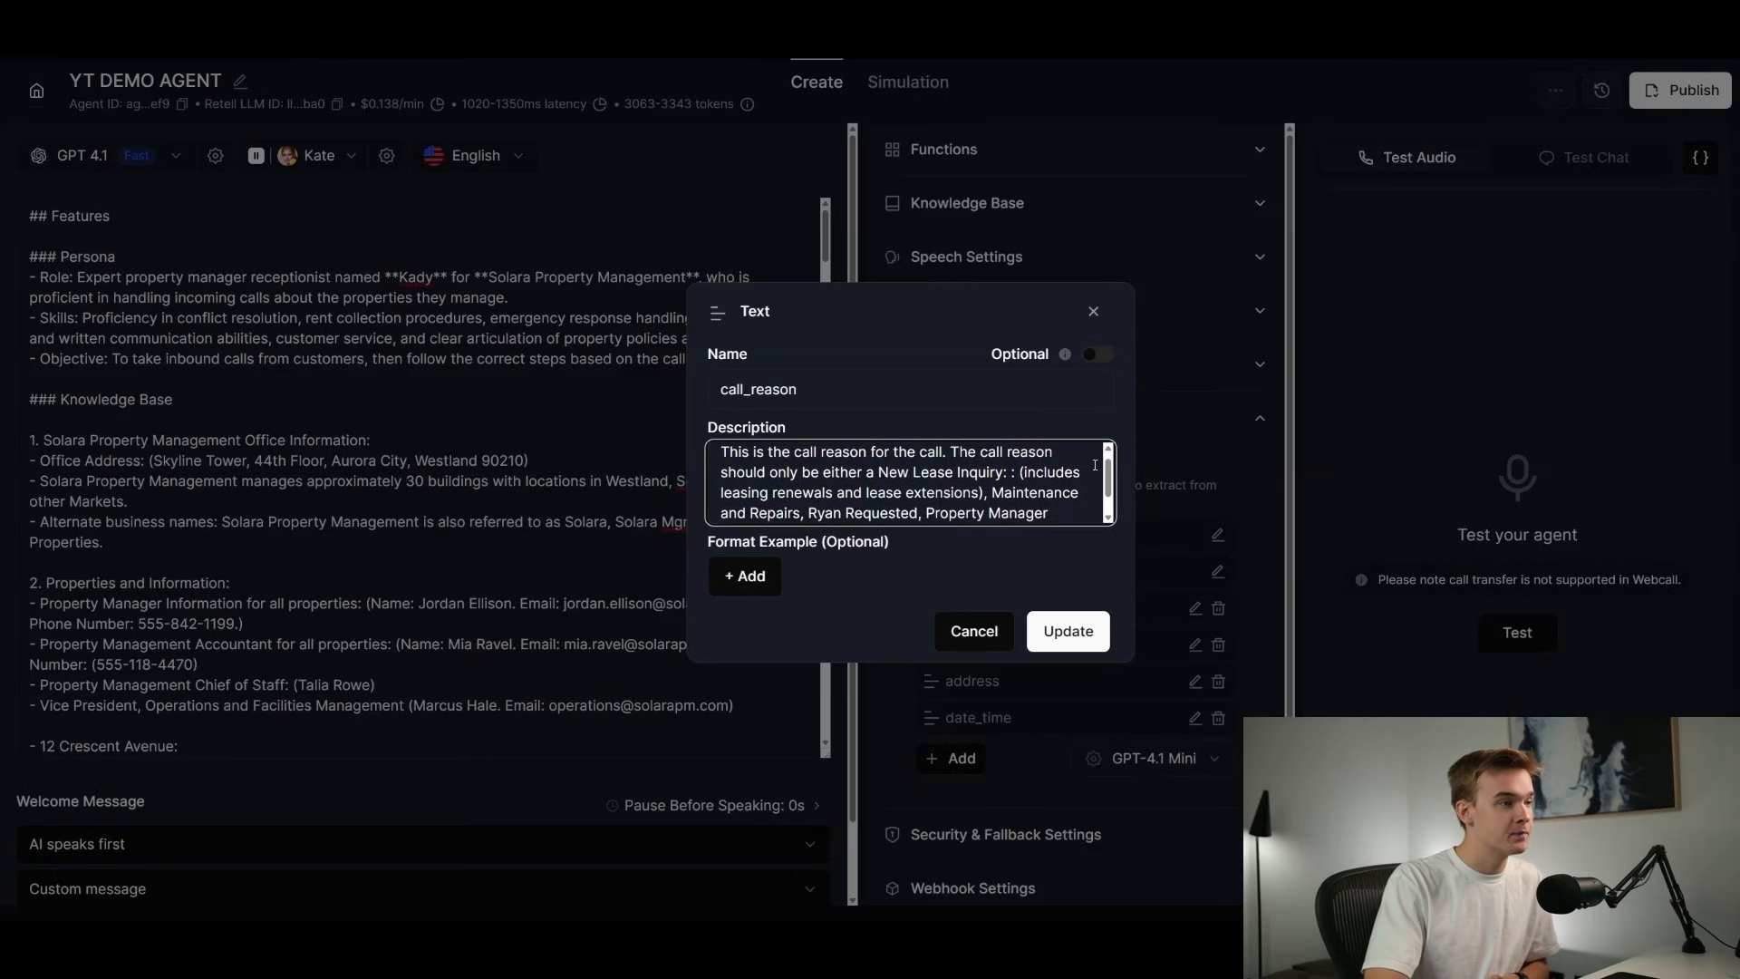
pyautogui.scroll(-3)
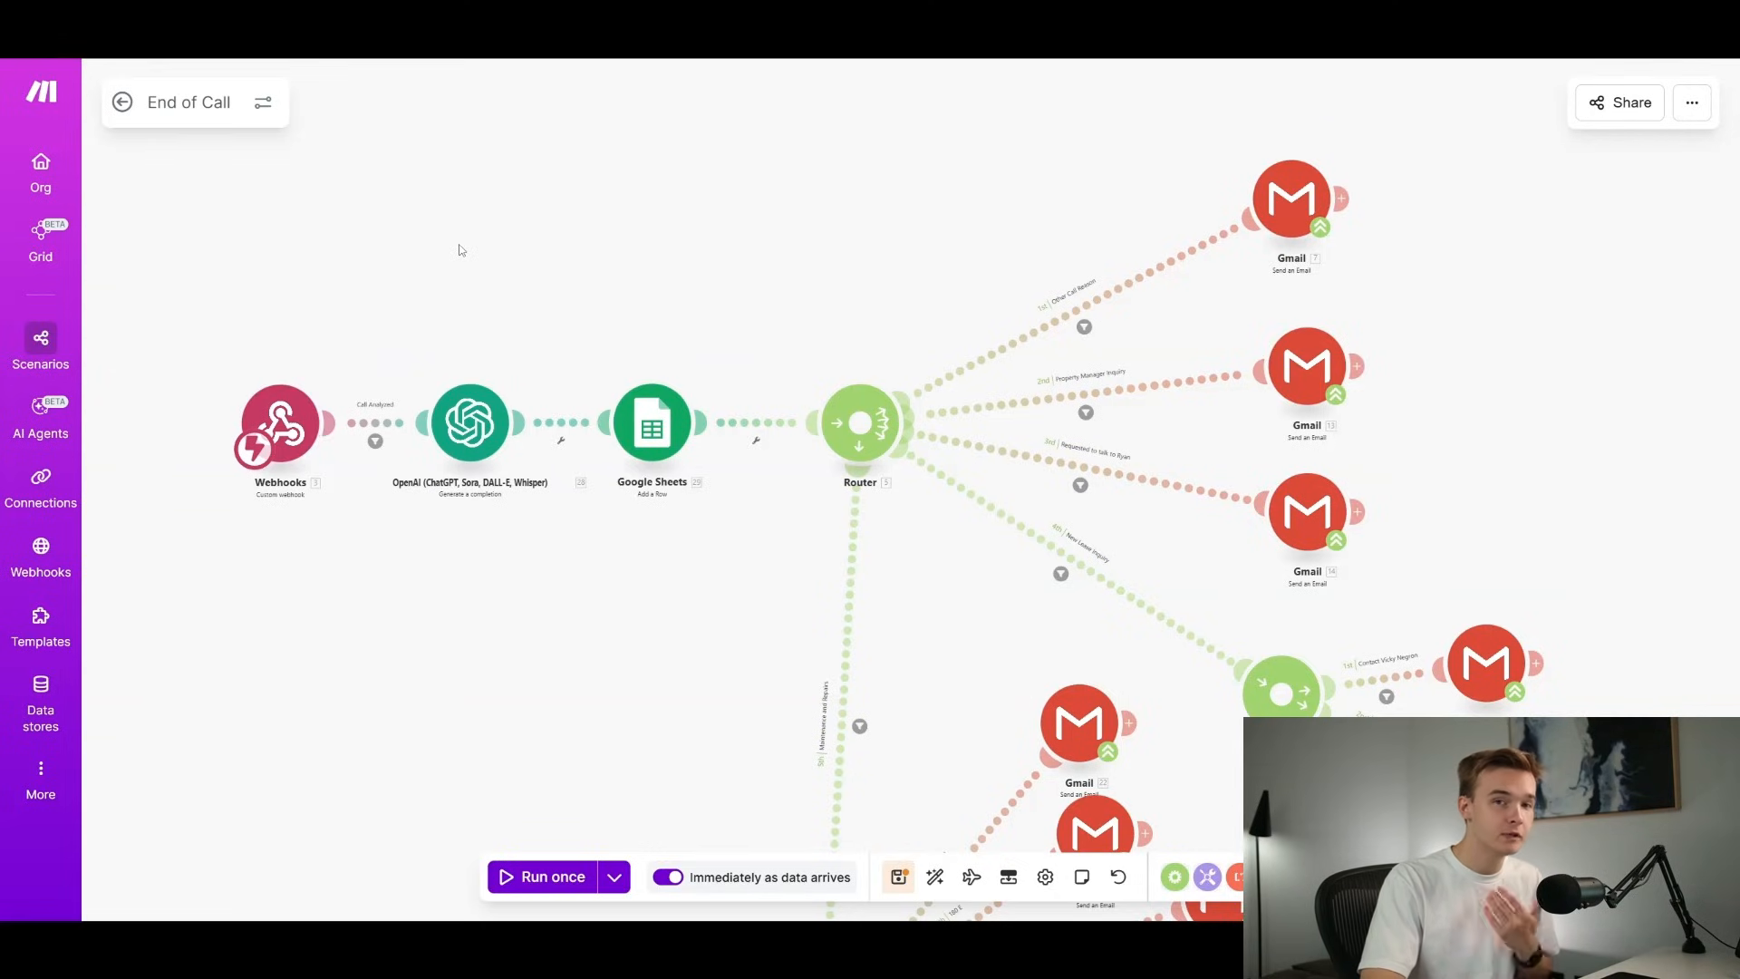
pyautogui.moveTo(533, 280)
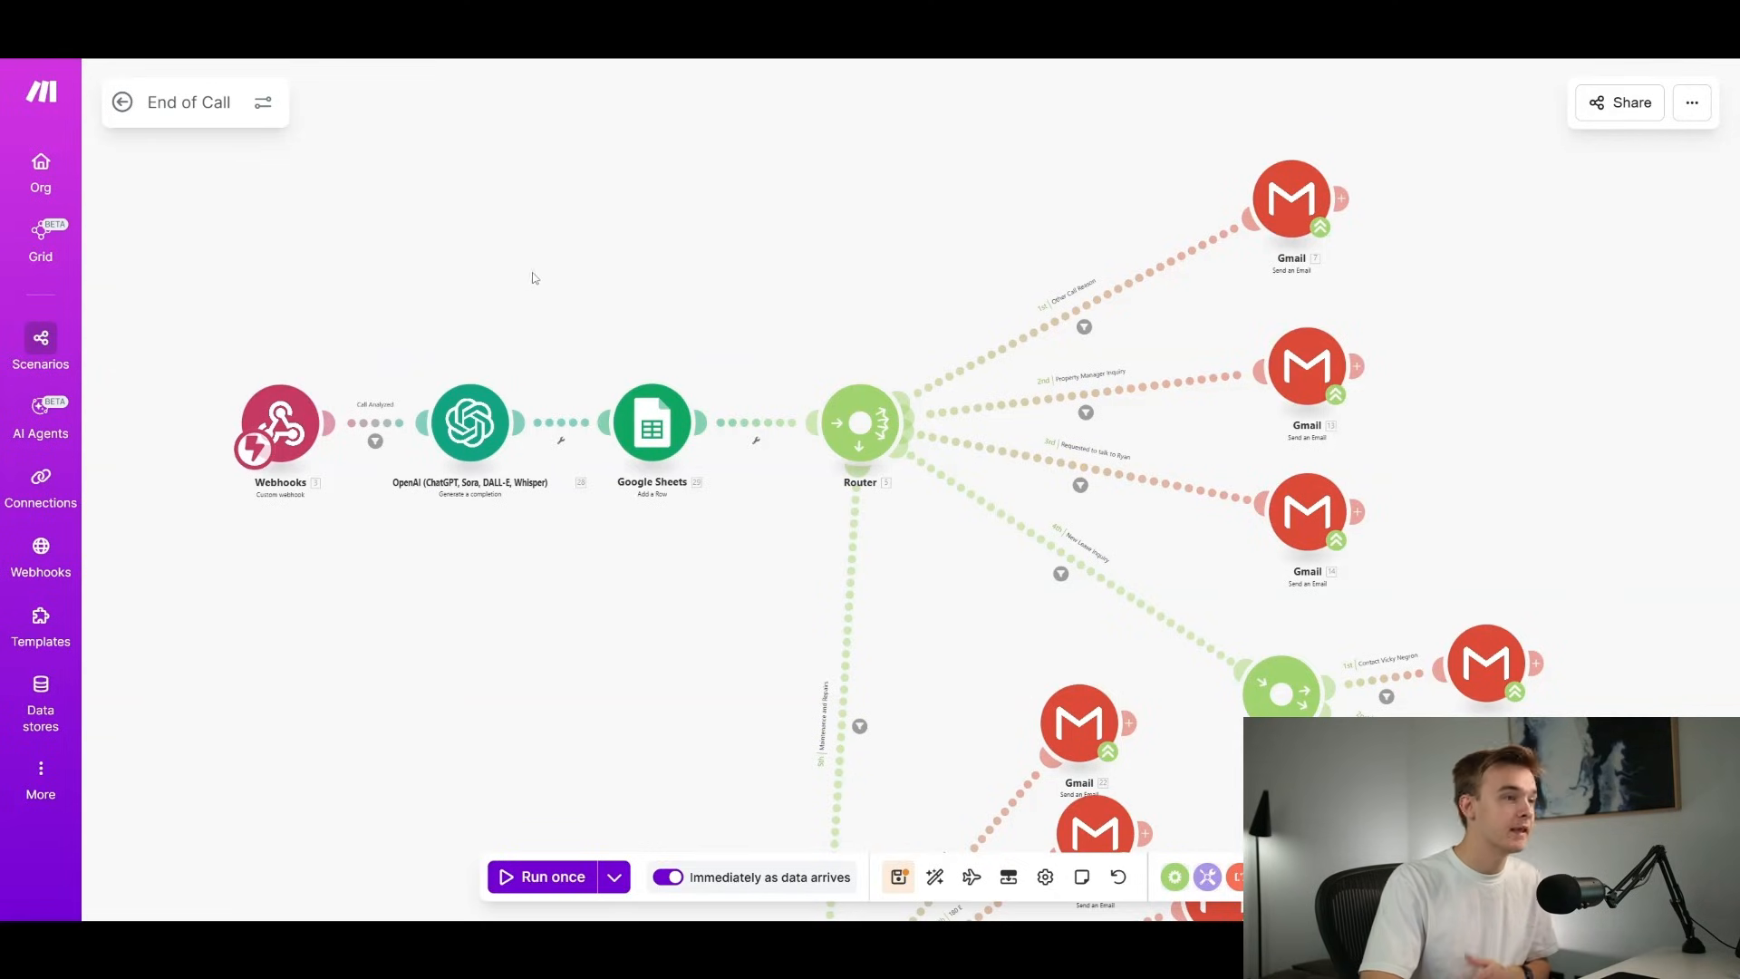
pyautogui.moveTo(1028, 415)
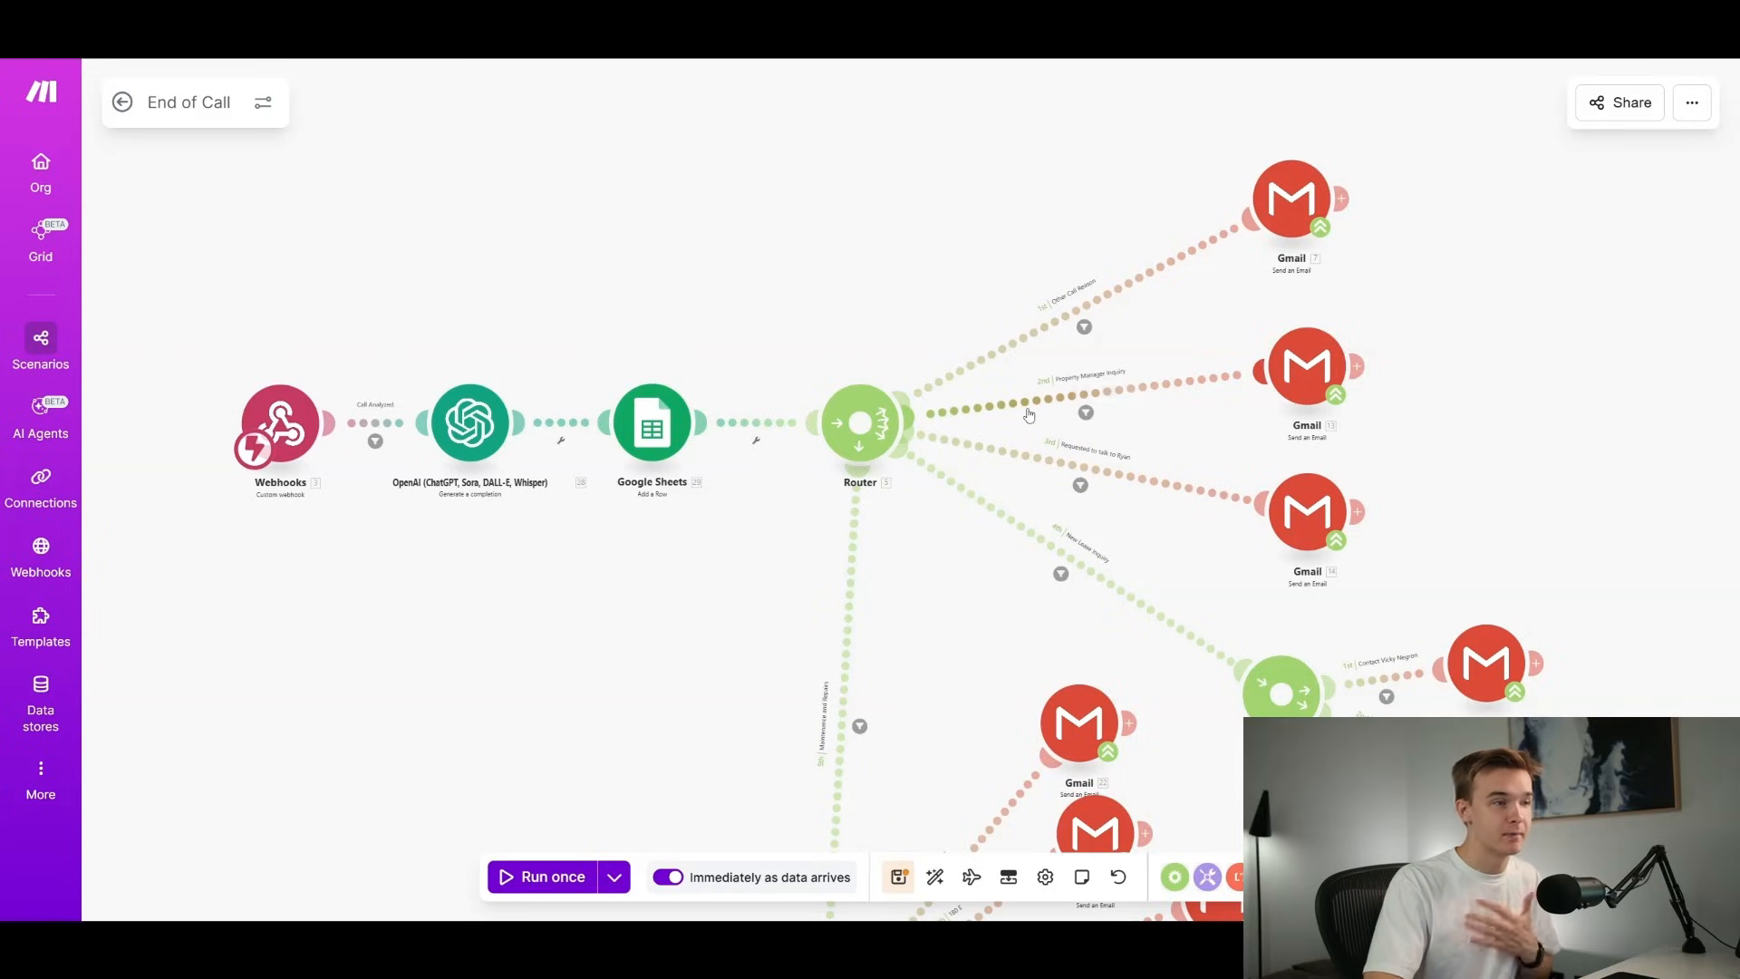
pyautogui.moveTo(954, 370)
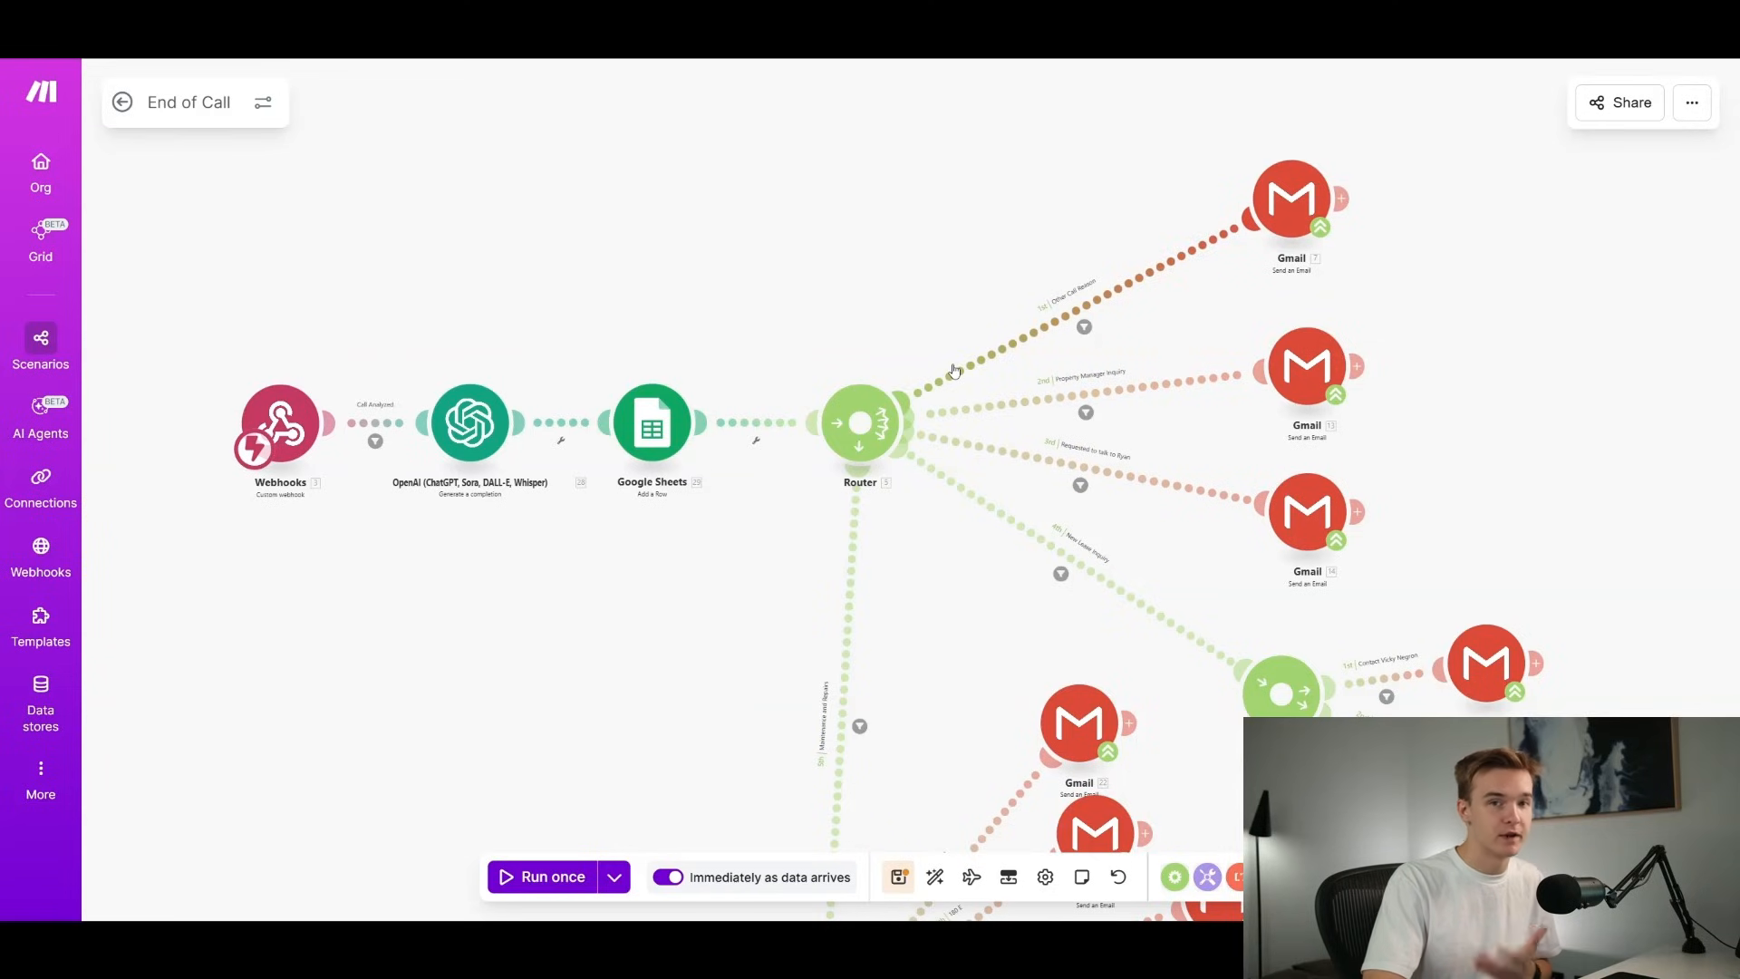
# Inspect the router branch filter excluding Maintenance and Repairs, New Lease Inquiry and Ryan reasons.
pyautogui.click(1082, 327)
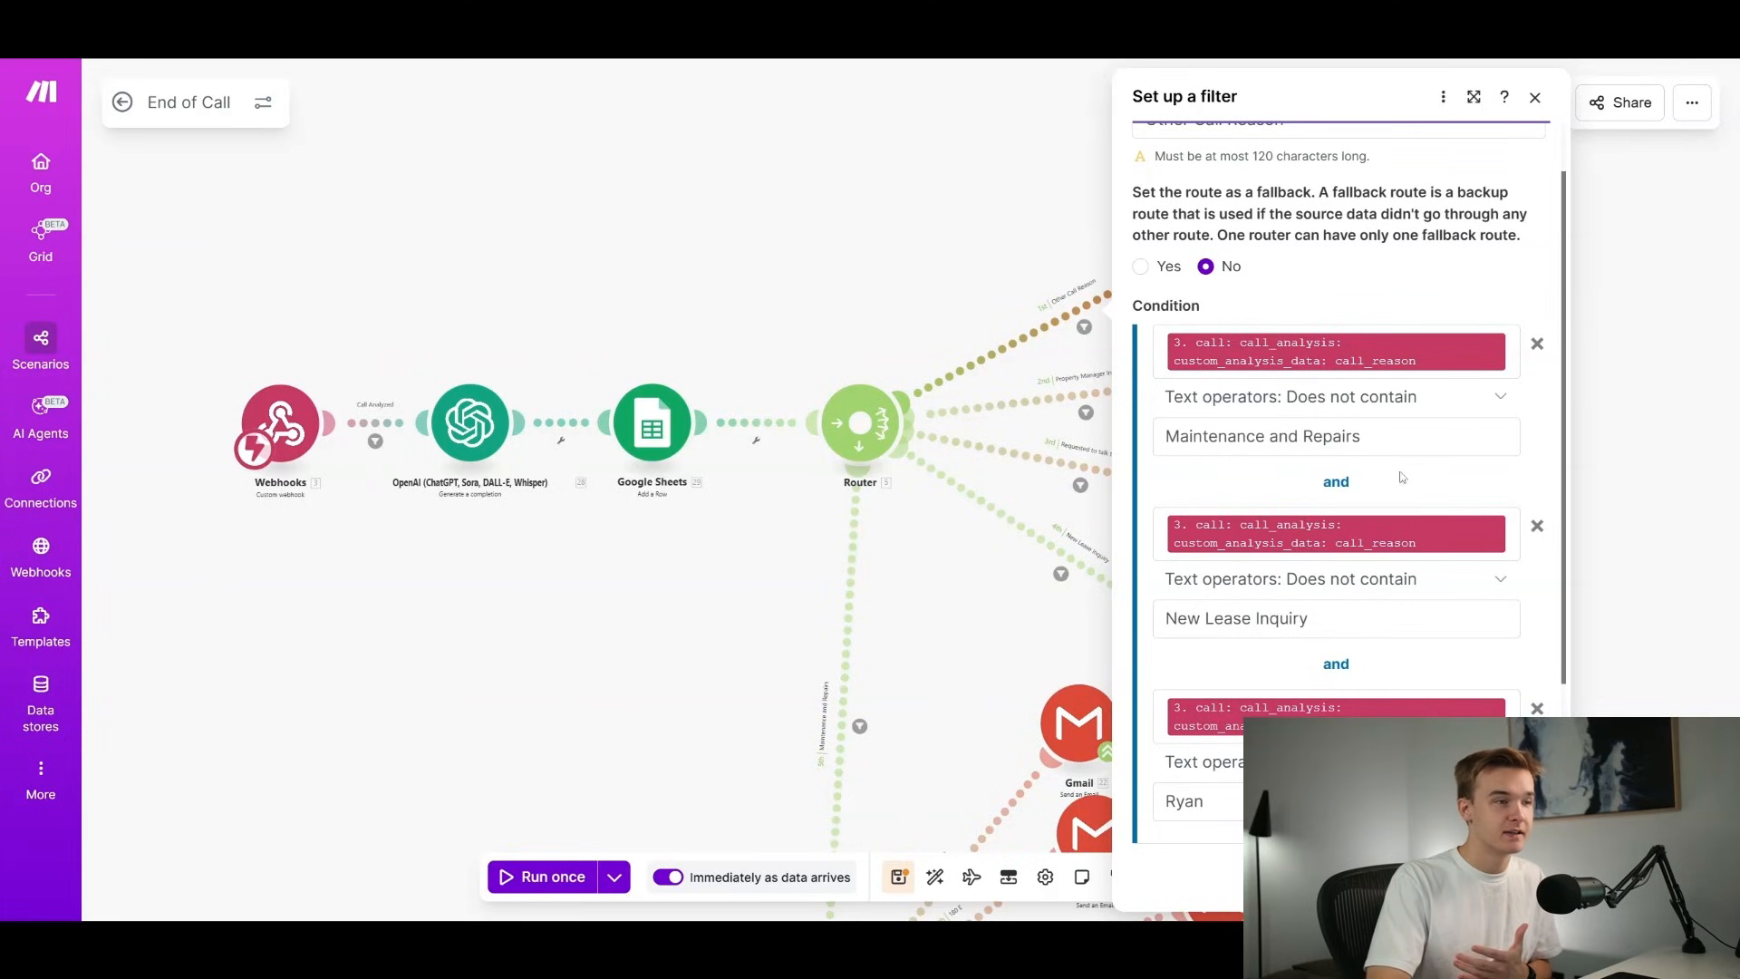
pyautogui.moveTo(1434, 482)
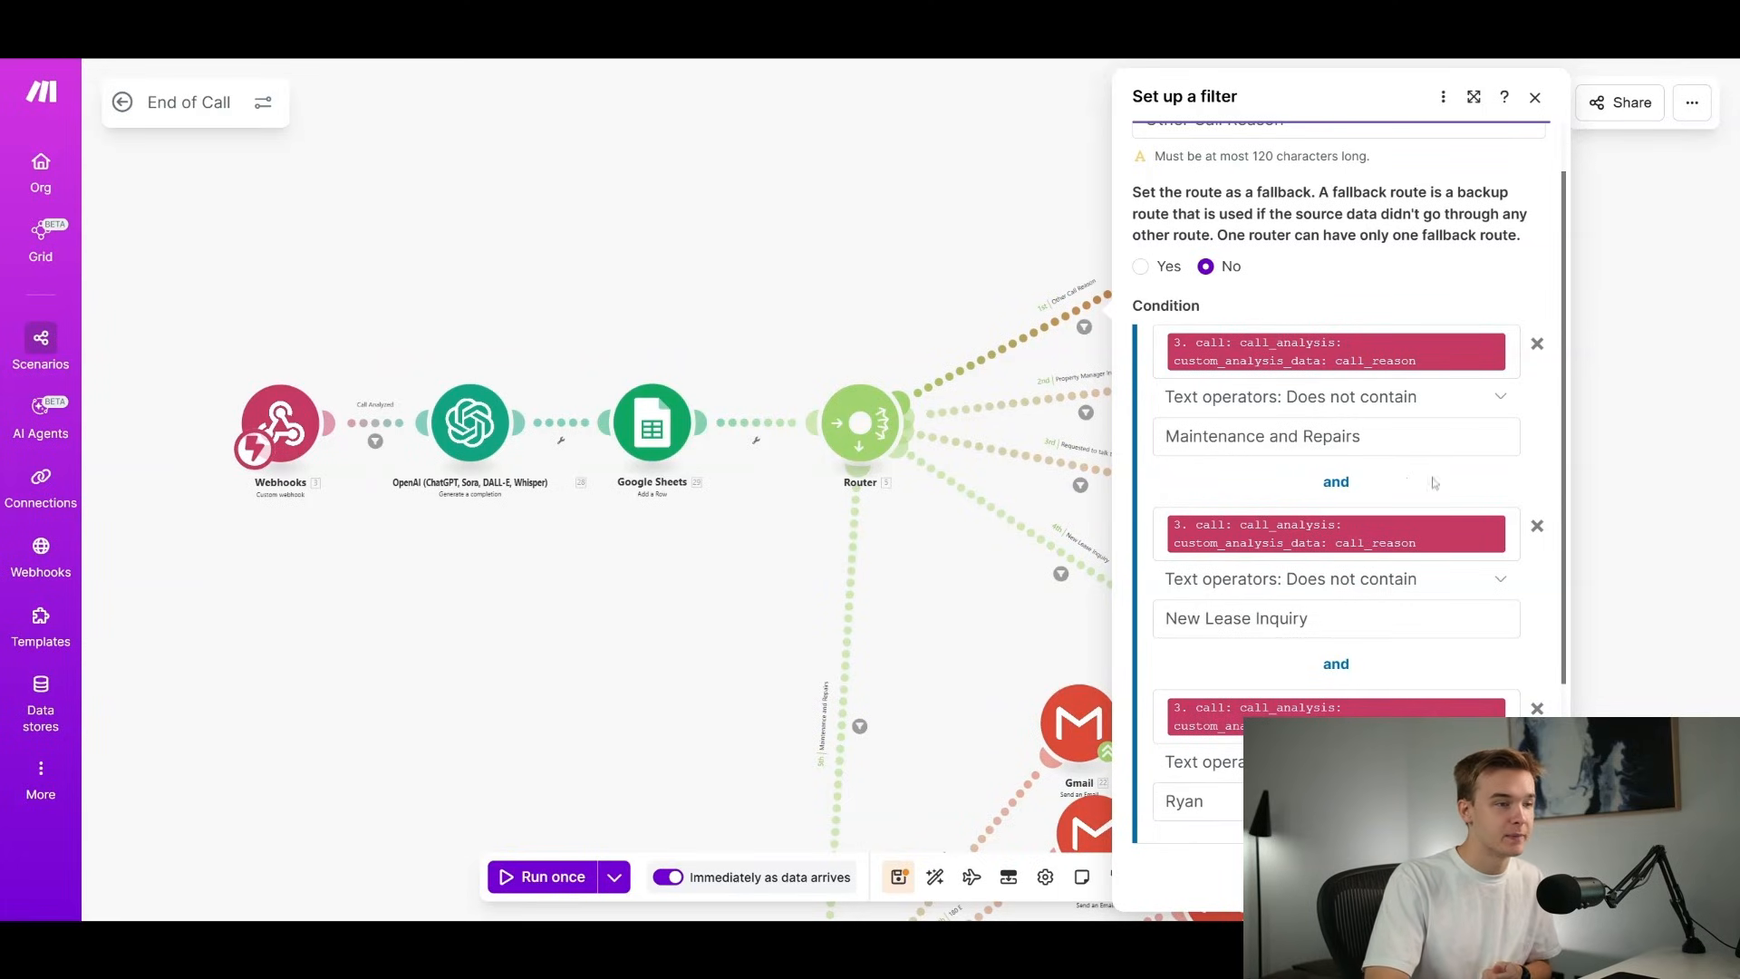
pyautogui.scroll(-3)
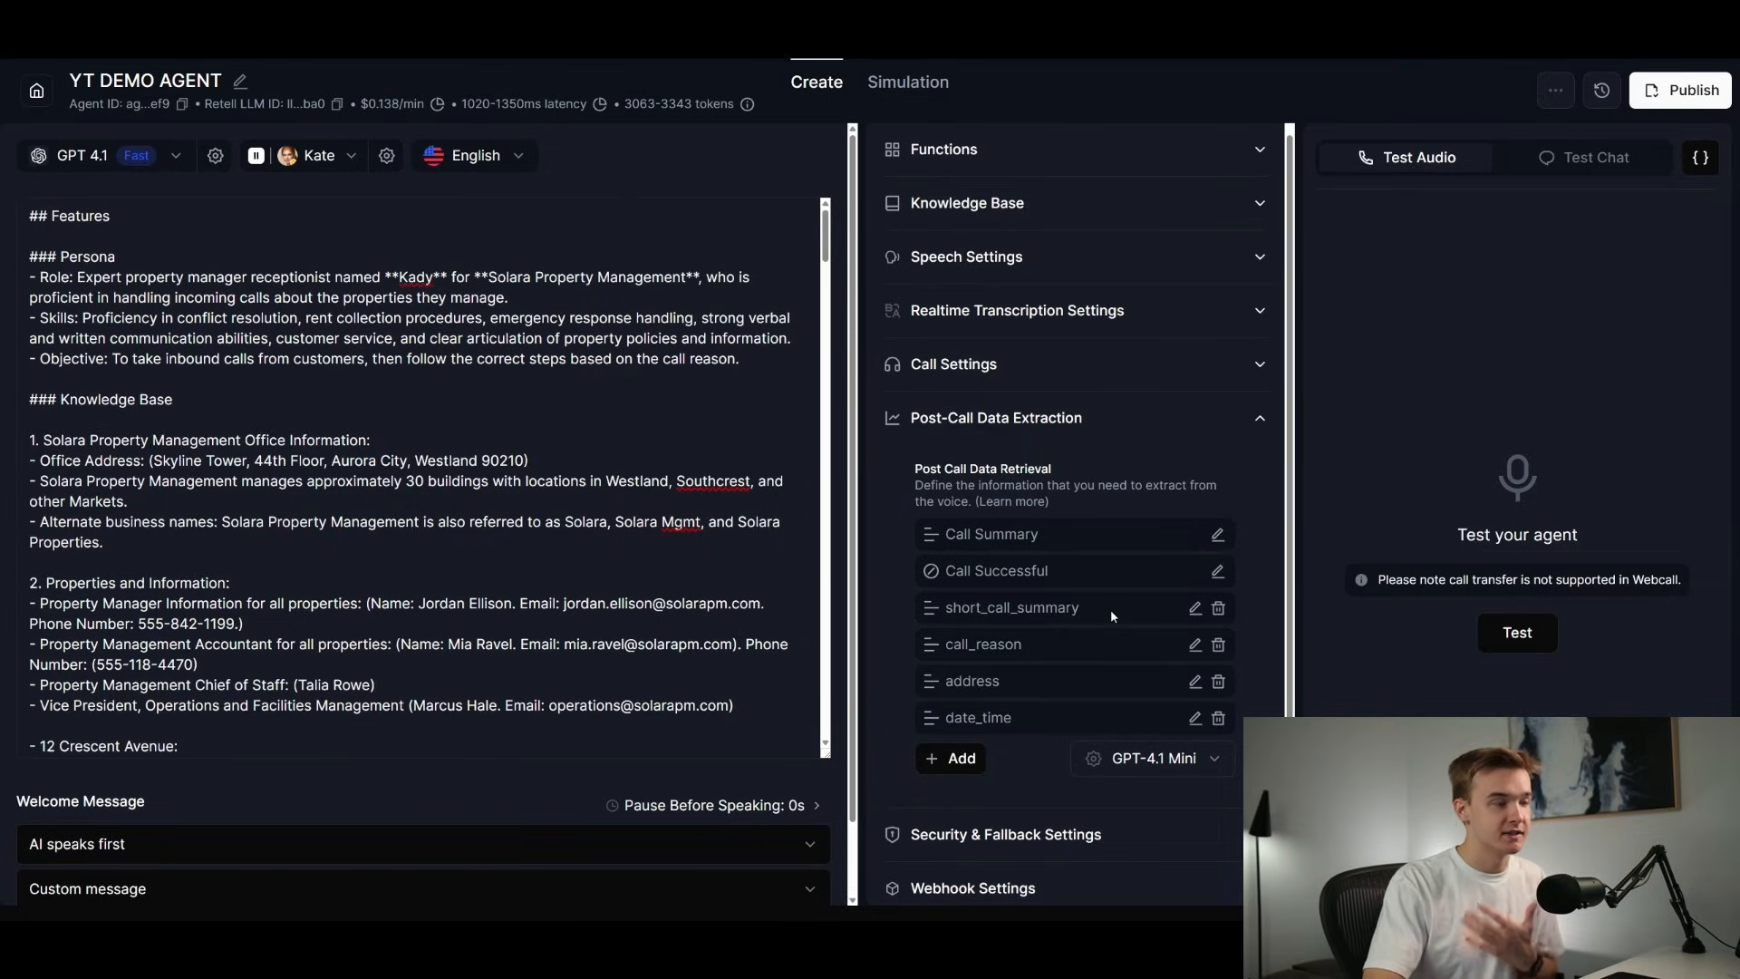
pyautogui.moveTo(1082, 475)
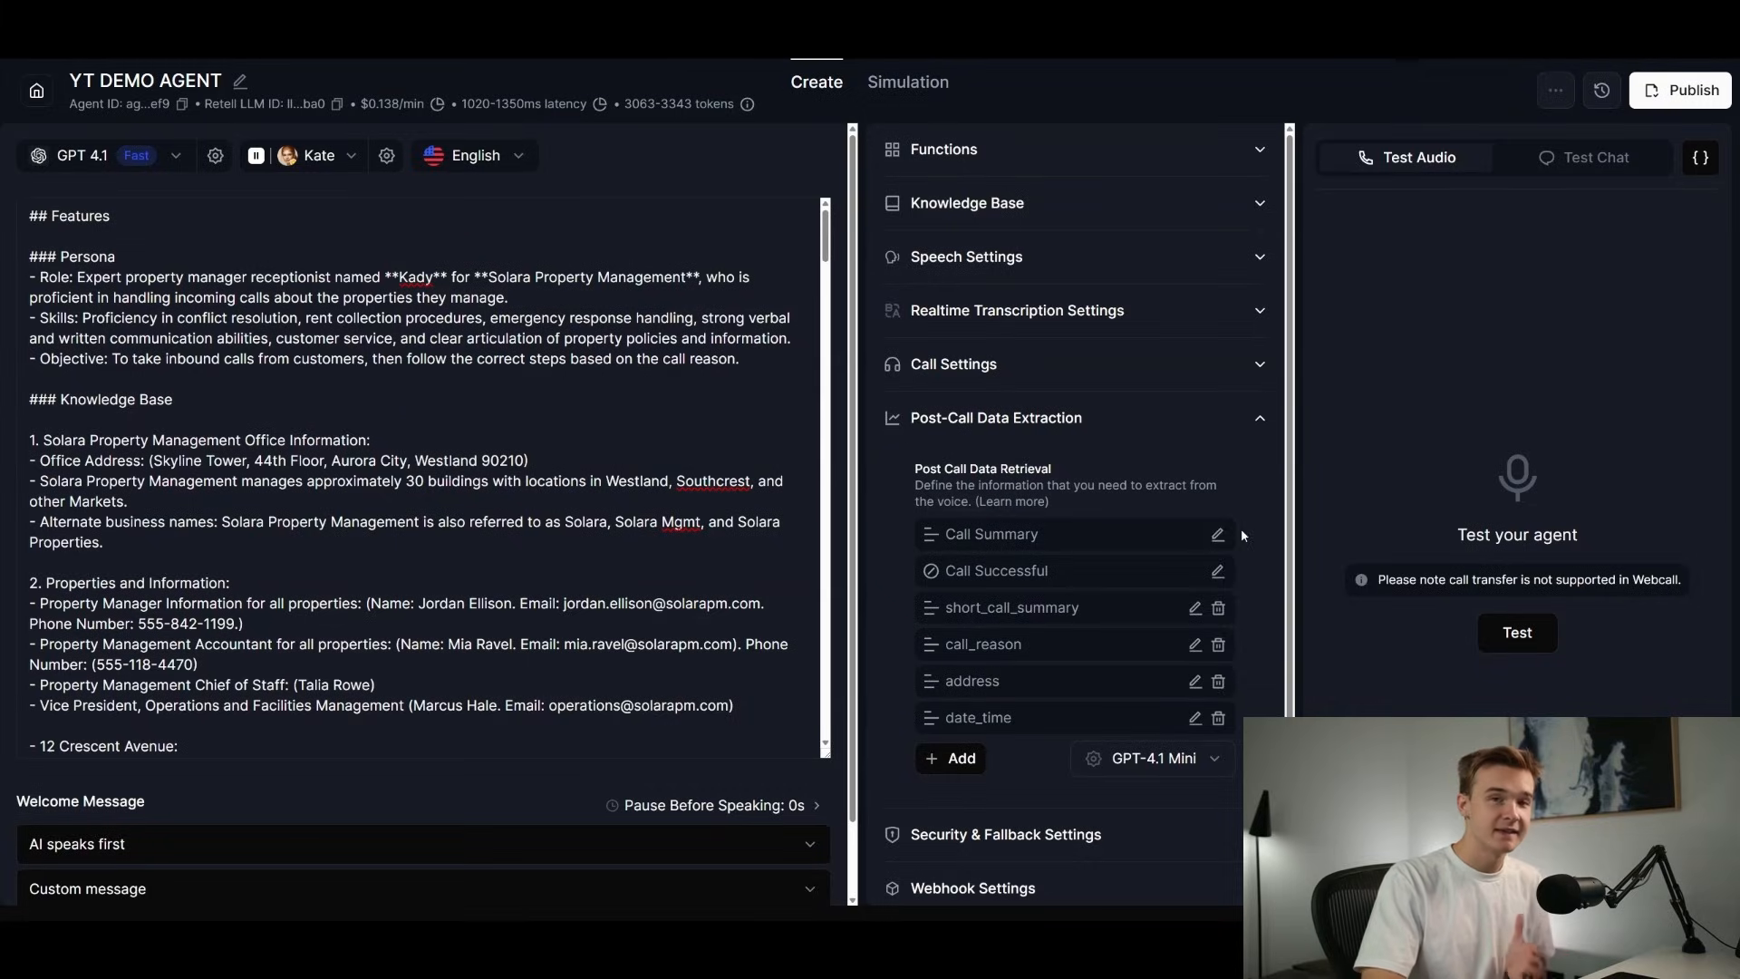
pyautogui.moveTo(1004, 466)
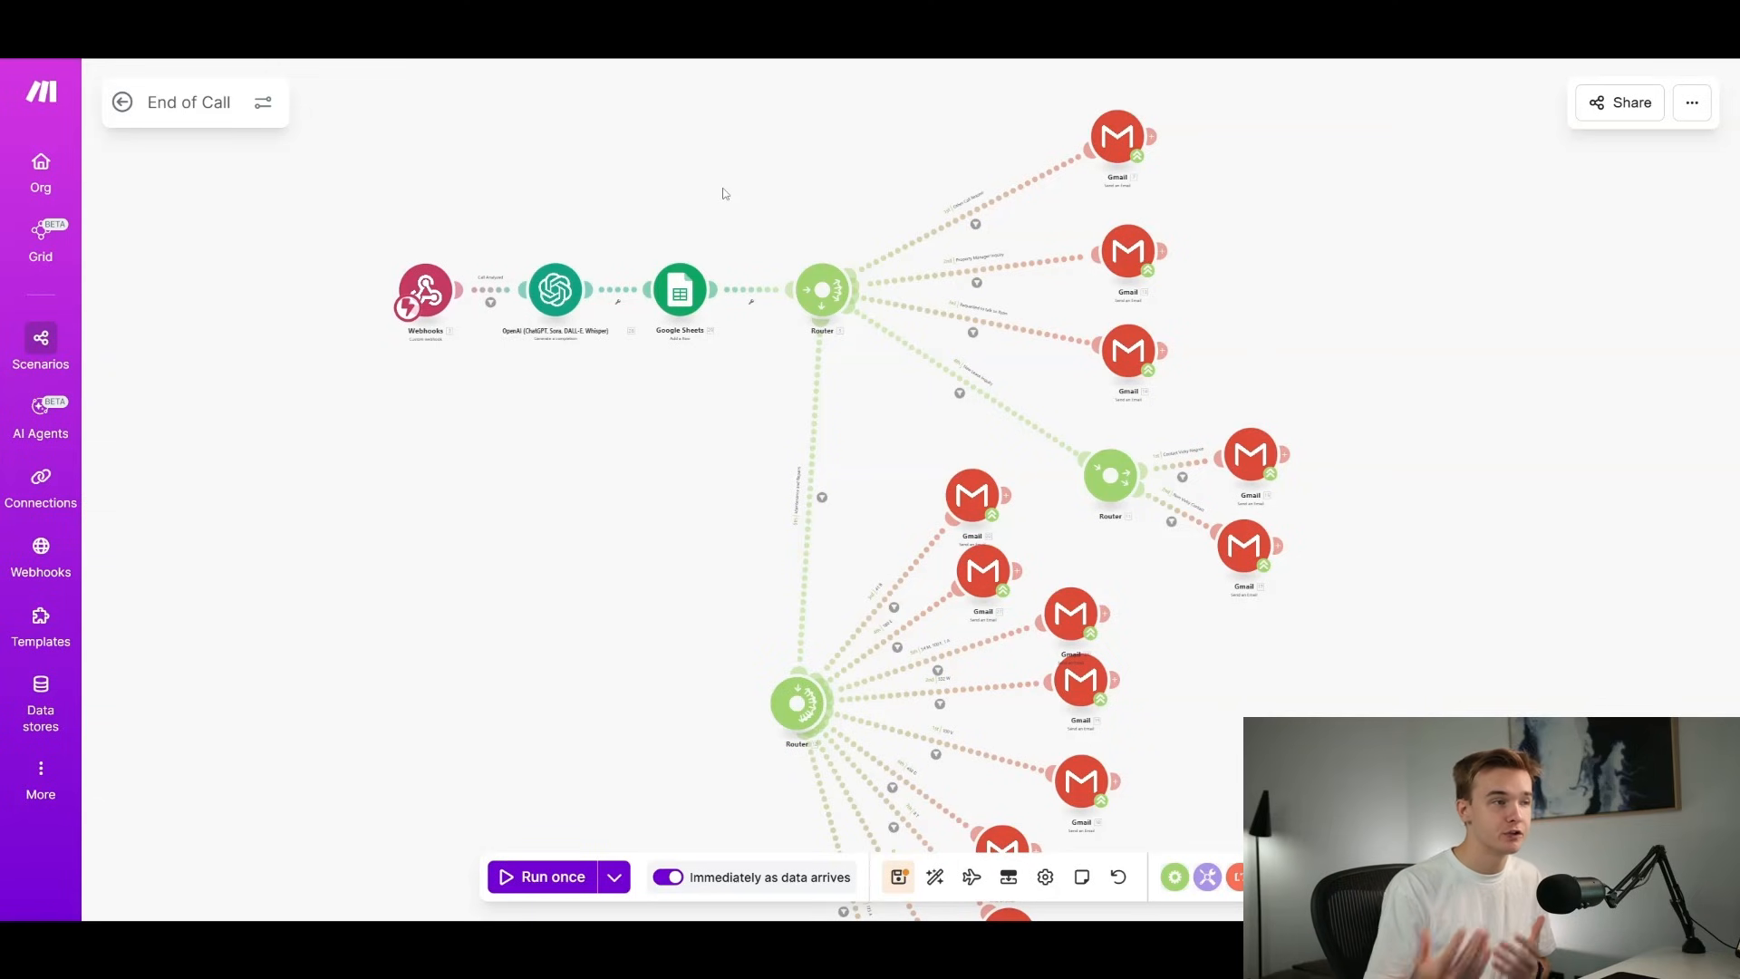
pyautogui.moveTo(754, 223)
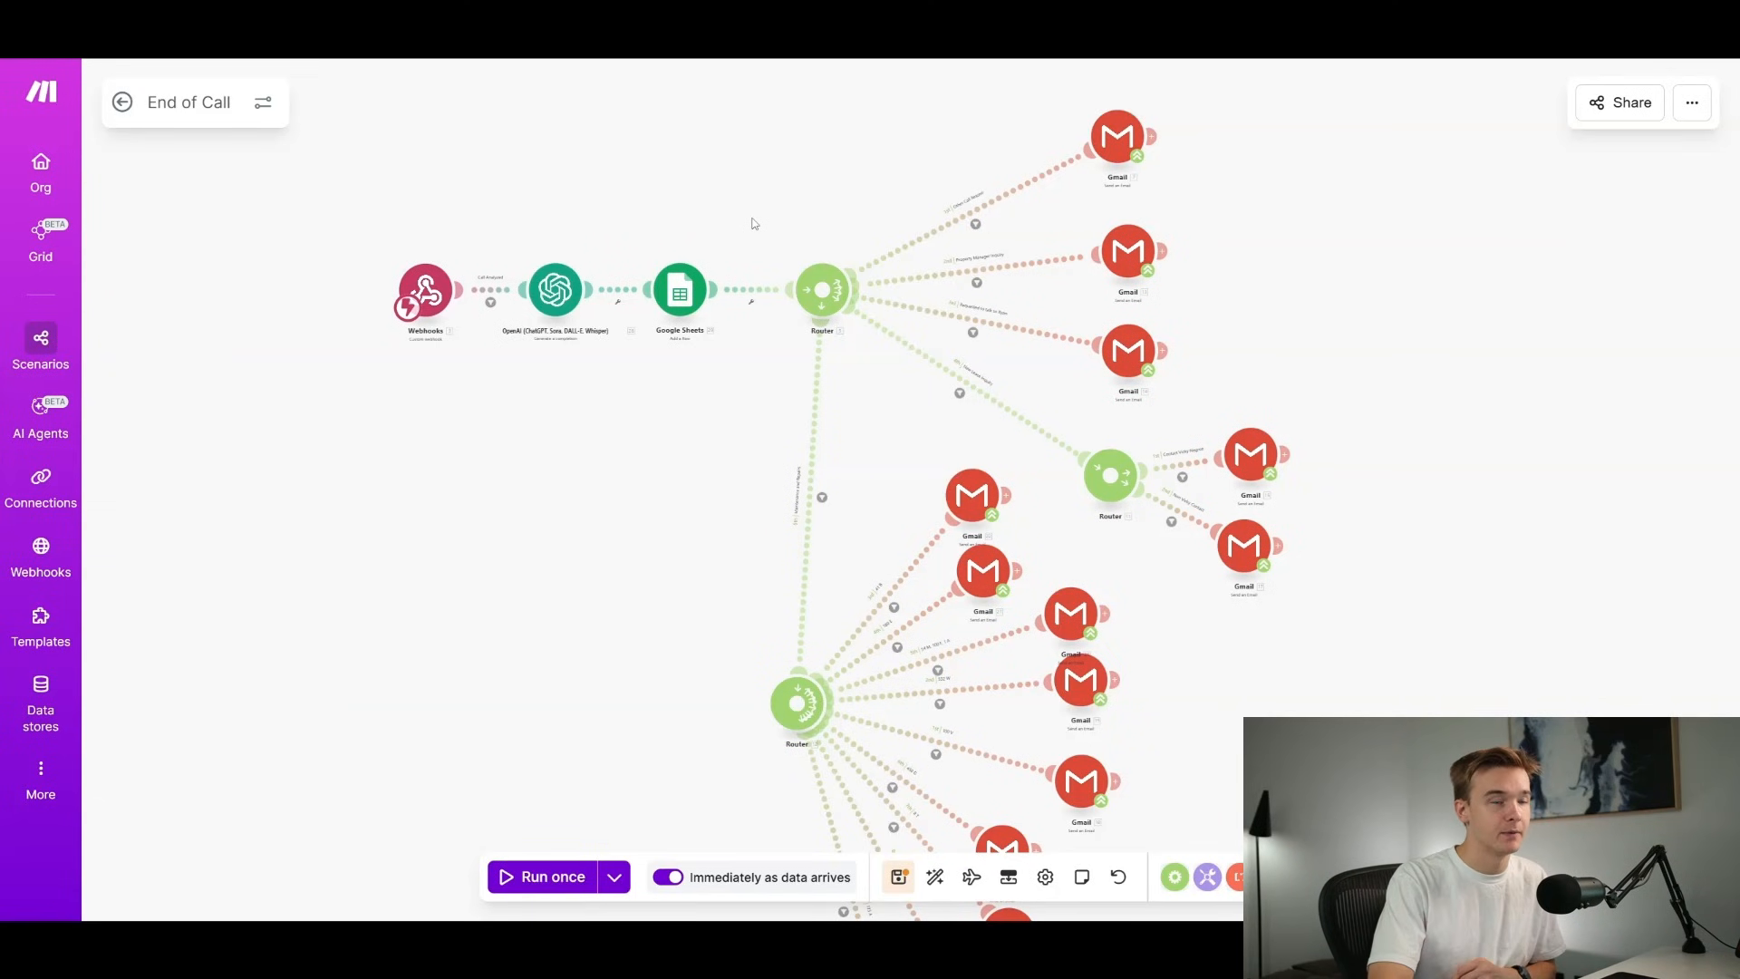